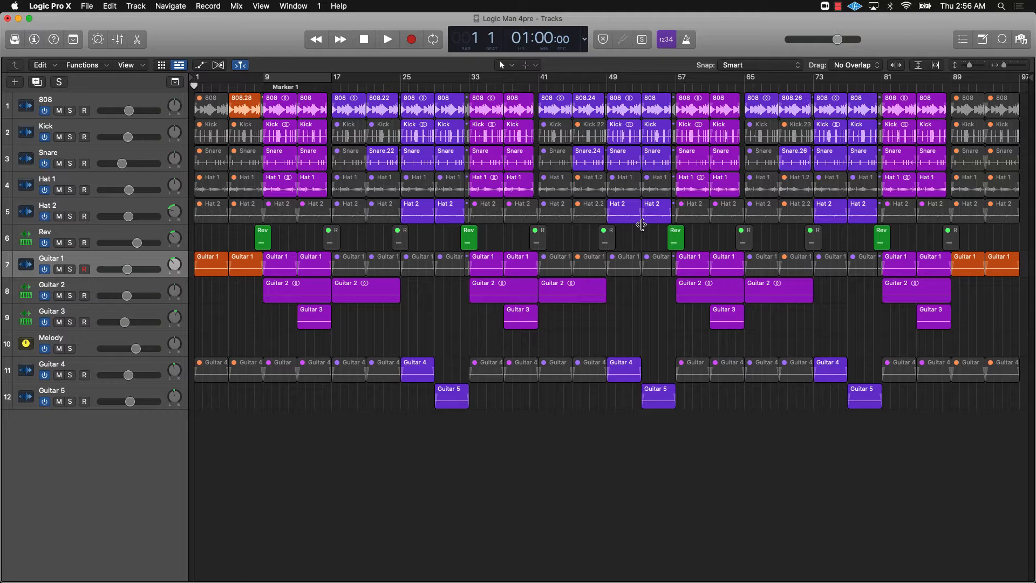
mouse_move(641, 223)
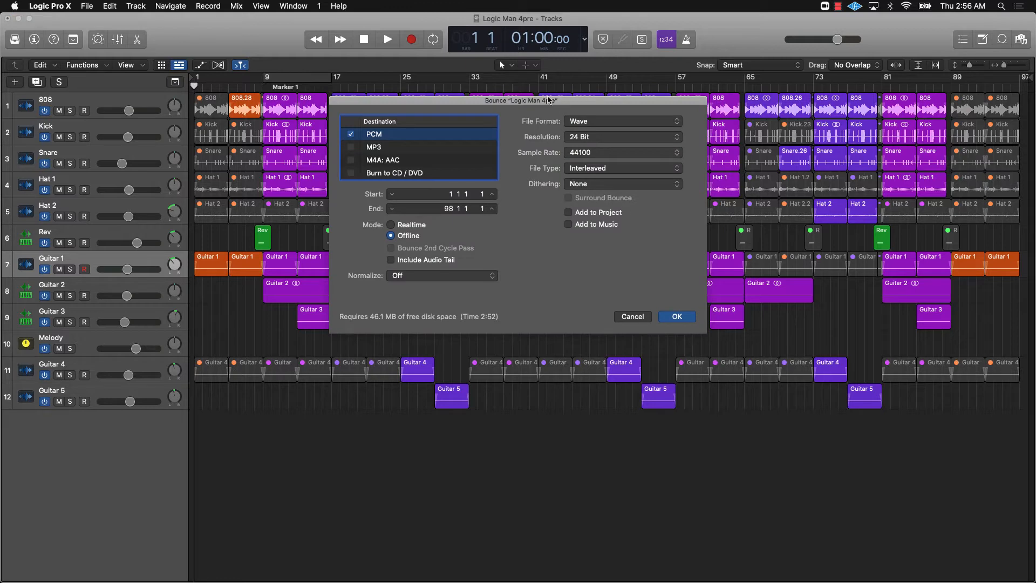
Step: Configure the bounce as an offline 24-bit, 48000 Hz Wave file with normalization off
drag(521, 101, 441, 79)
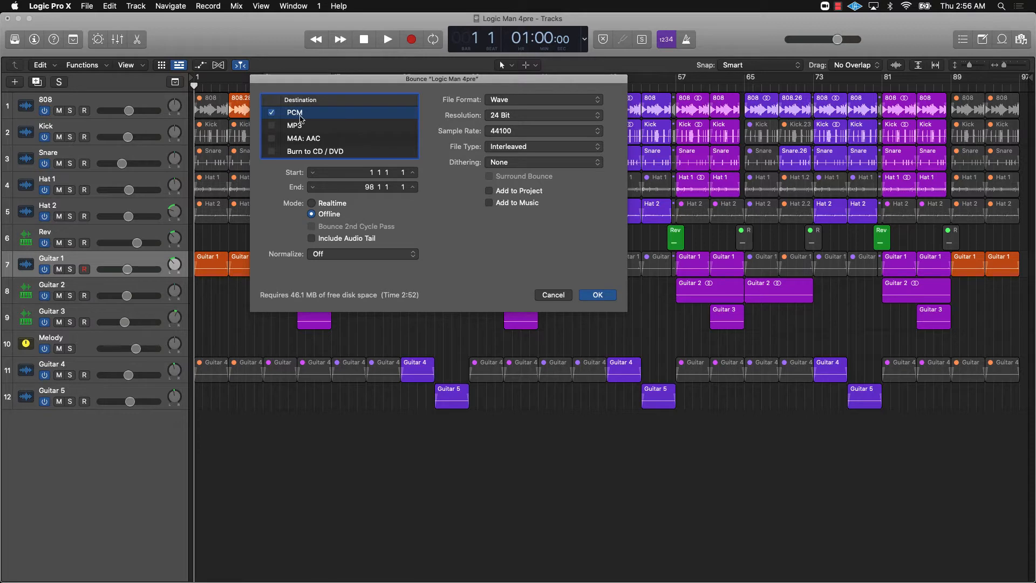
mouse_move(323, 117)
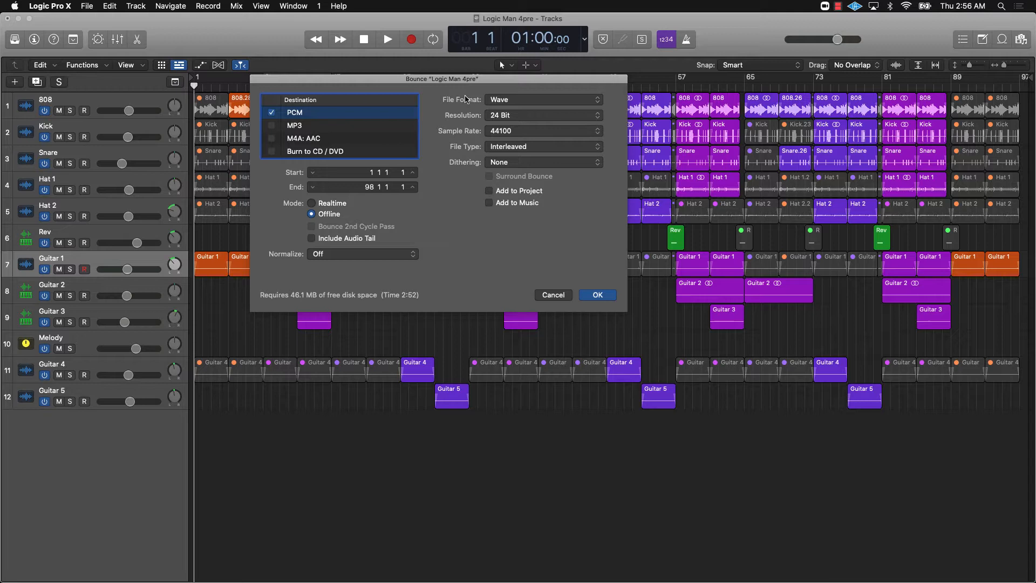
click(542, 99)
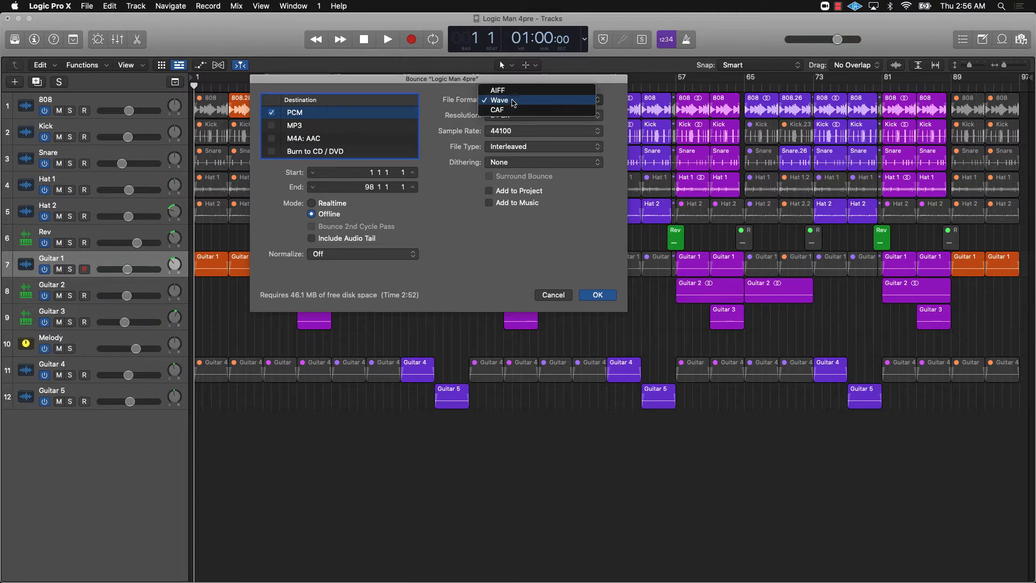
click(499, 100)
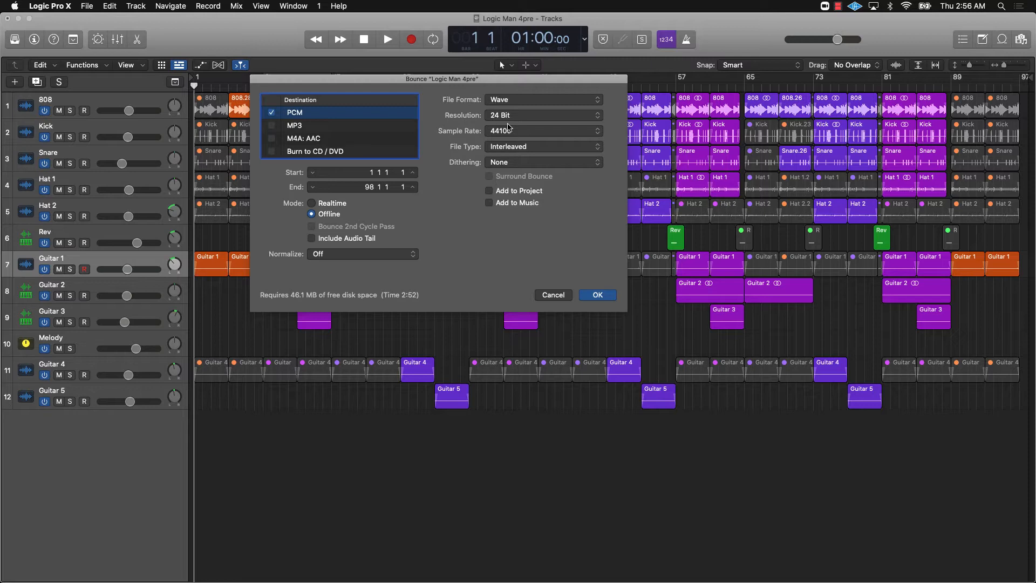
mouse_move(488, 137)
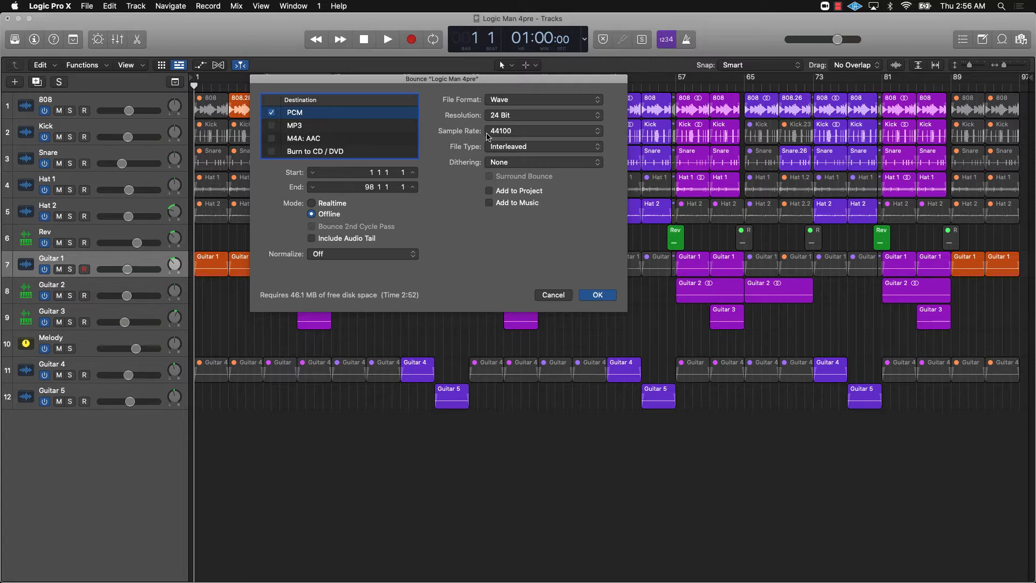
click(541, 130)
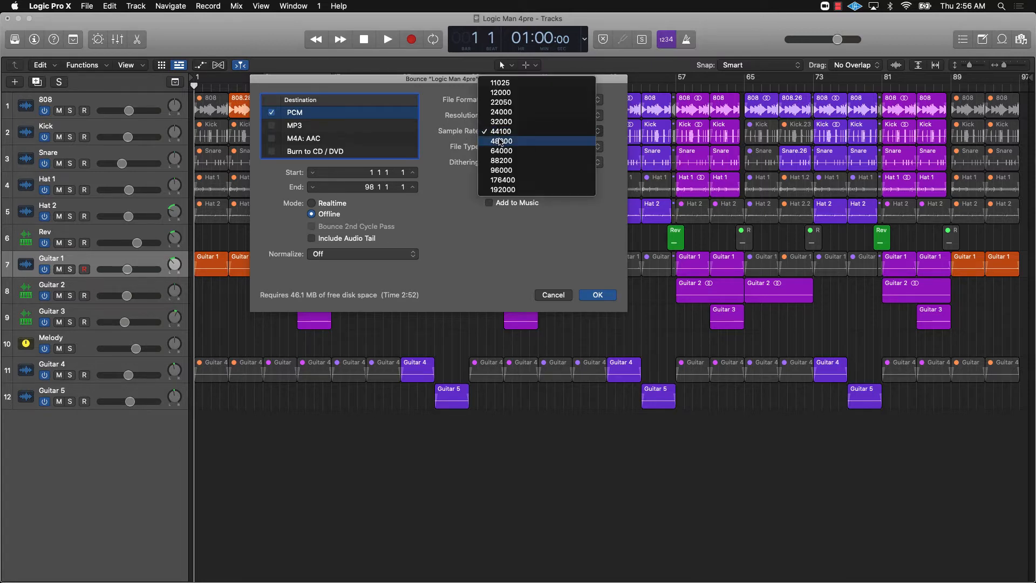
click(501, 141)
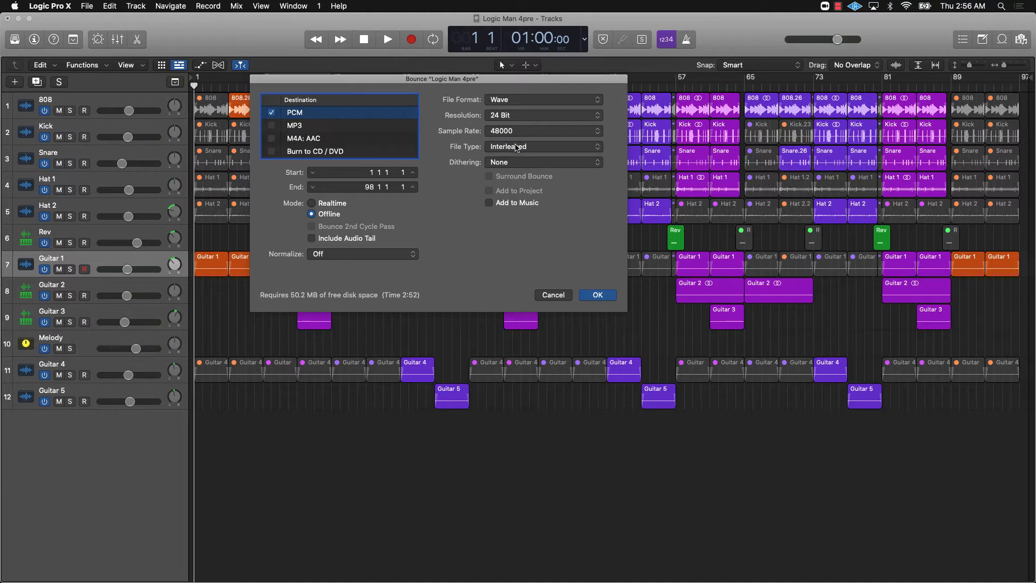
click(362, 253)
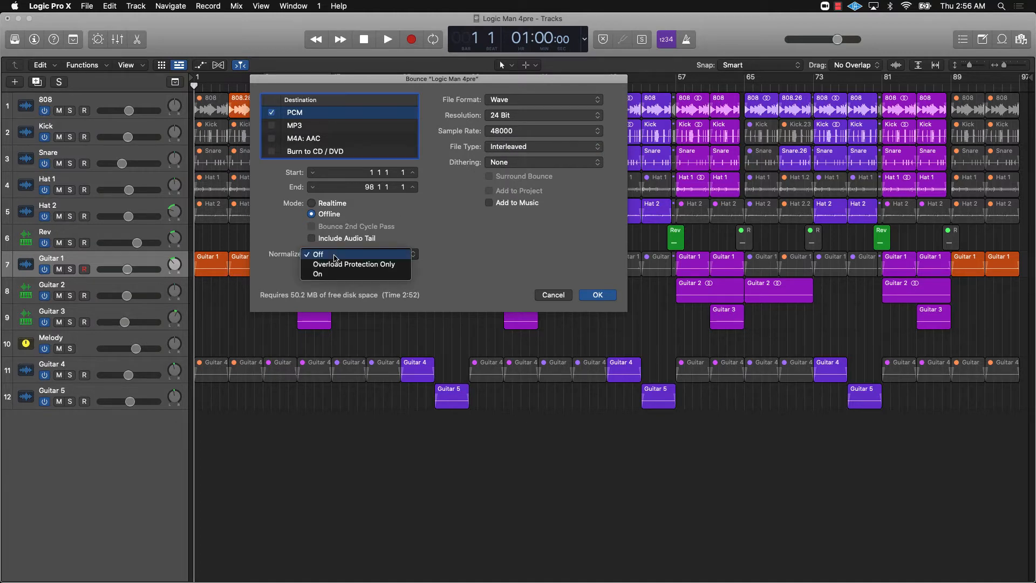
click(317, 253)
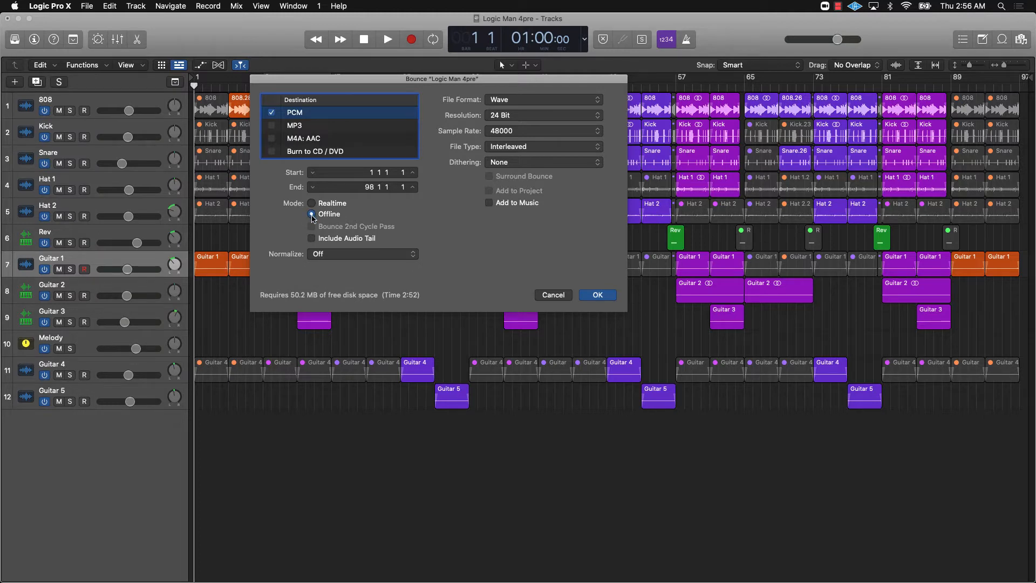
click(311, 214)
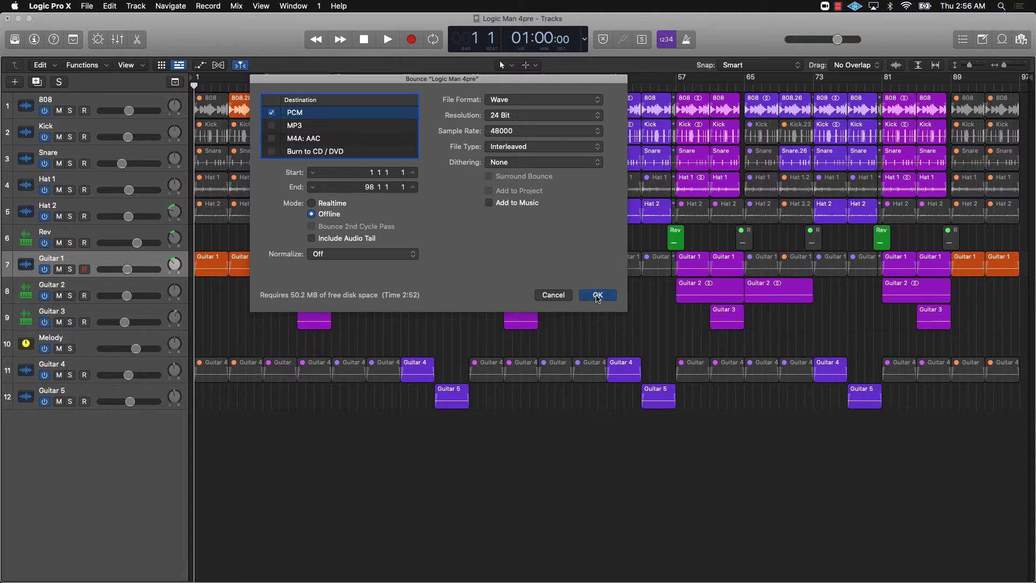
Step: Confirm the settings, name the file 'Logic Man - Pre Master' on the Desktop, and bounce
click(595, 294)
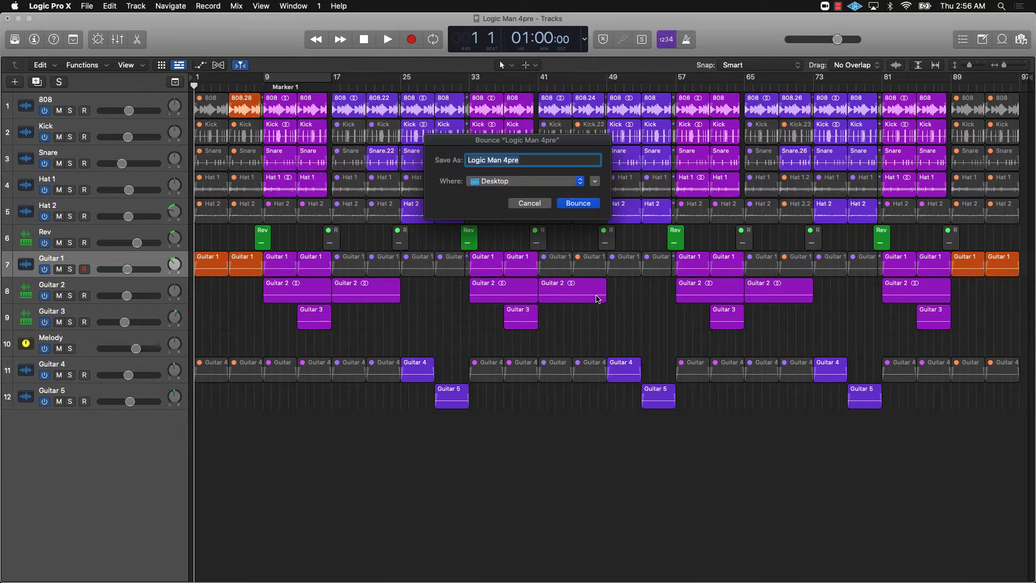
key(backspace)
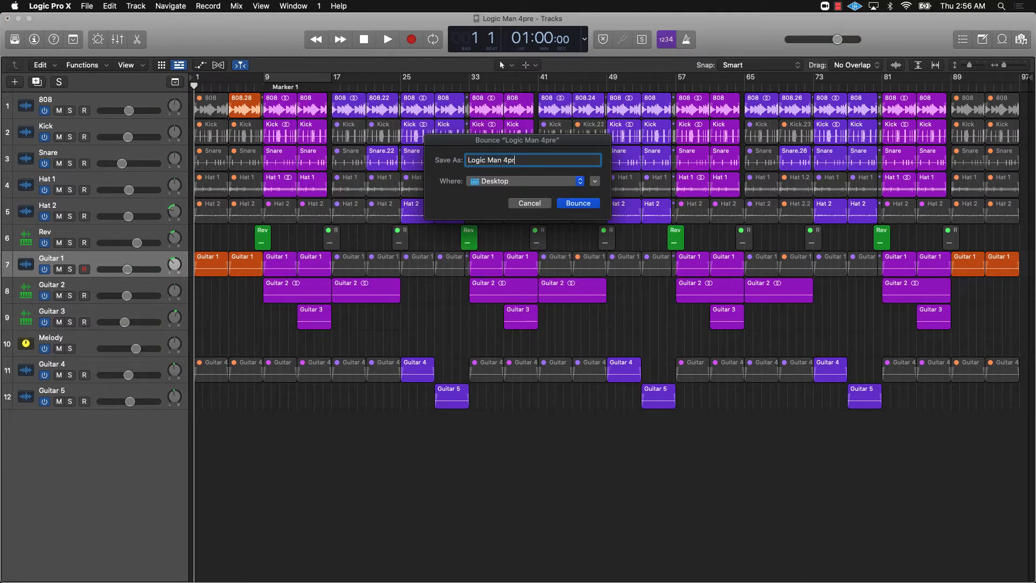
text(Logic Man -)
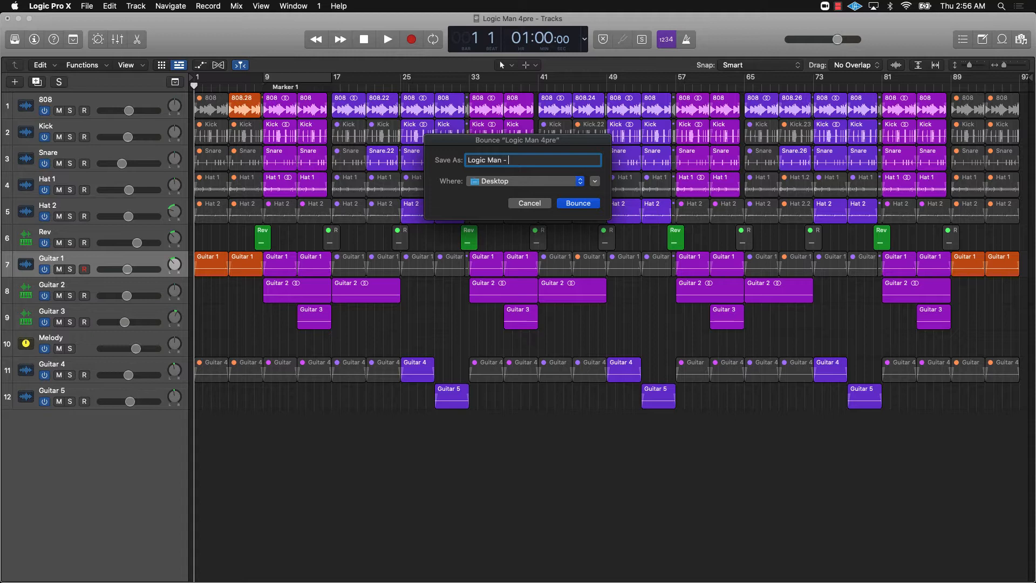
text(Master)
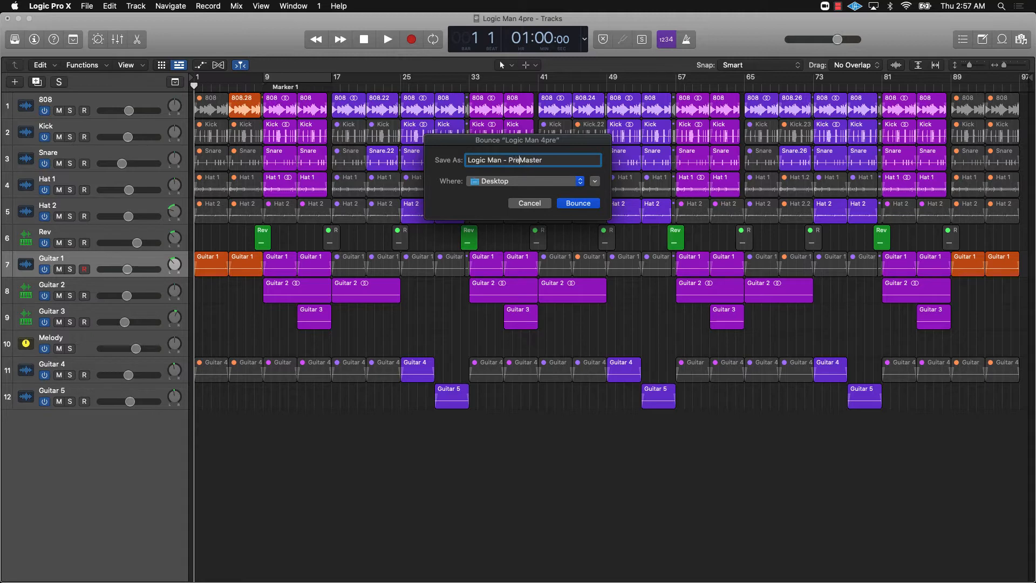
text(" ")
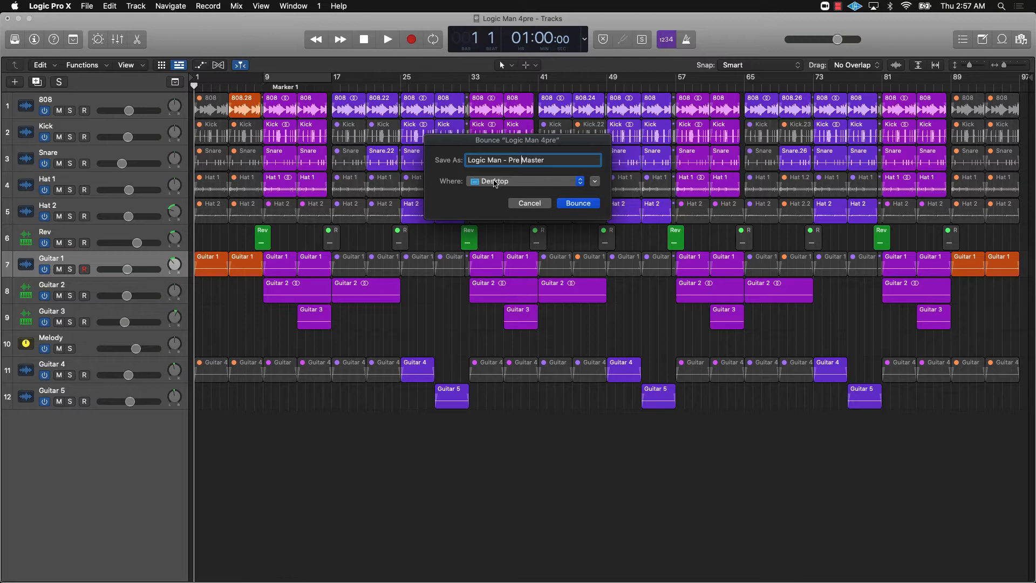
mouse_move(520, 181)
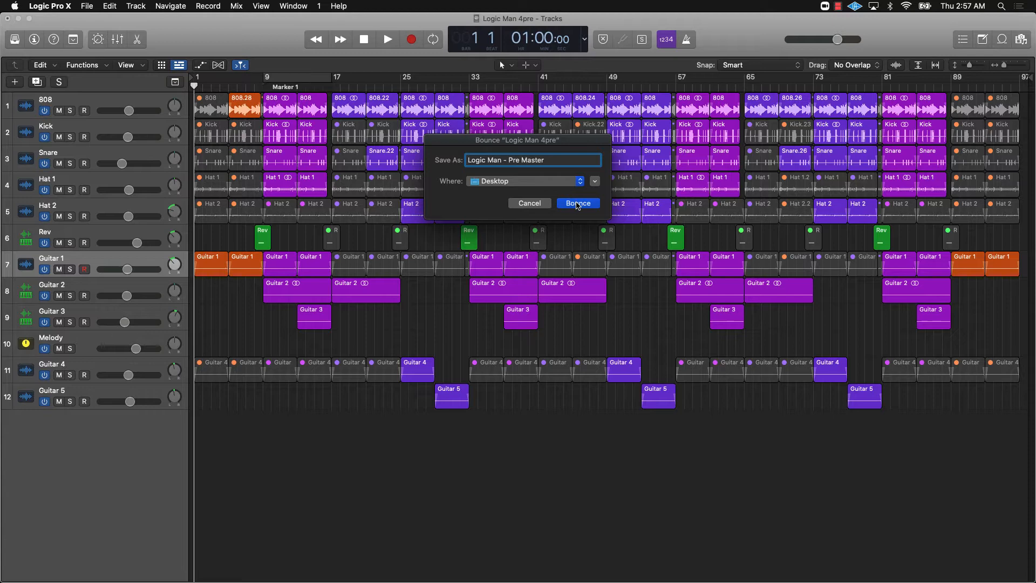
click(576, 203)
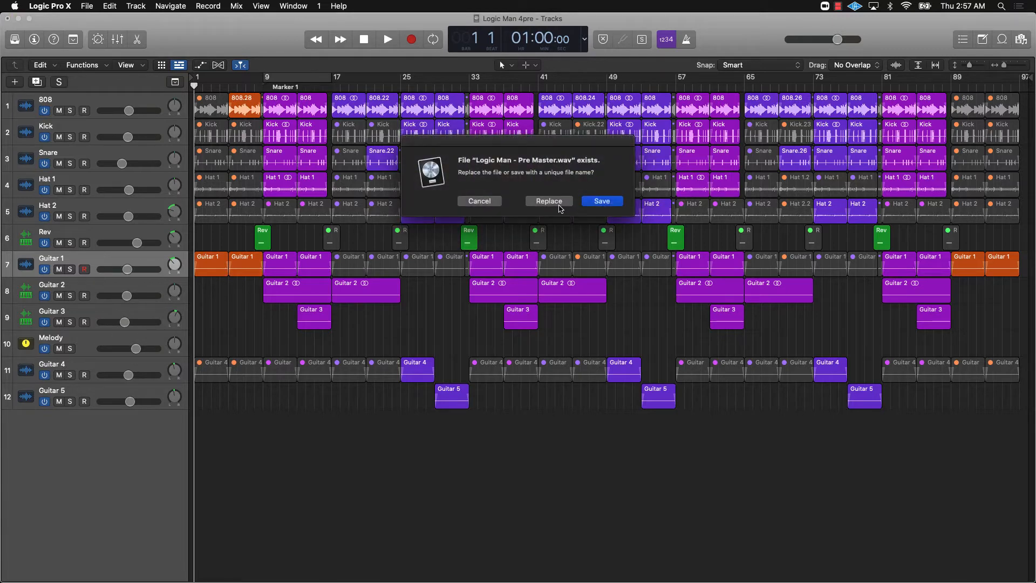
Step: Replace the existing 'Logic Man - Pre Master' file with the new bounce
click(548, 201)
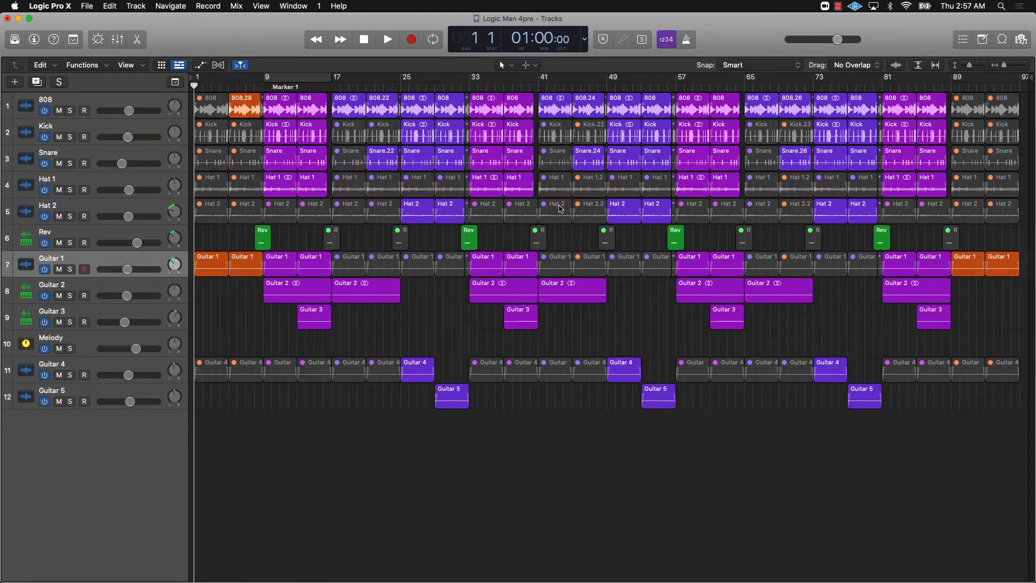
mouse_move(177, 21)
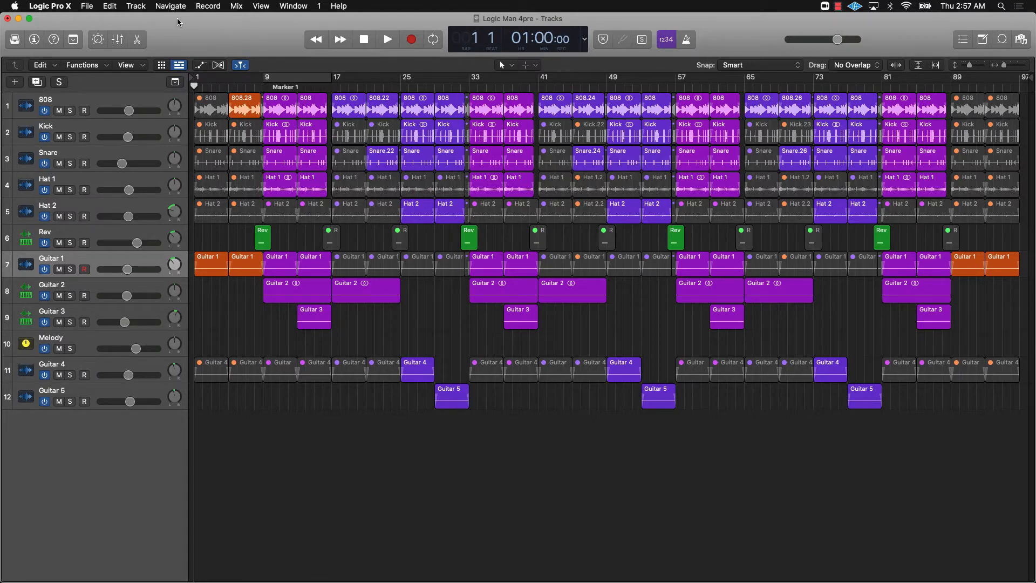
Step: Save and close Logic Man 4pre, then create a new project with one audio track
click(87, 6)
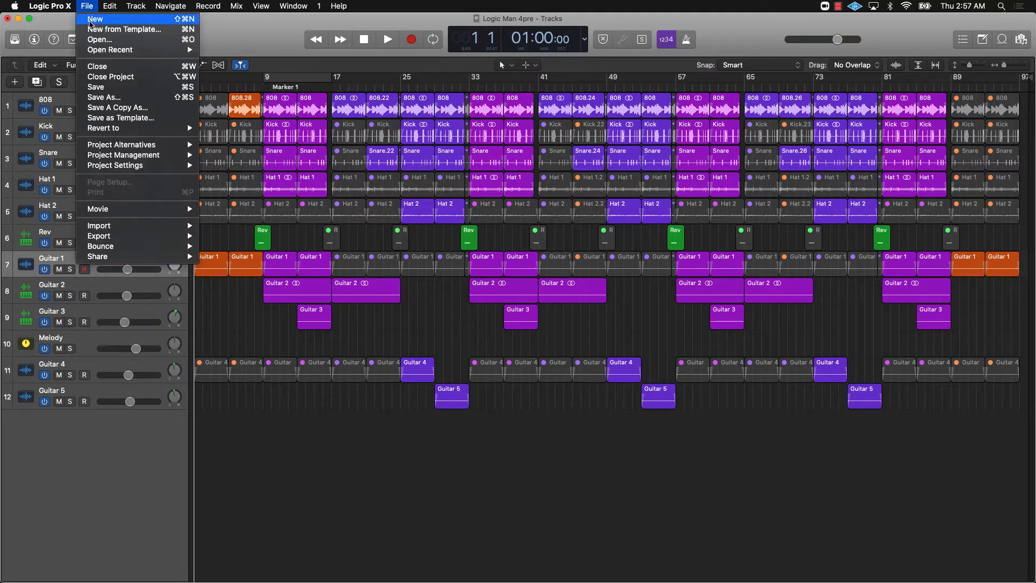
click(95, 19)
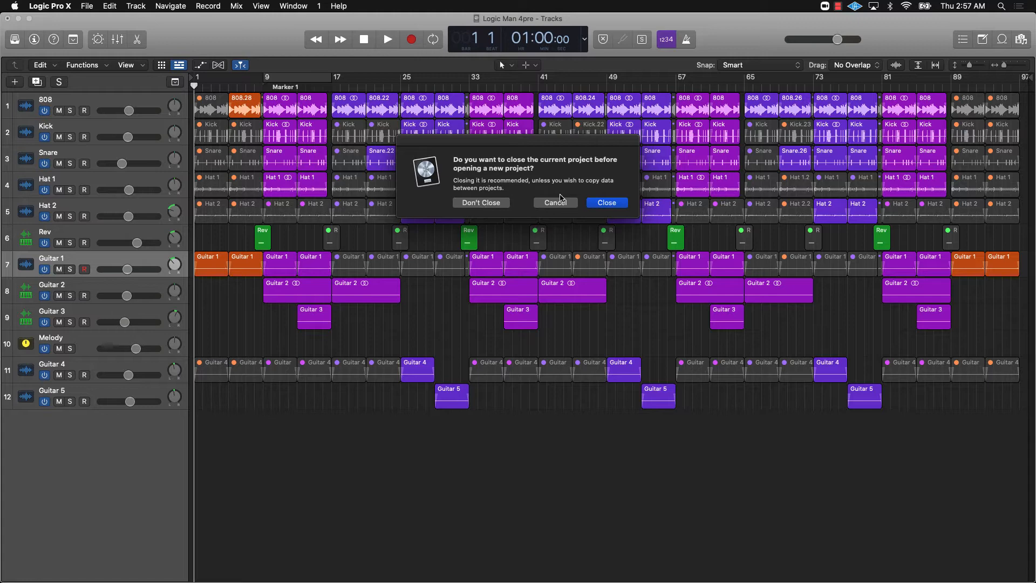
click(605, 202)
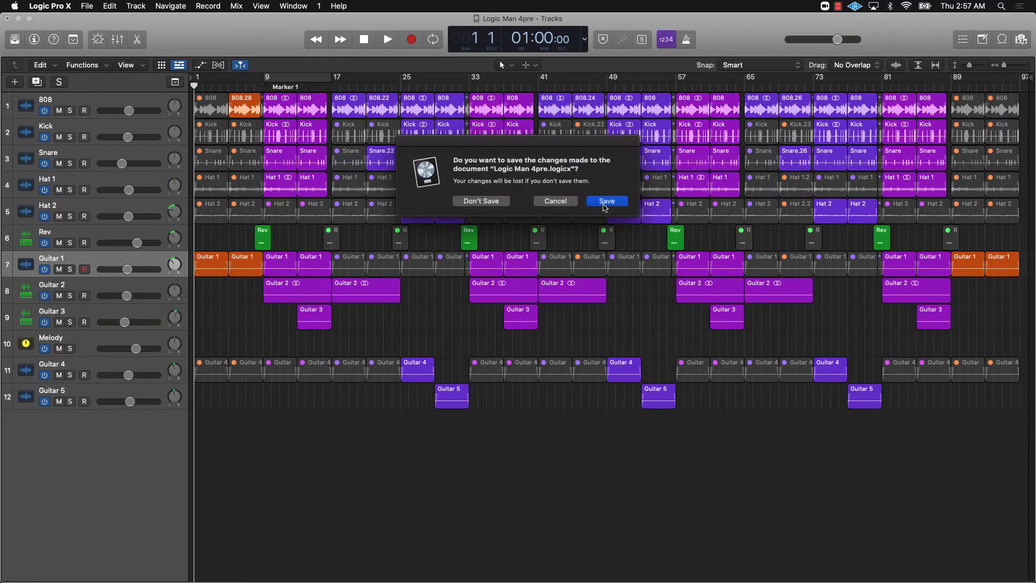
click(480, 200)
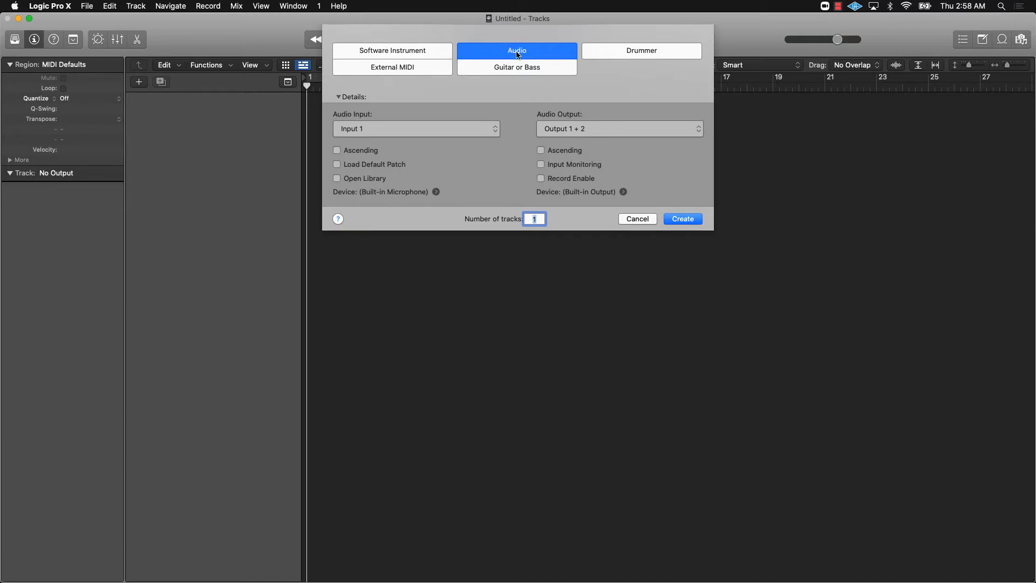
click(682, 218)
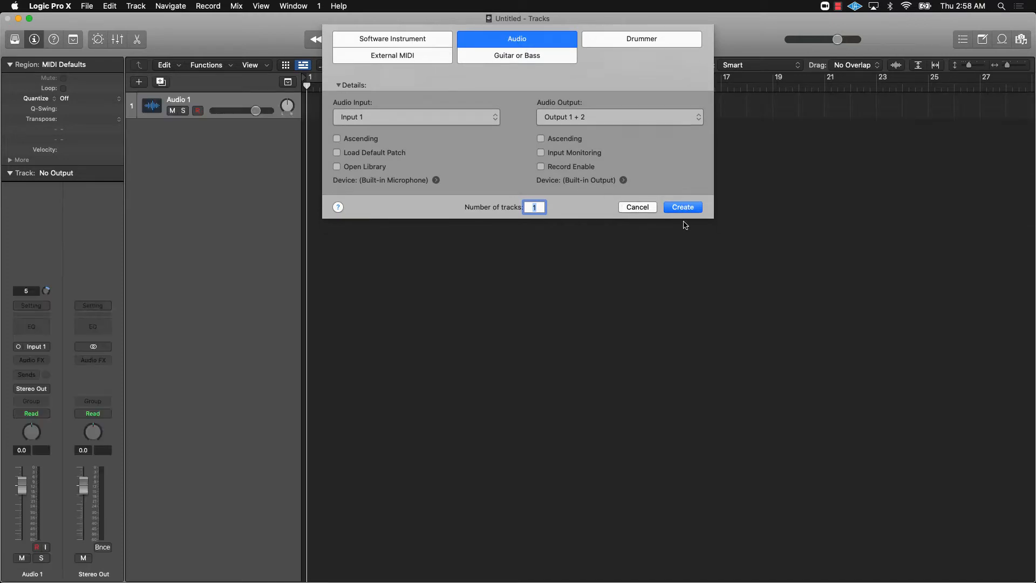
click(680, 206)
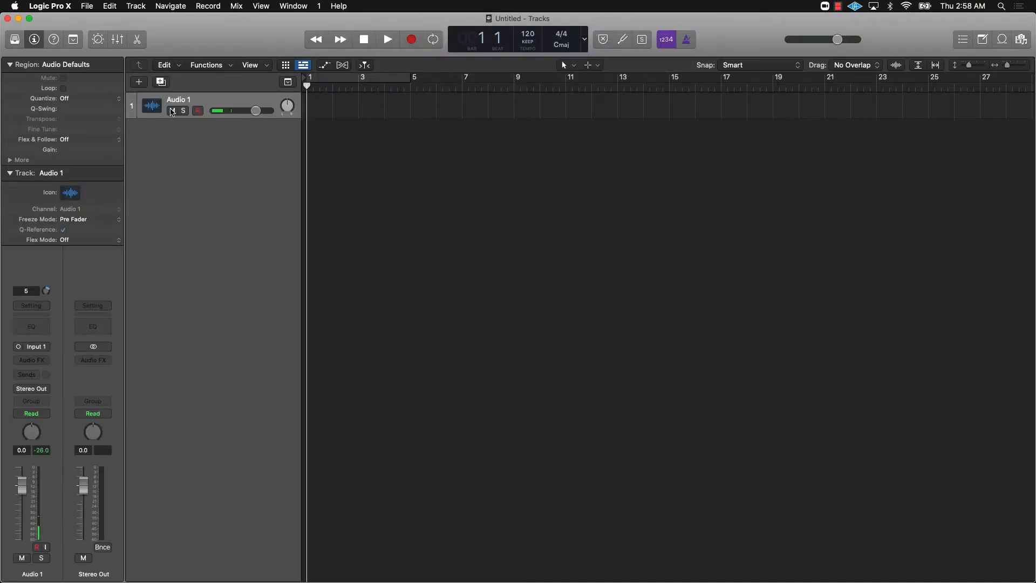
Step: Mute the Audio 1 track, then open and close the audio file import browser
click(171, 110)
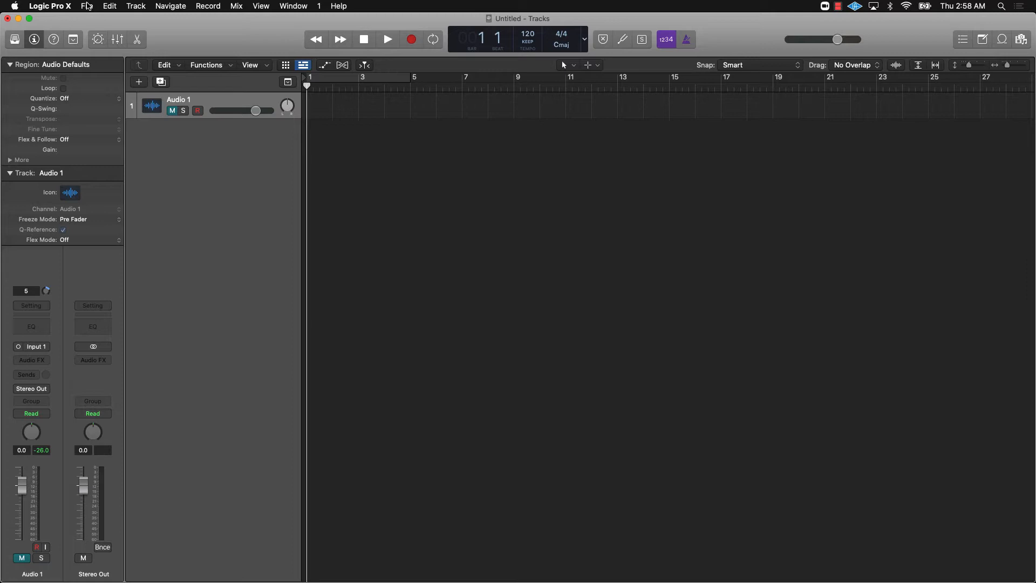
click(87, 6)
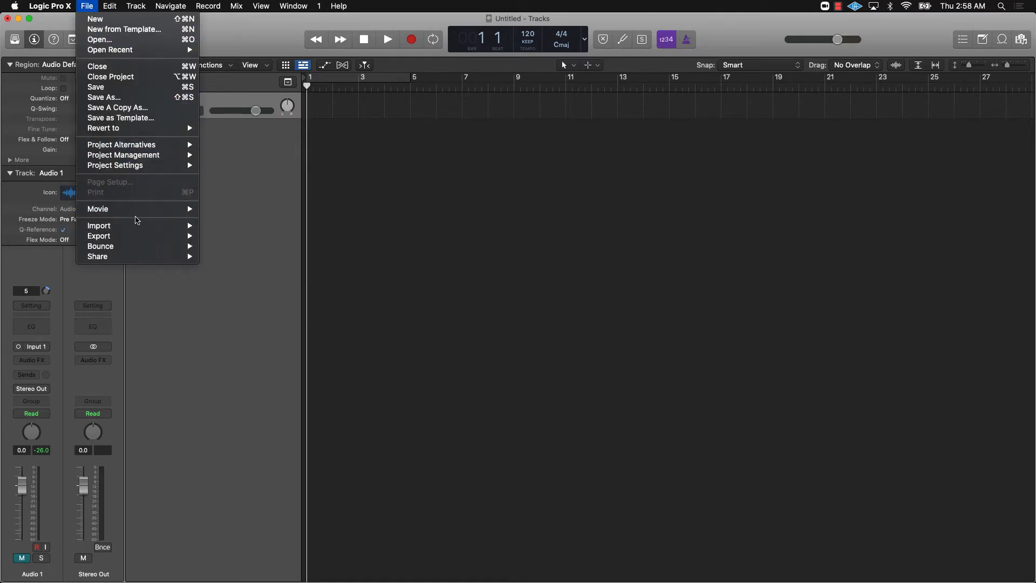
click(99, 226)
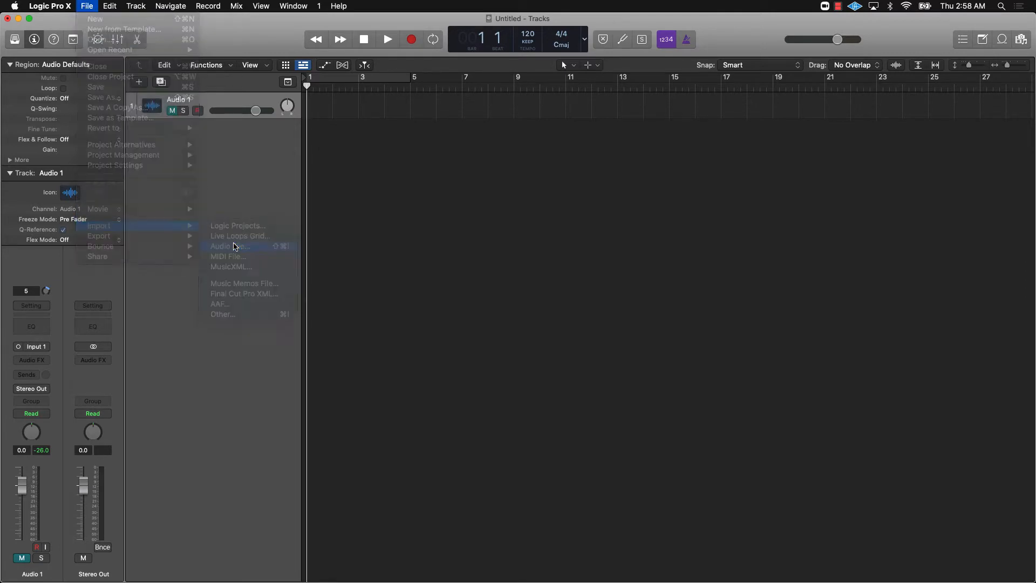
click(228, 246)
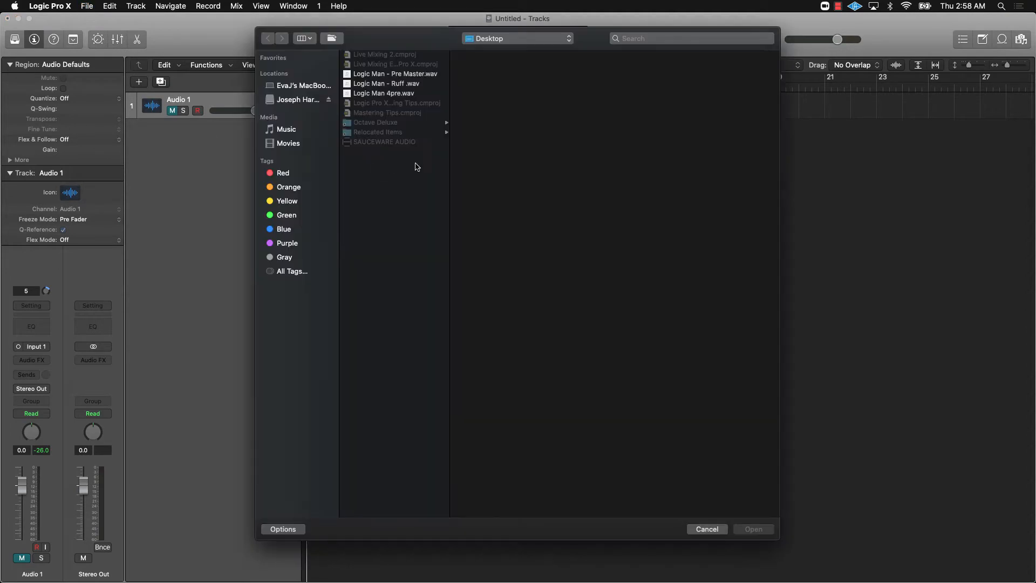
click(705, 529)
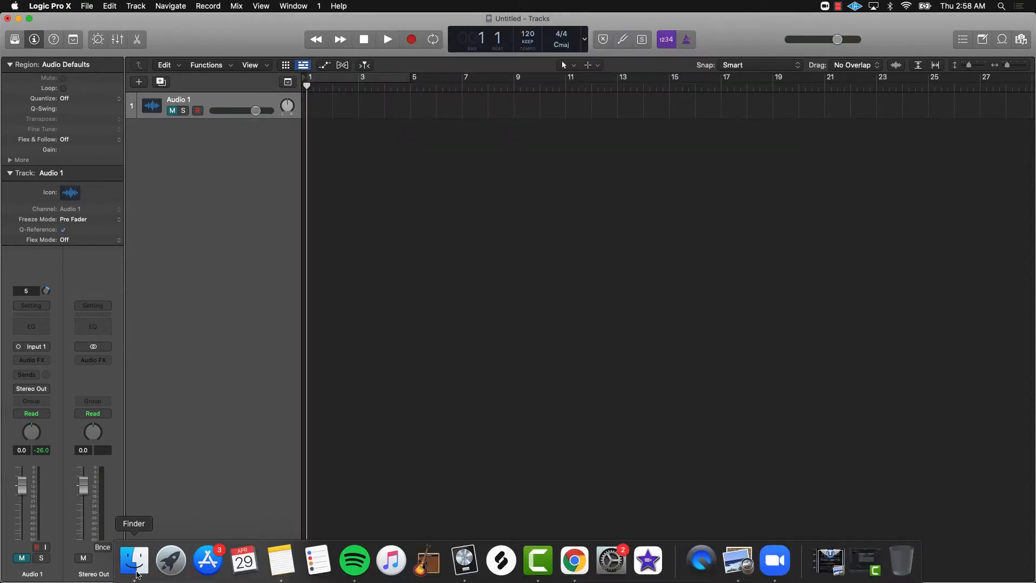
Step: Drag Logic Man - Pre Master.wav from Finder, matching sample rate and importing tempo and markers
click(133, 560)
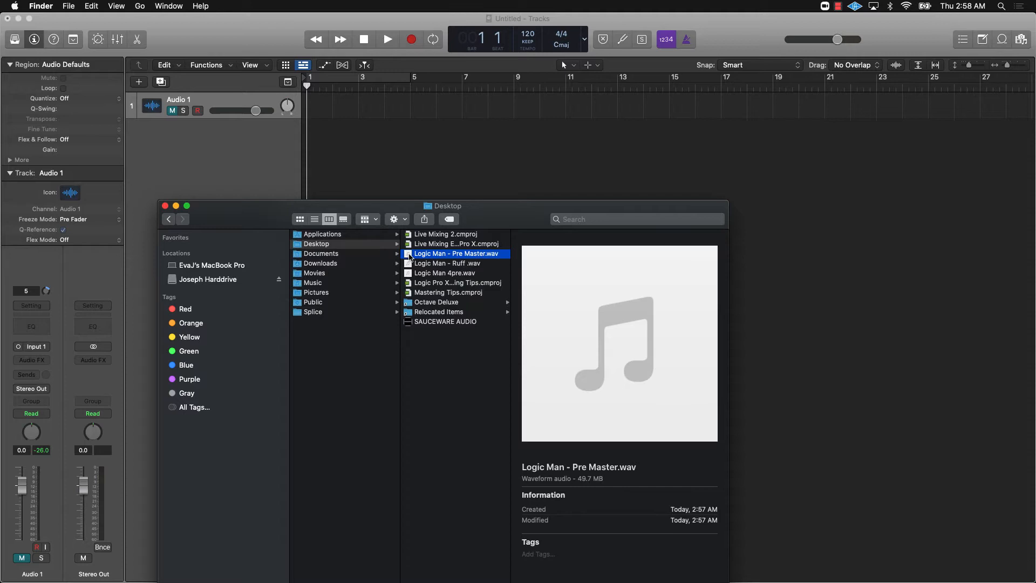
drag(456, 253, 307, 132)
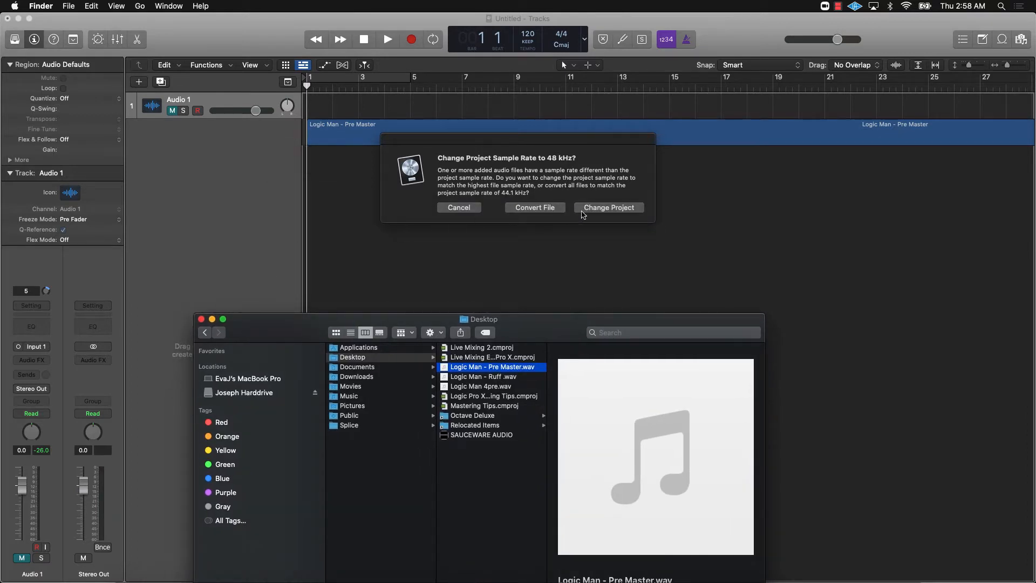
click(606, 207)
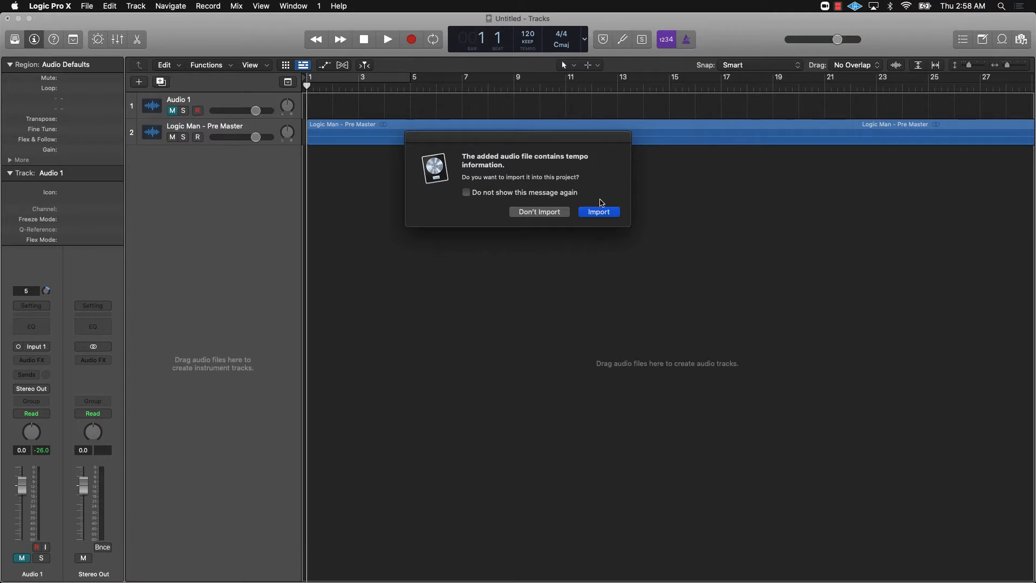
click(598, 211)
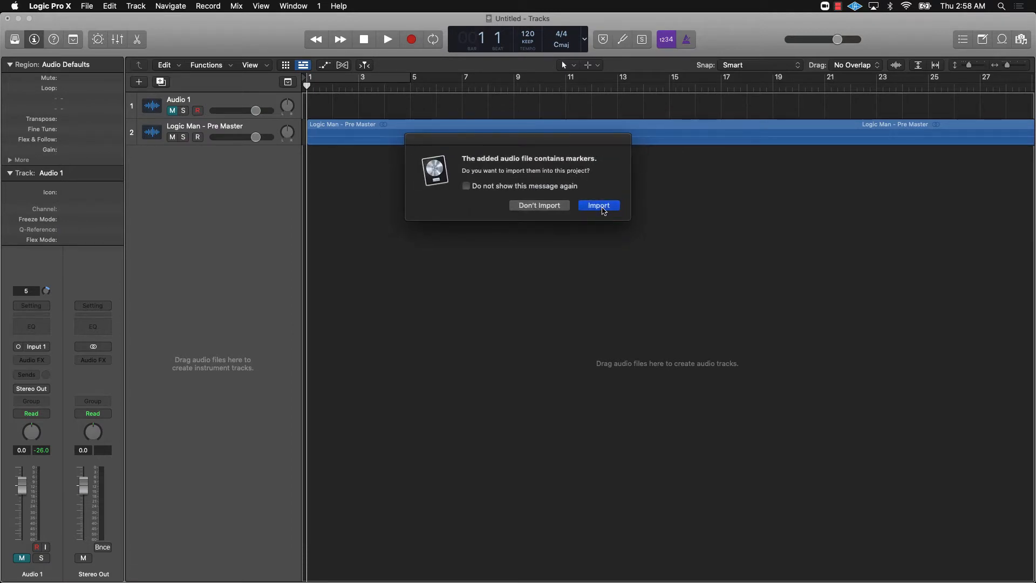
click(597, 205)
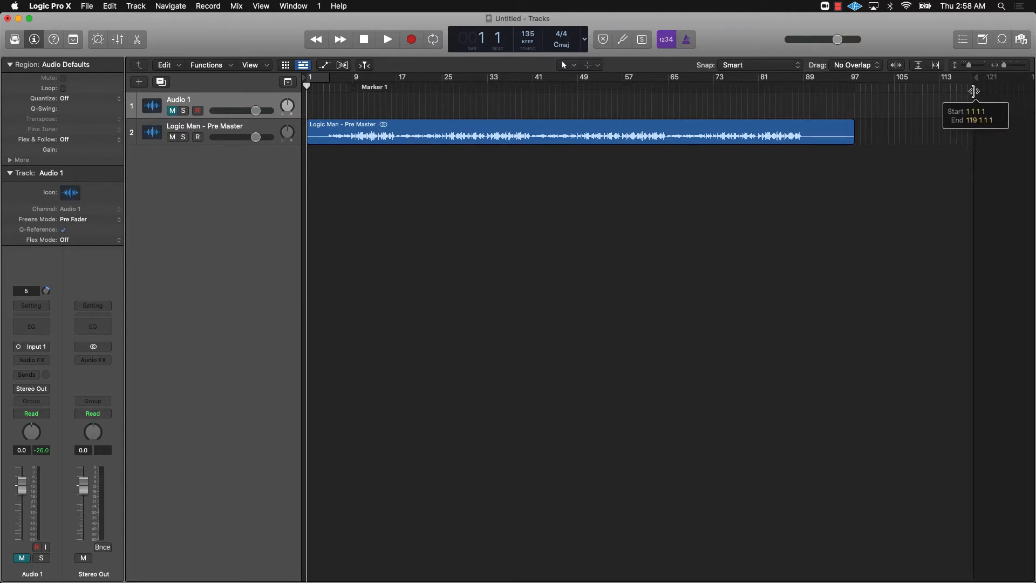
Step: Pull the project end marker back to about bar 98, where the region ends
drag(974, 90, 871, 90)
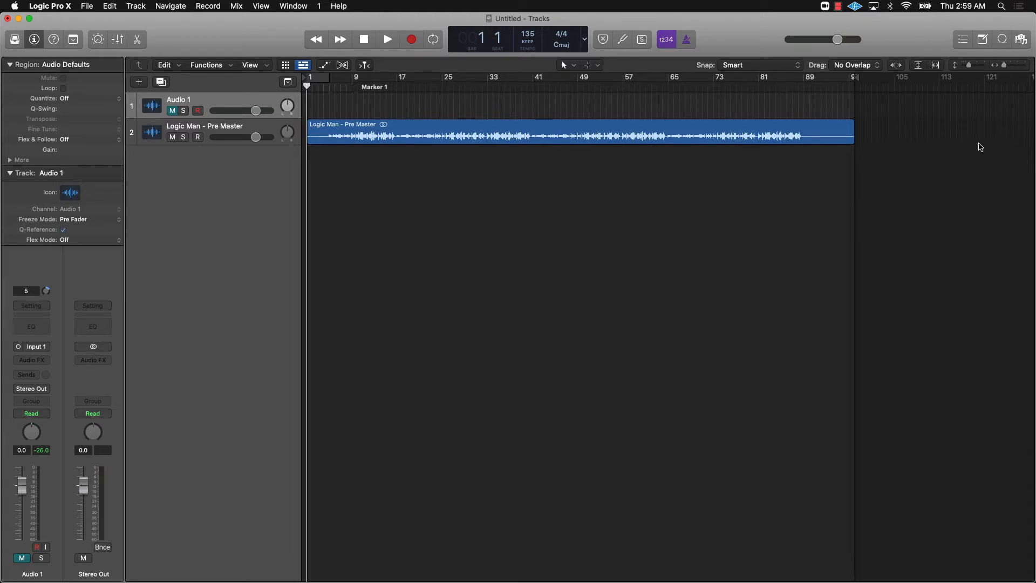
mouse_move(945, 132)
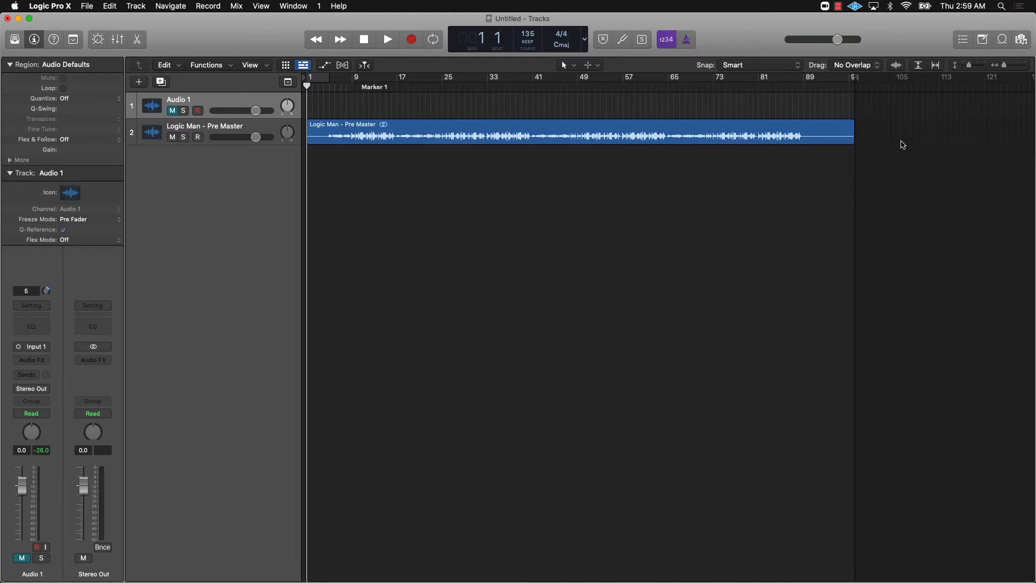
mouse_move(712, 185)
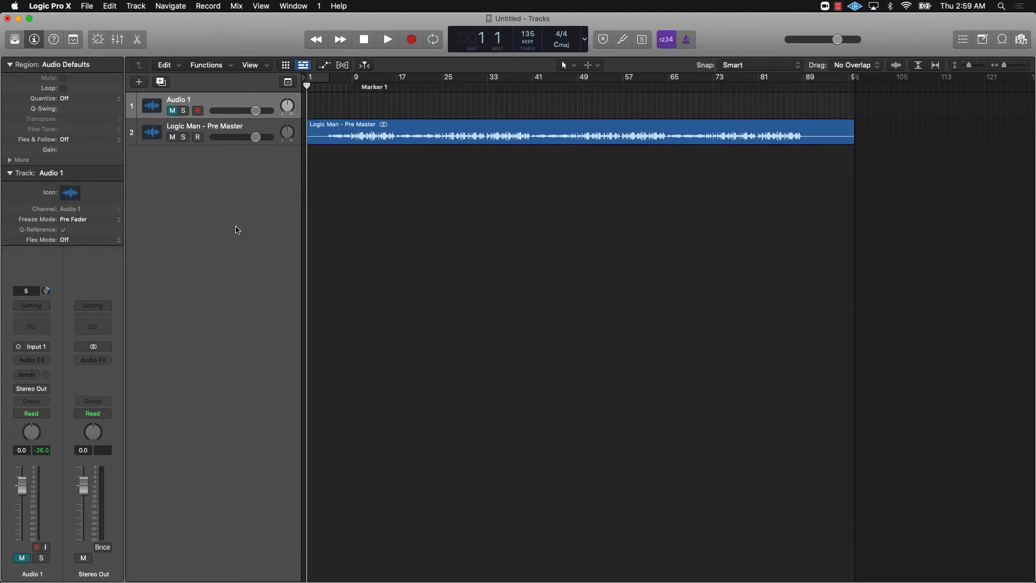
mouse_move(102, 382)
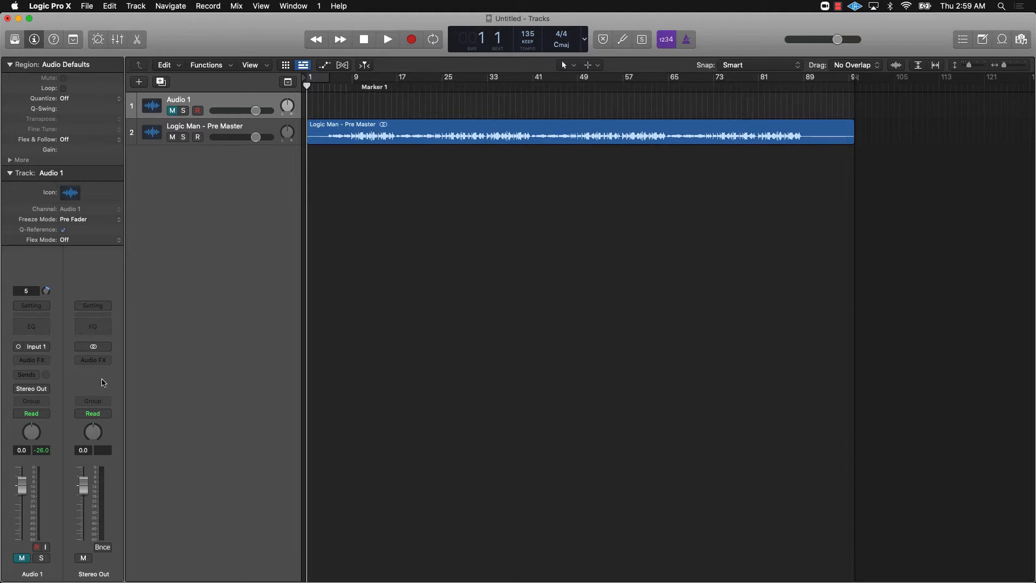
Step: Insert a stereo Adaptive Limiter on the Stereo Out channel in the Mixer
click(117, 39)
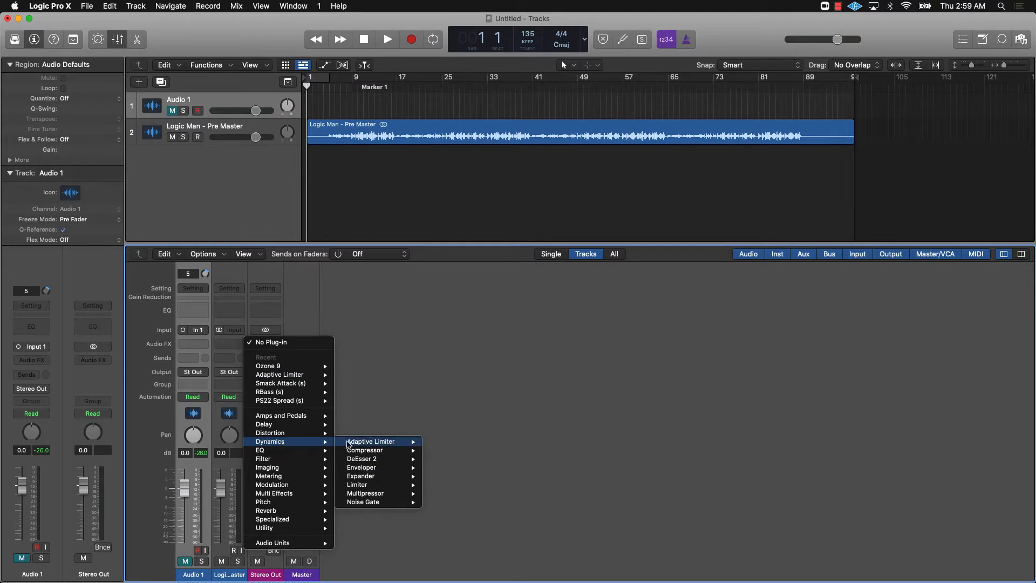
mouse_move(373, 441)
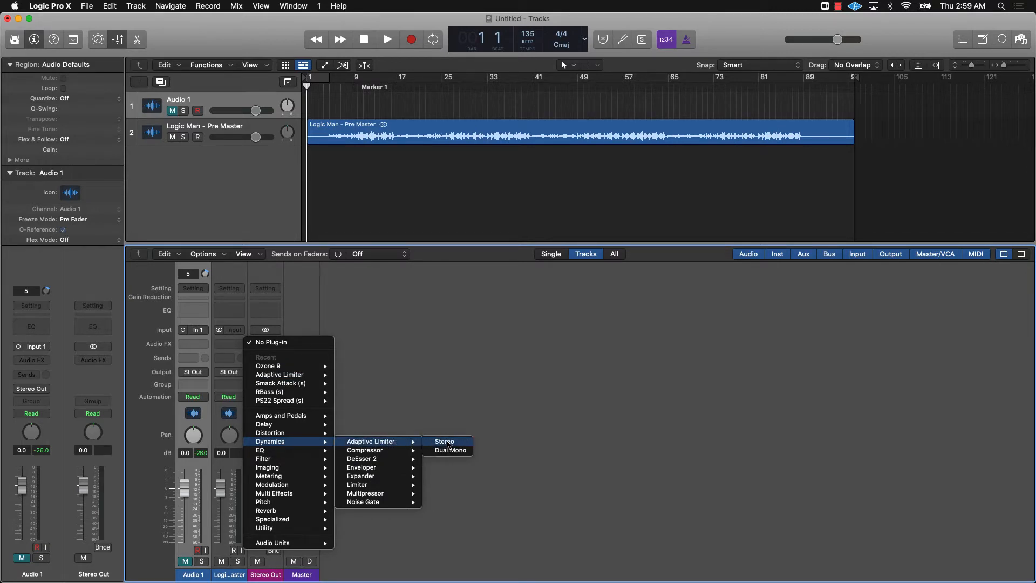
click(444, 441)
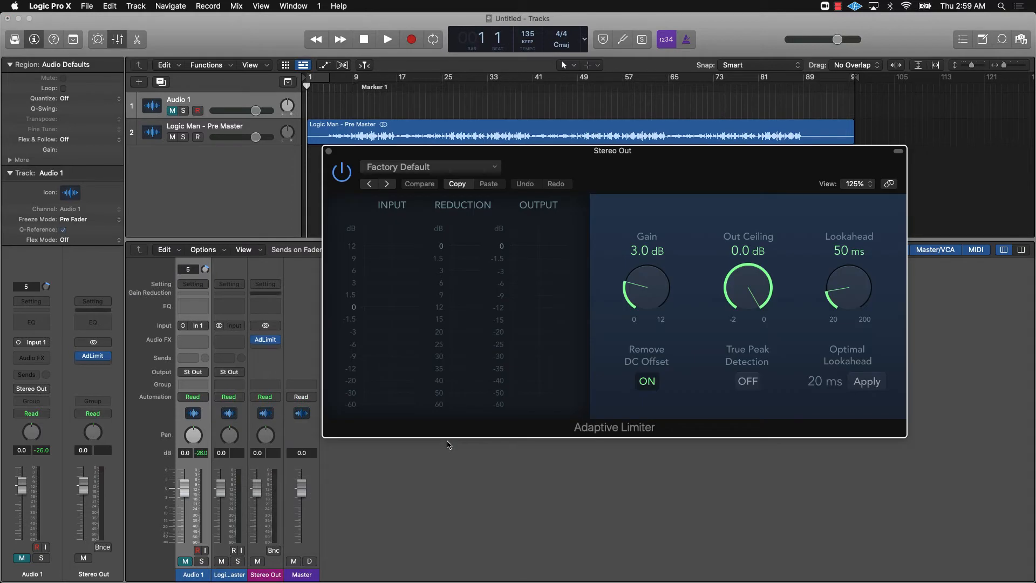
Step: Set the limiter Out Ceiling to -1.0 dB and switch True Peak Detection on
drag(611, 150, 603, 173)
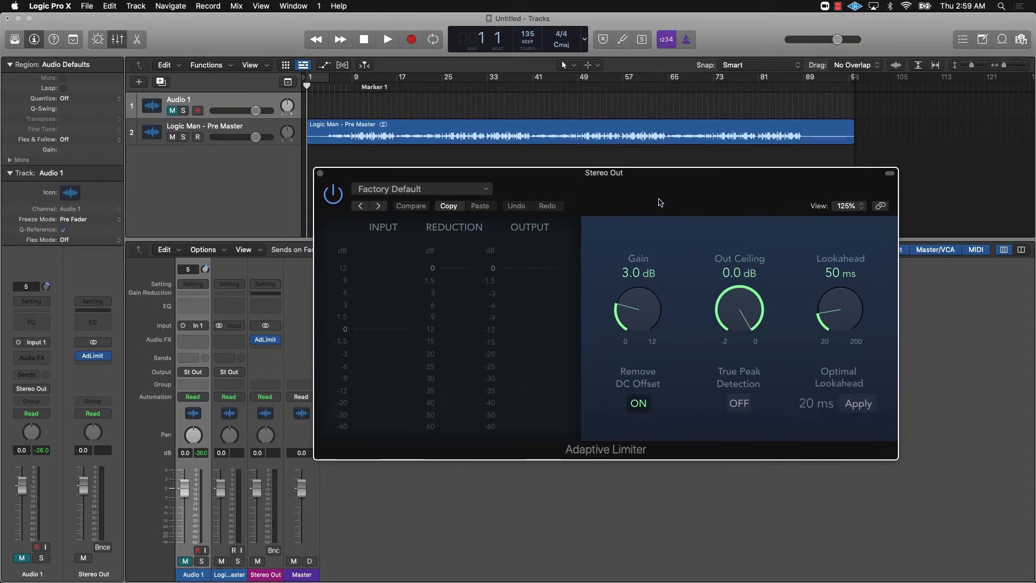
drag(603, 172, 597, 157)
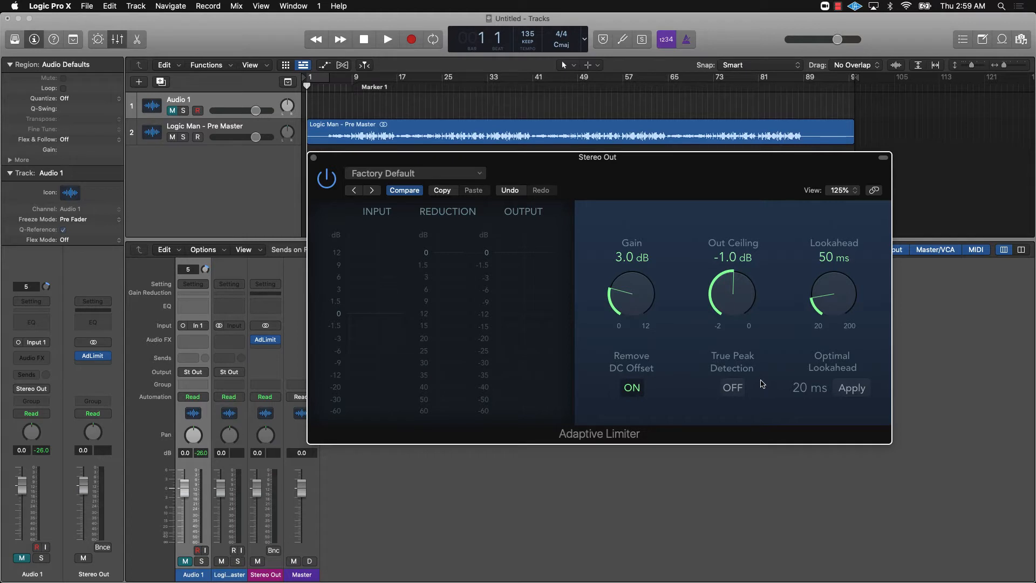
click(732, 387)
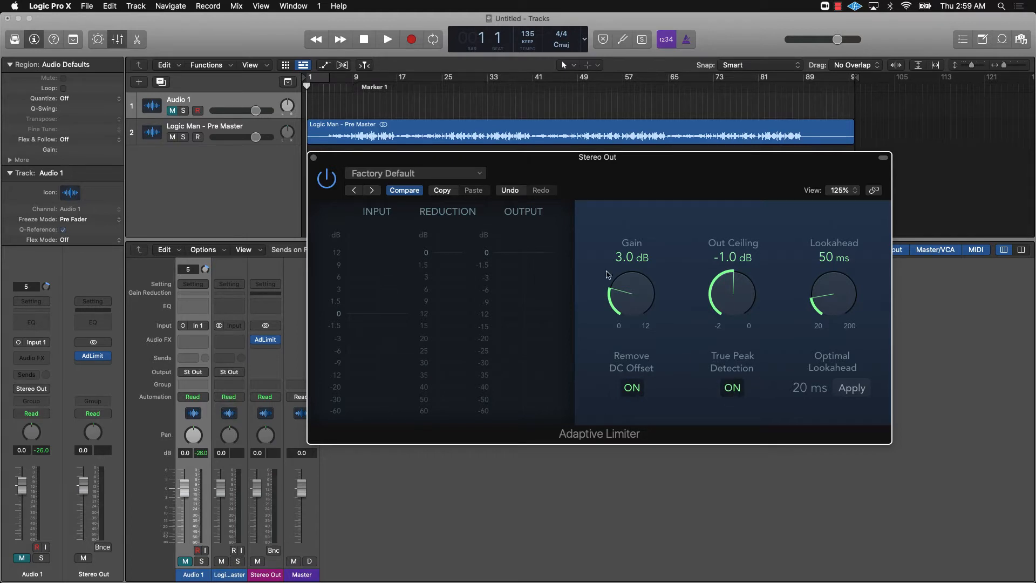
mouse_move(628, 275)
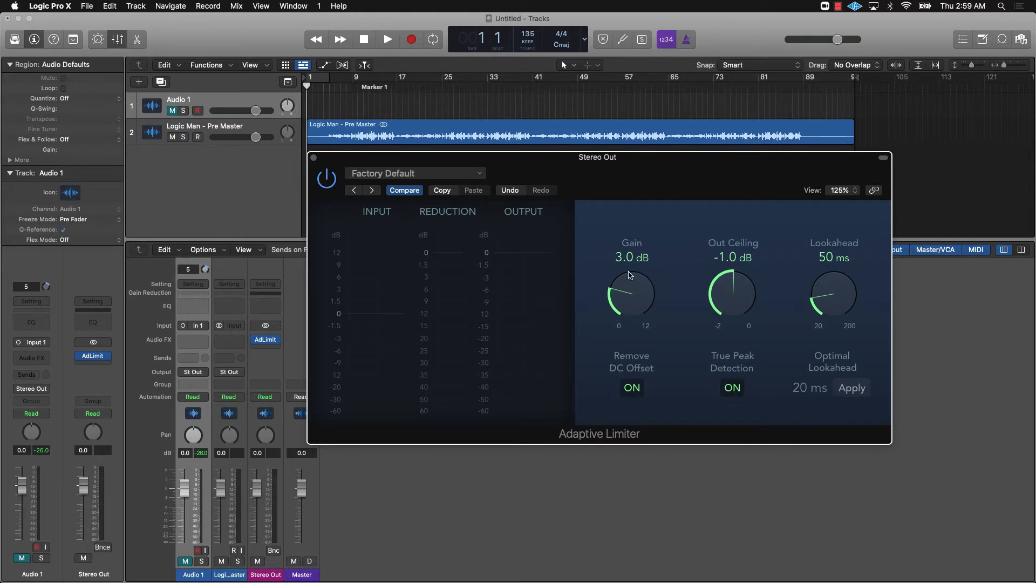
mouse_move(604, 298)
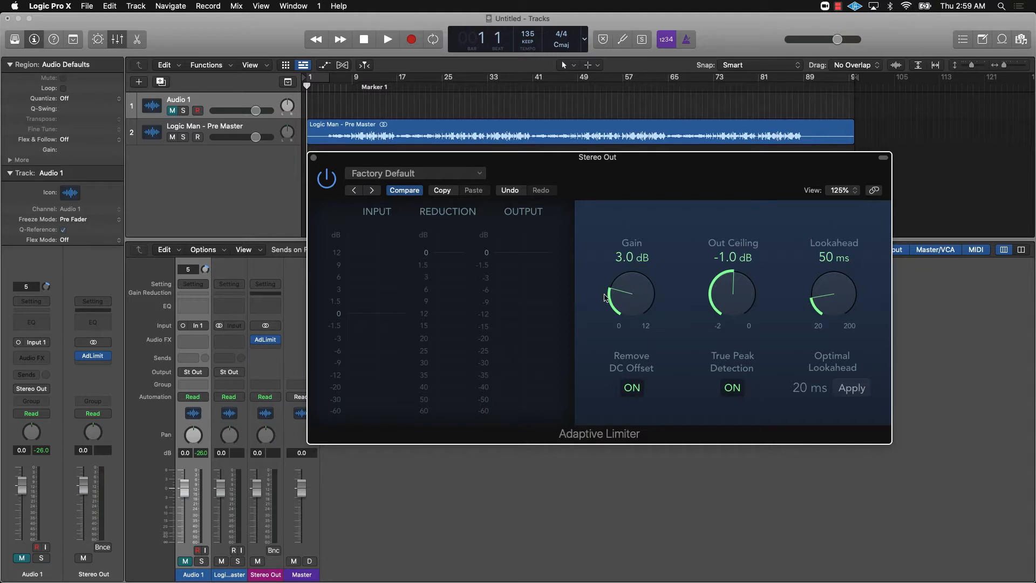
mouse_move(353, 78)
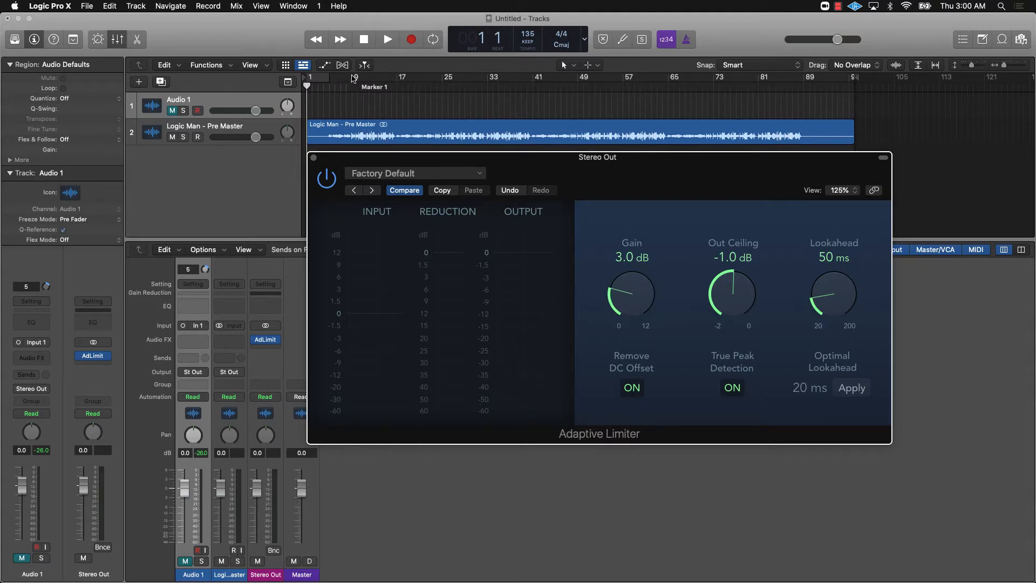
Step: Loop bars 9–17 during playback and raise limiter Gain to 9.0 dB, ceiling at -1.0 dB
drag(356, 78, 390, 77)
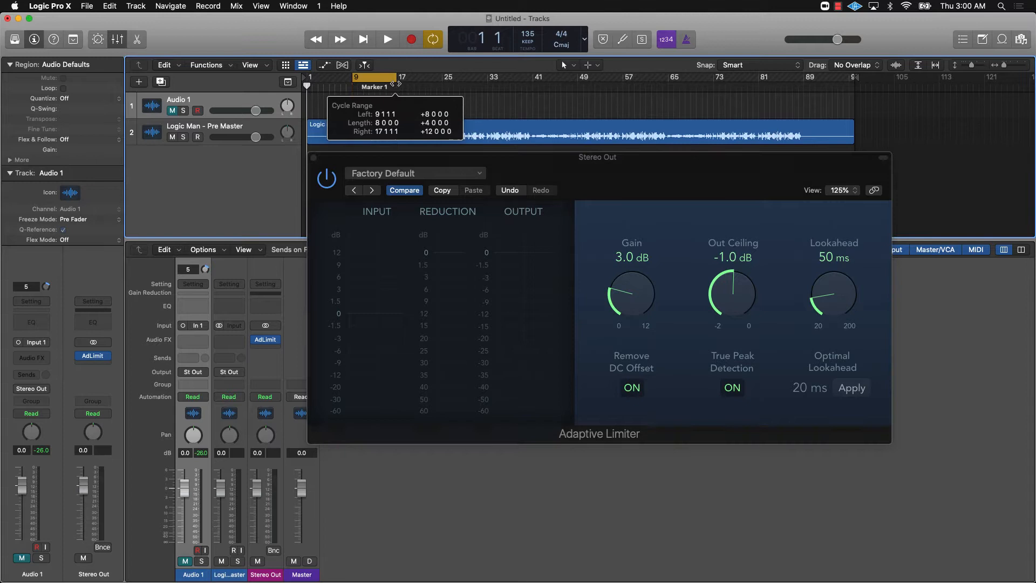
mouse_move(379, 97)
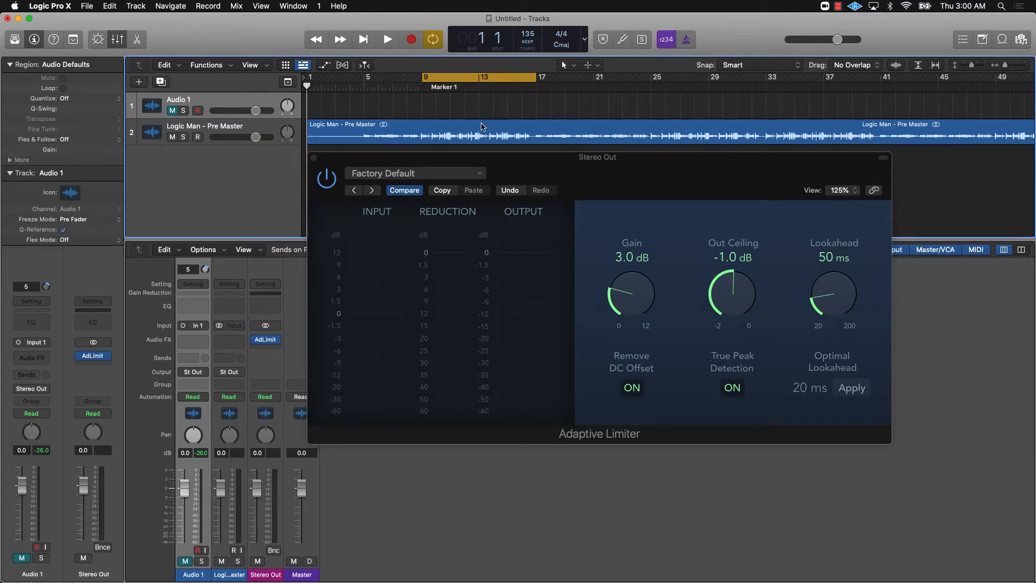
click(386, 39)
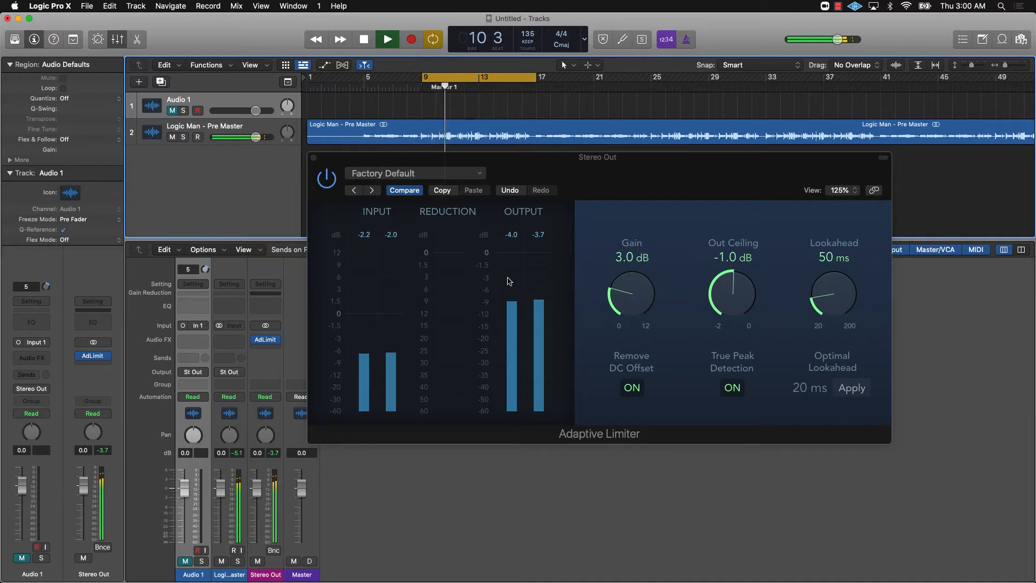
drag(732, 294, 736, 288)
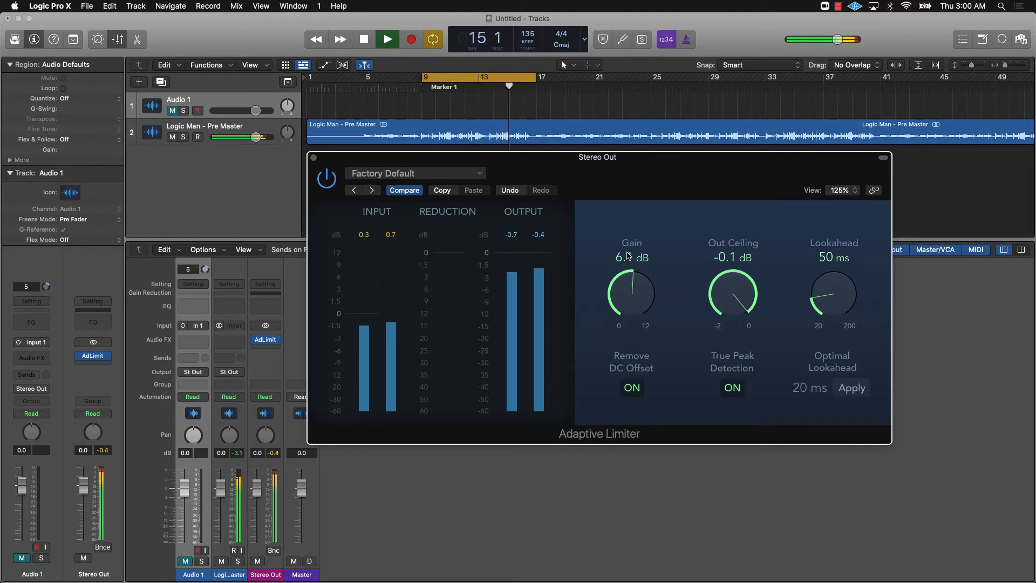
drag(631, 292, 641, 277)
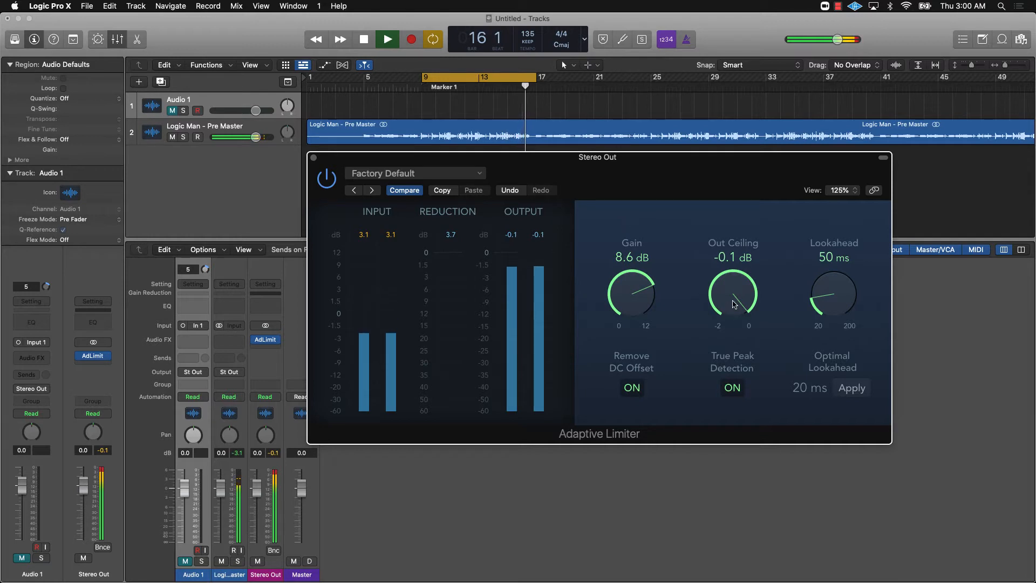
drag(731, 294, 732, 310)
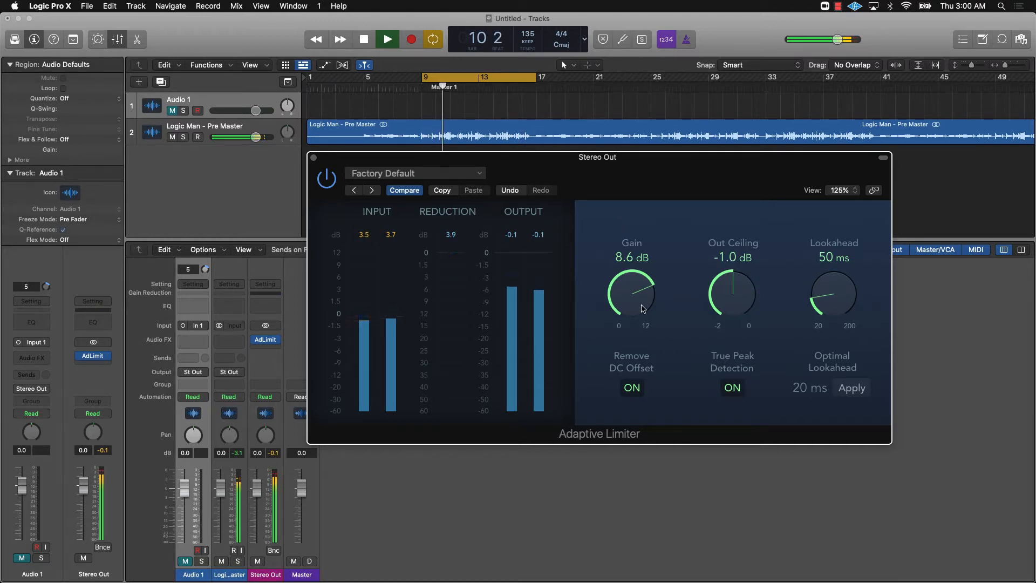
drag(631, 294, 634, 301)
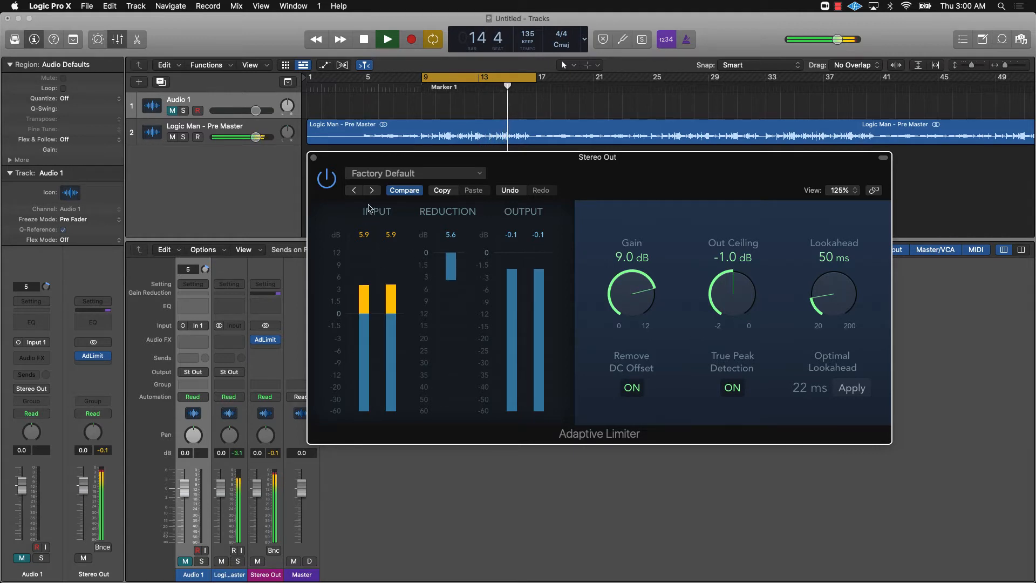
click(386, 39)
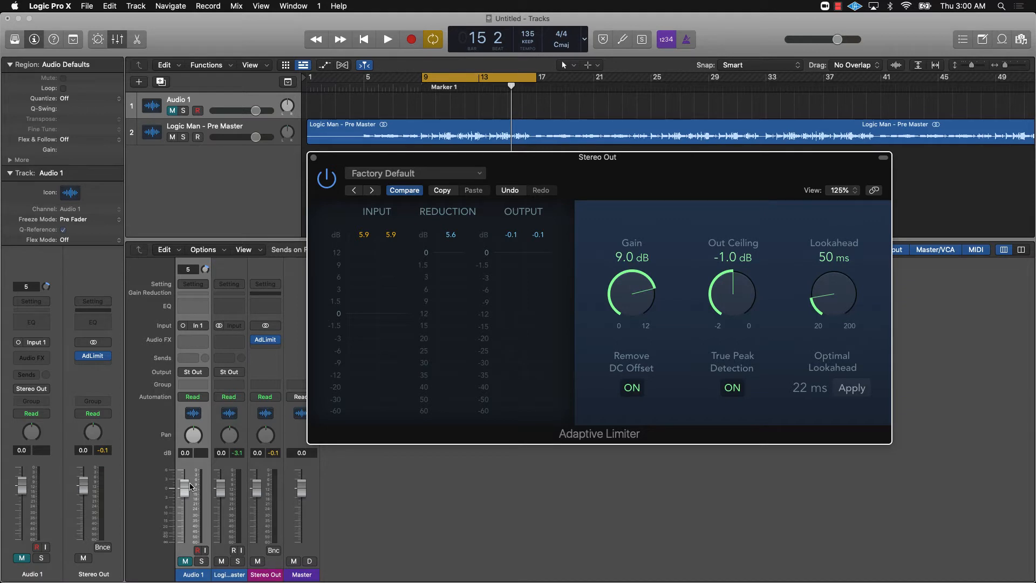
mouse_move(93, 370)
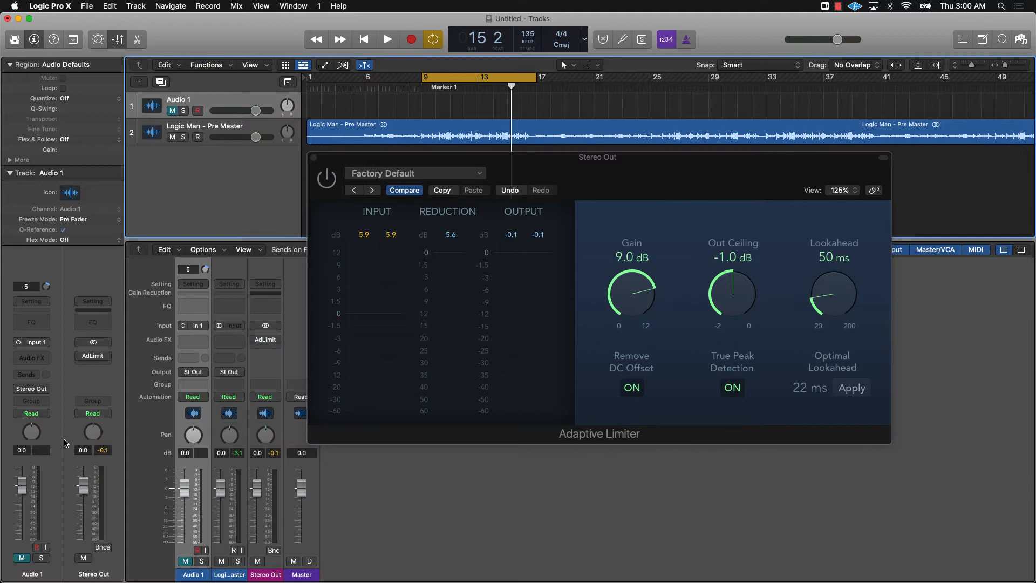
Step: Replay the loop, add a peak Level Meter to Stereo Out, then switch it off
click(387, 39)
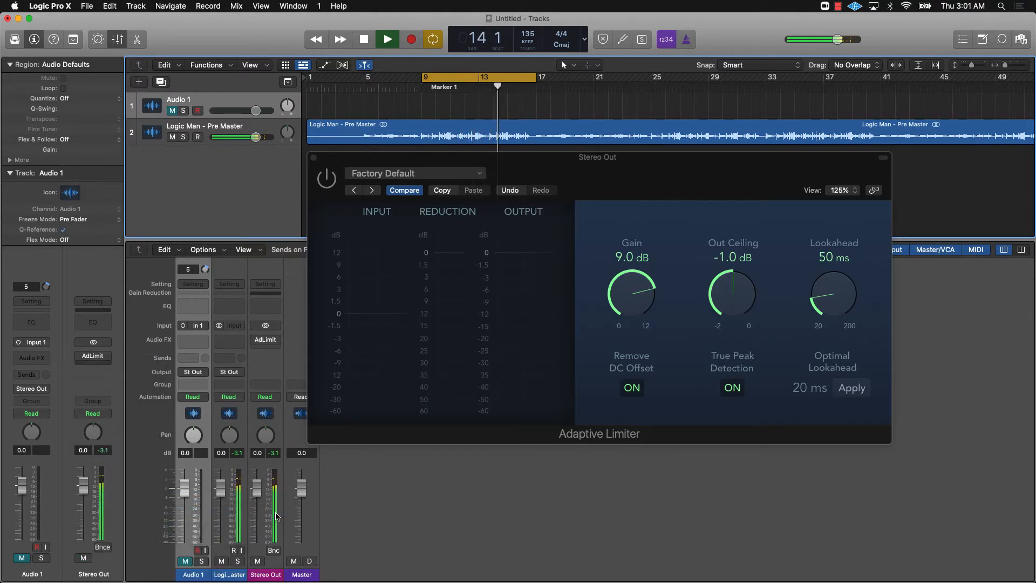
click(92, 346)
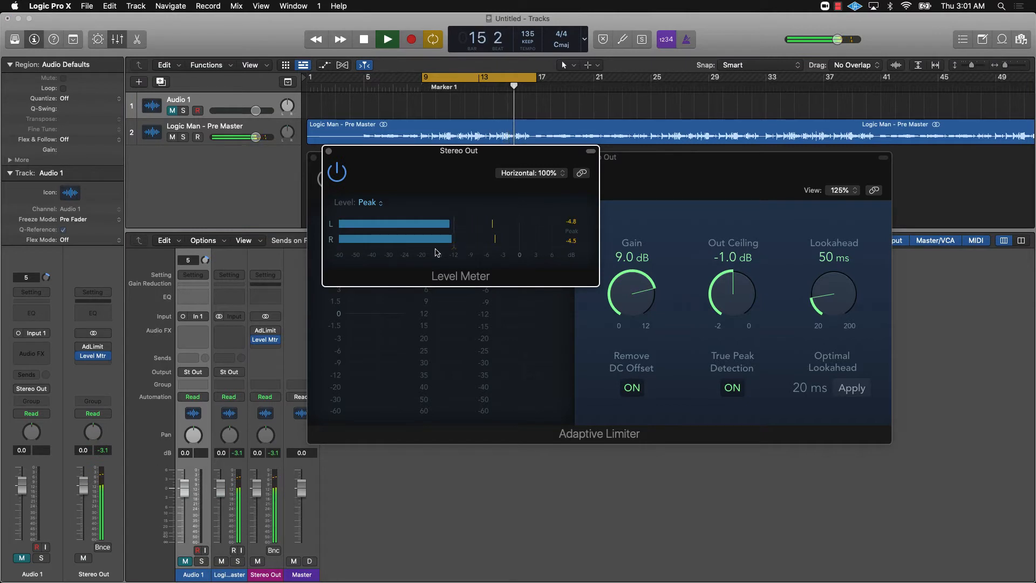
click(387, 38)
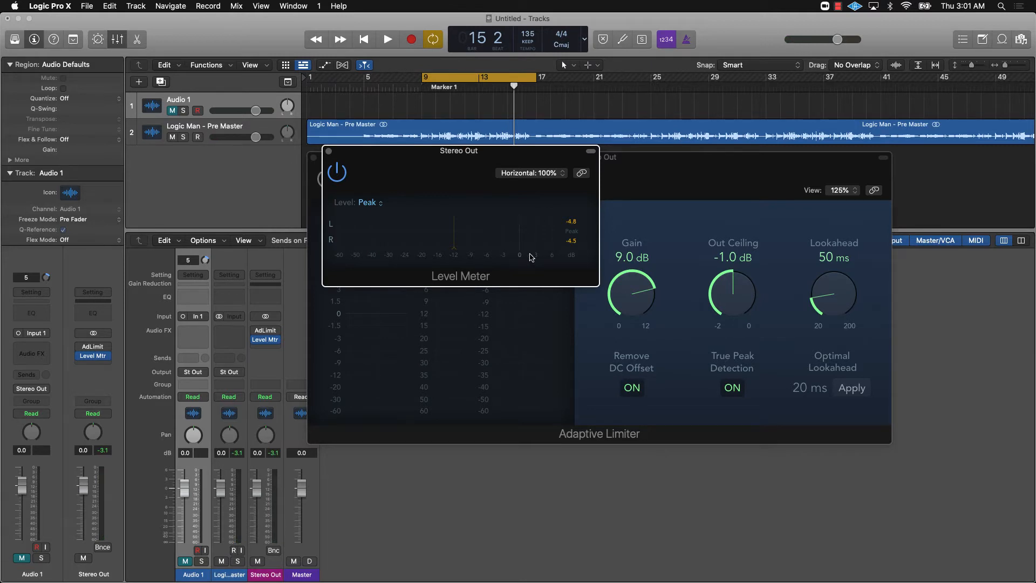
mouse_move(502, 260)
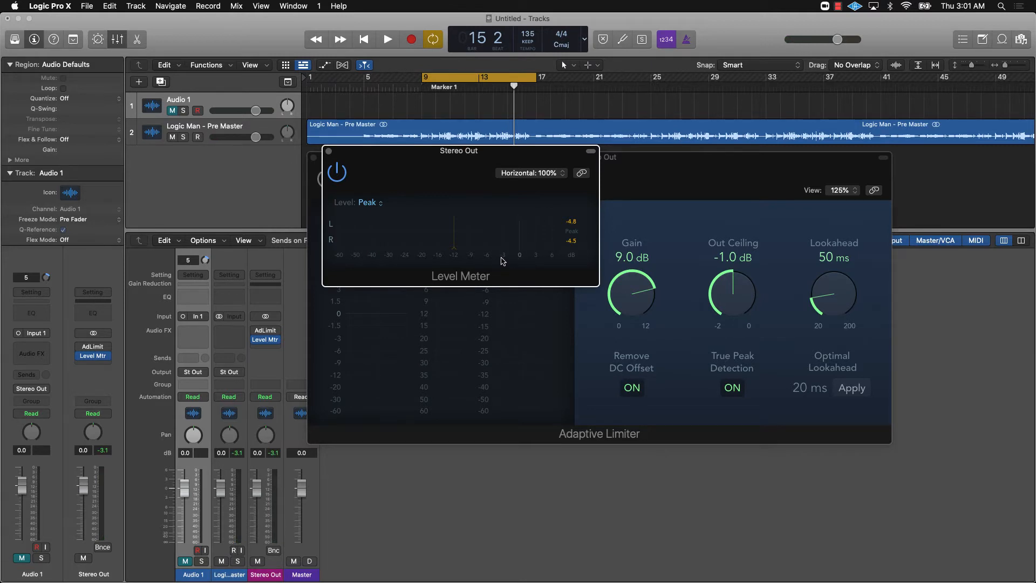
mouse_move(501, 260)
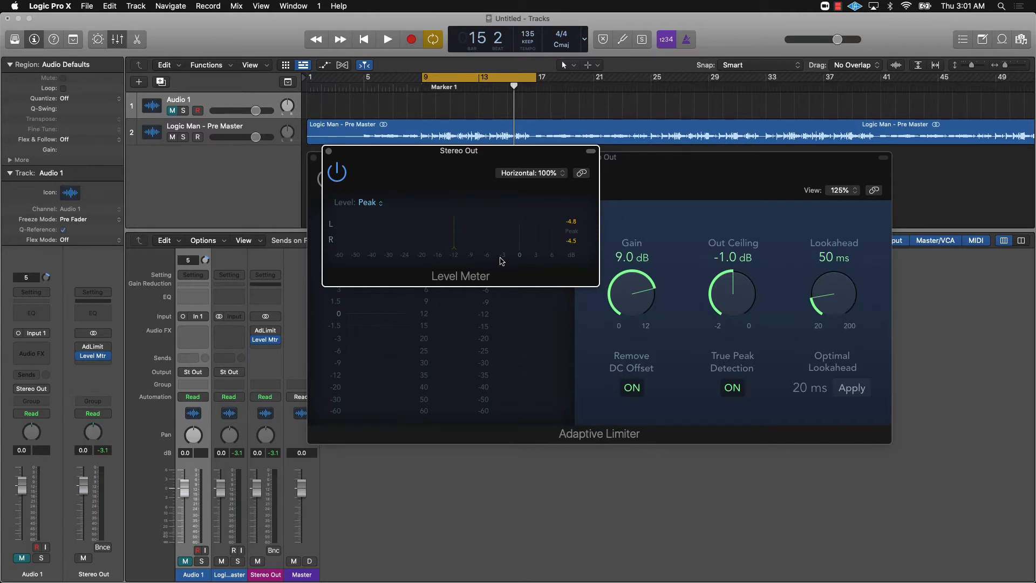
mouse_move(350, 176)
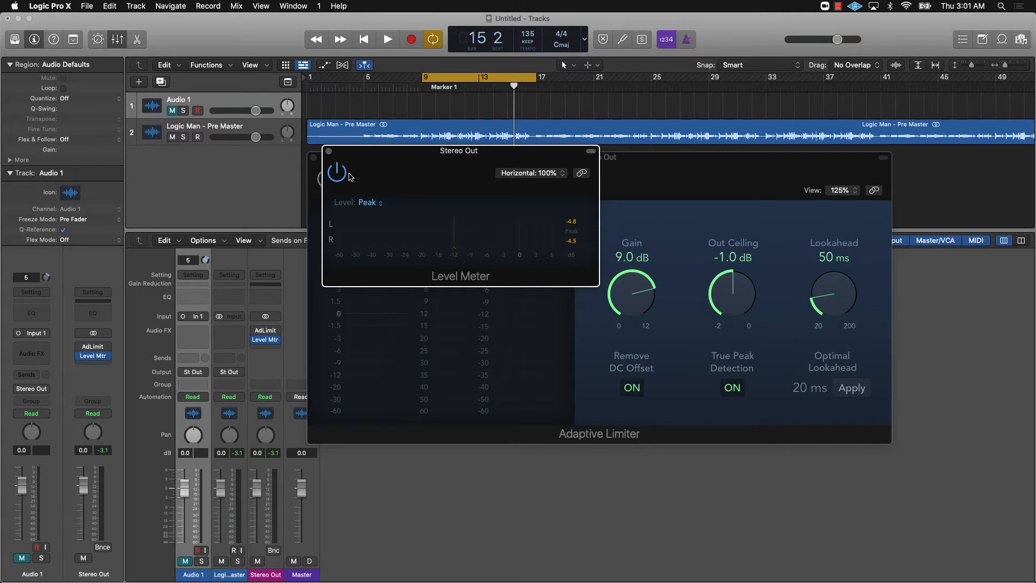
click(386, 39)
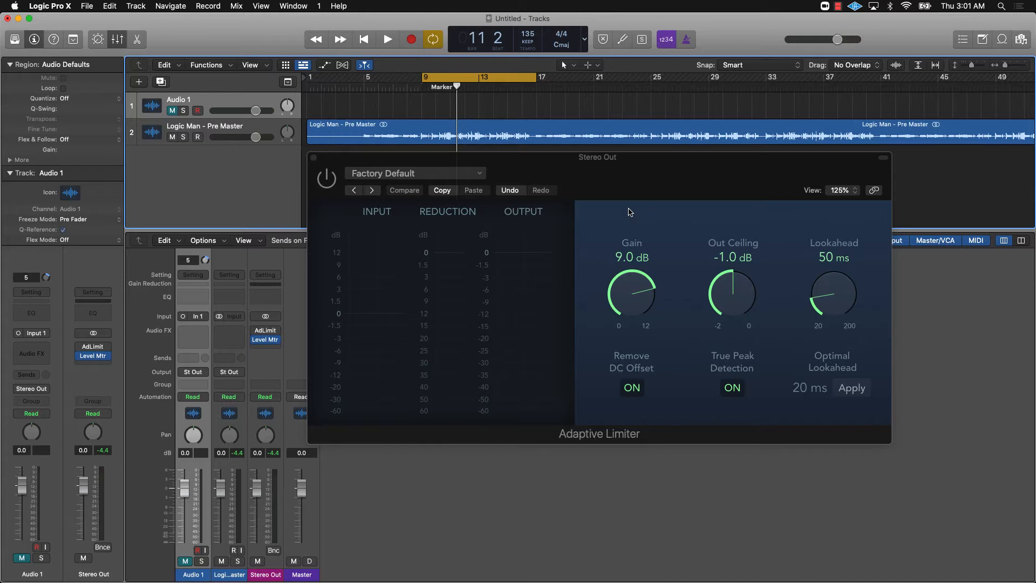
mouse_move(608, 301)
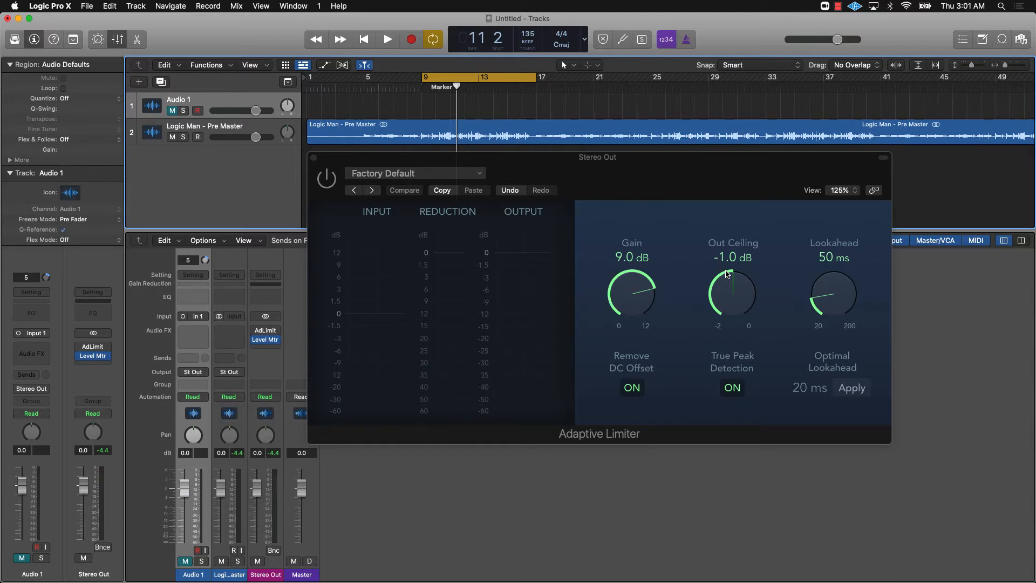
mouse_move(606, 249)
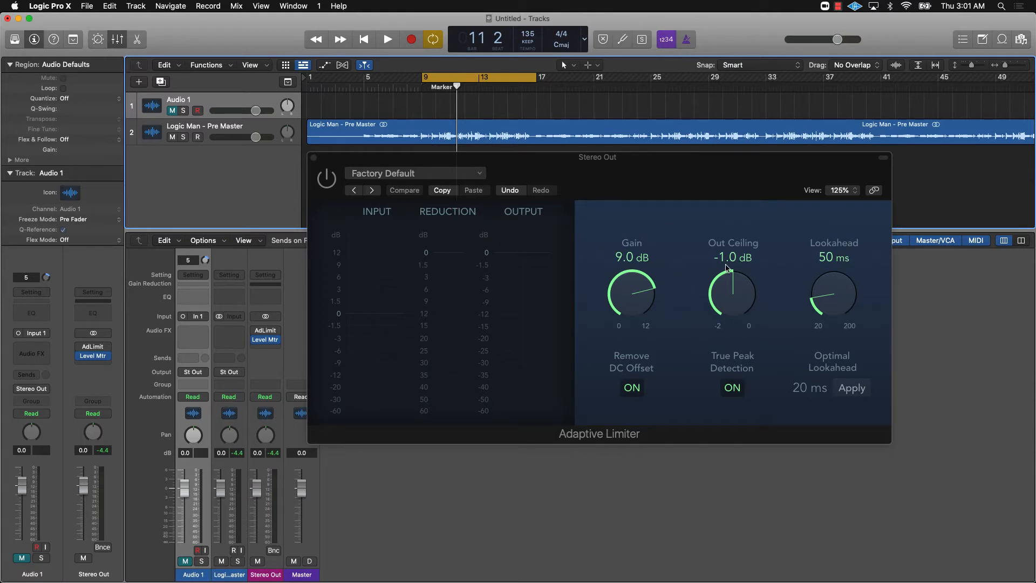
mouse_move(626, 292)
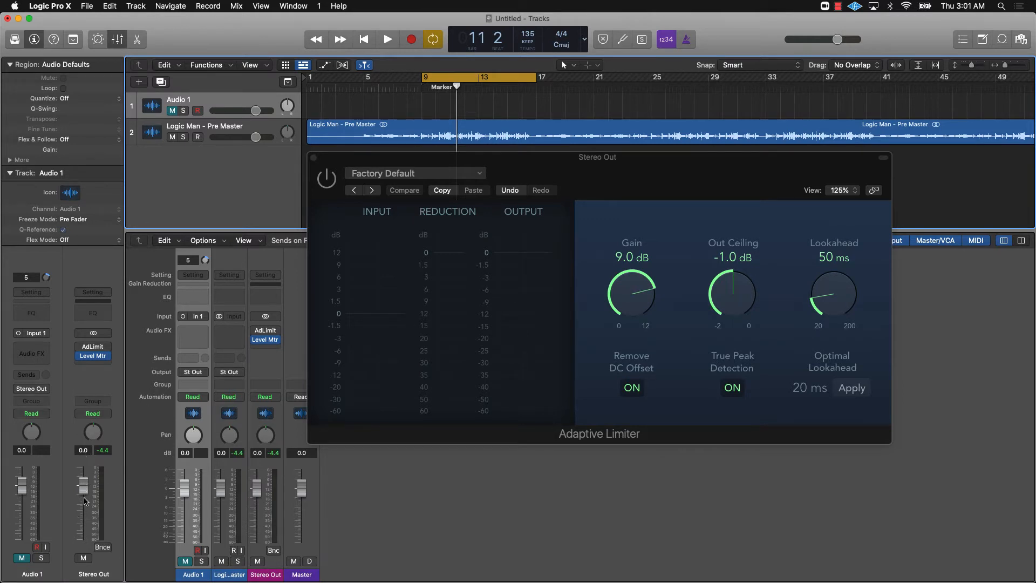
Step: Play and stop the track twice, then re-enable the Adaptive Limiter and stop playback
click(388, 39)
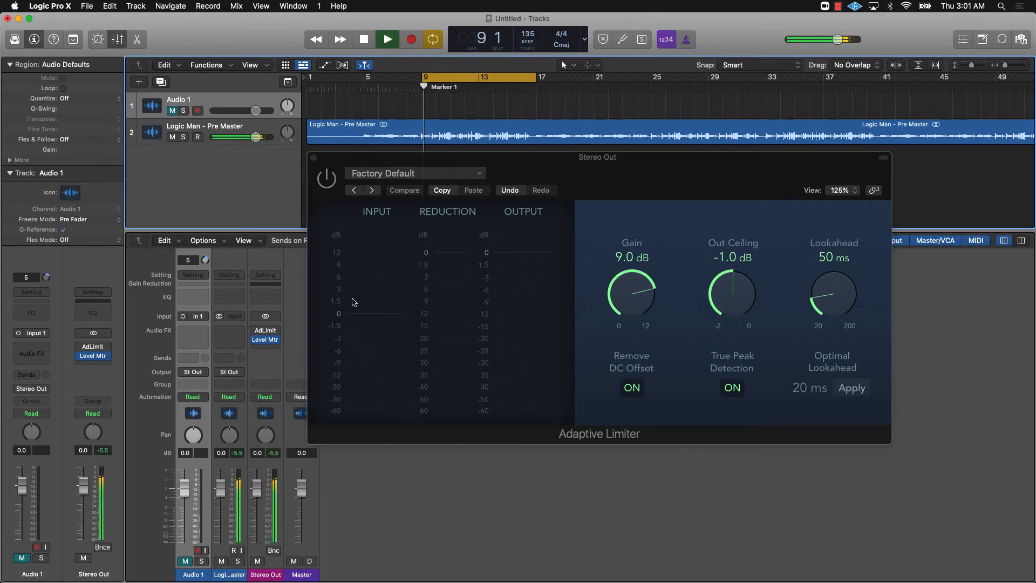
click(363, 39)
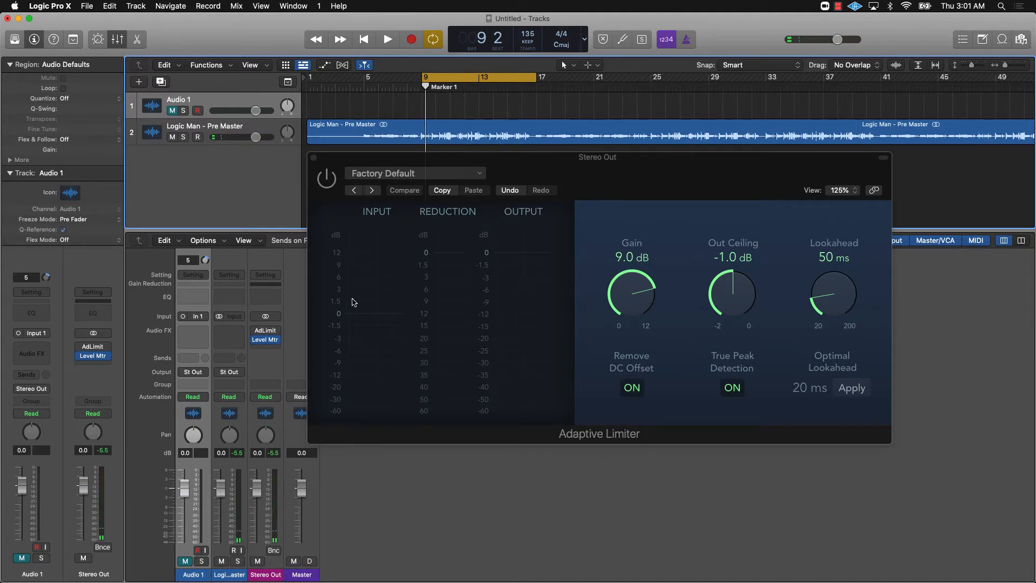
click(386, 39)
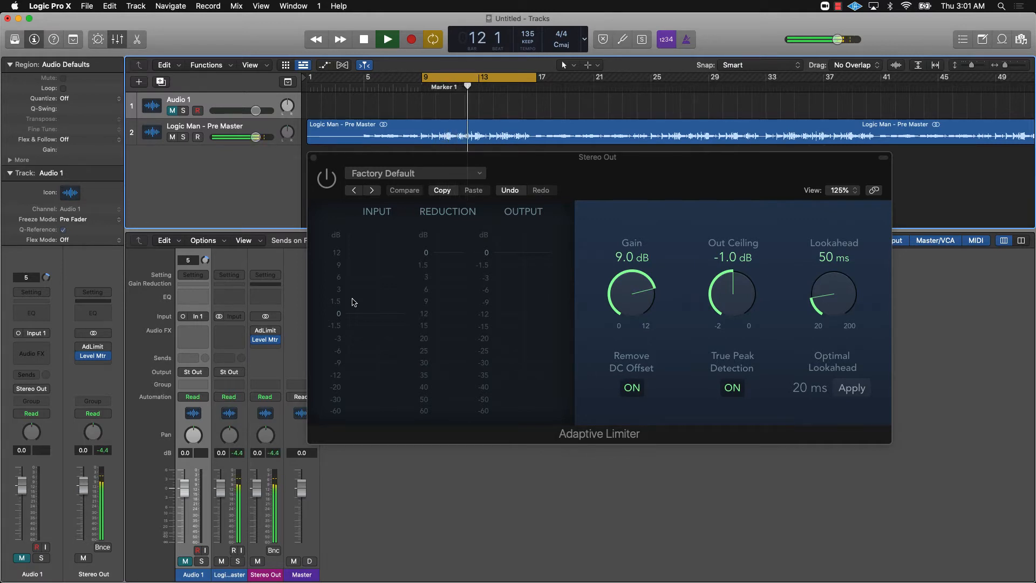
click(386, 39)
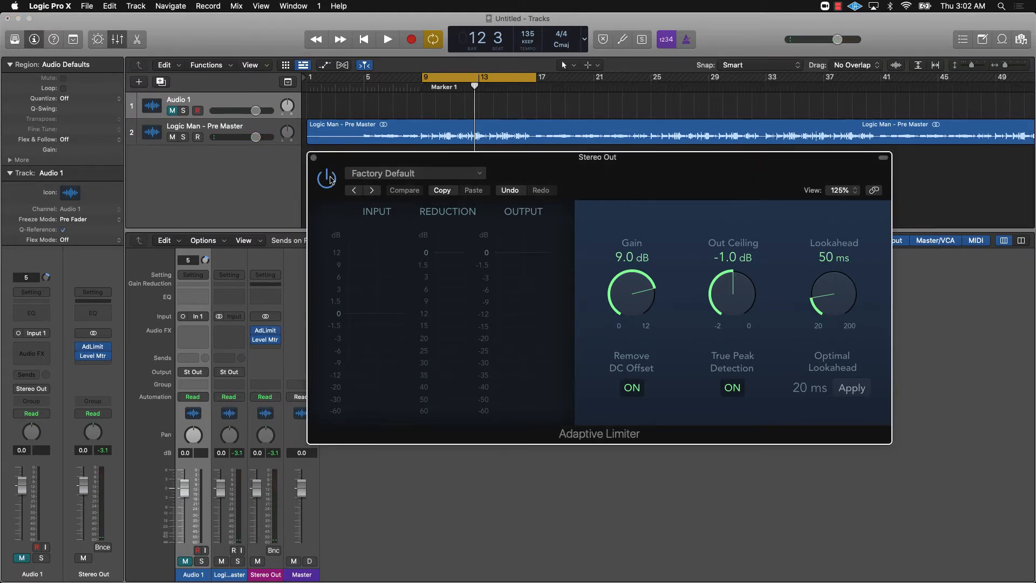
click(387, 39)
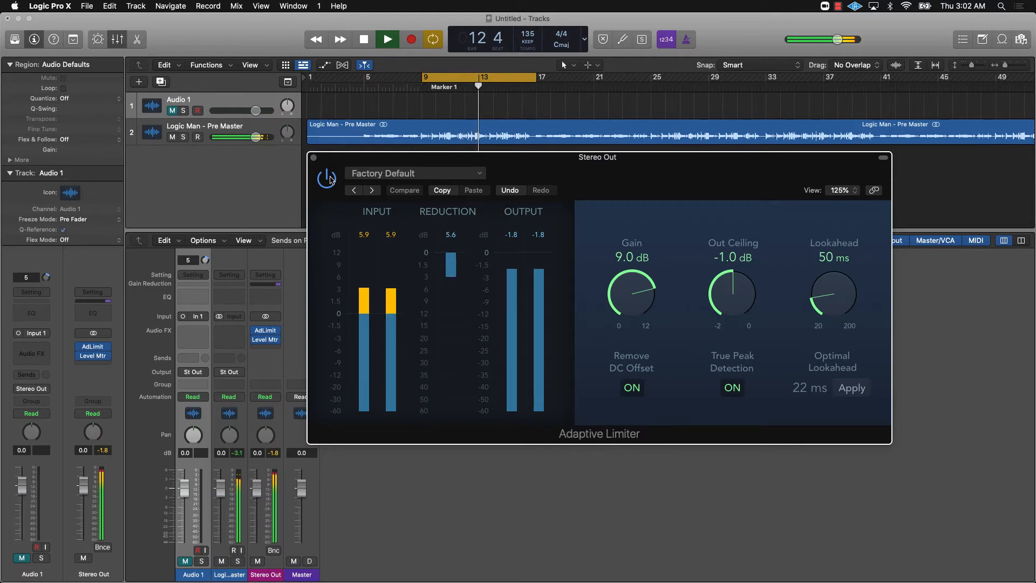
click(387, 39)
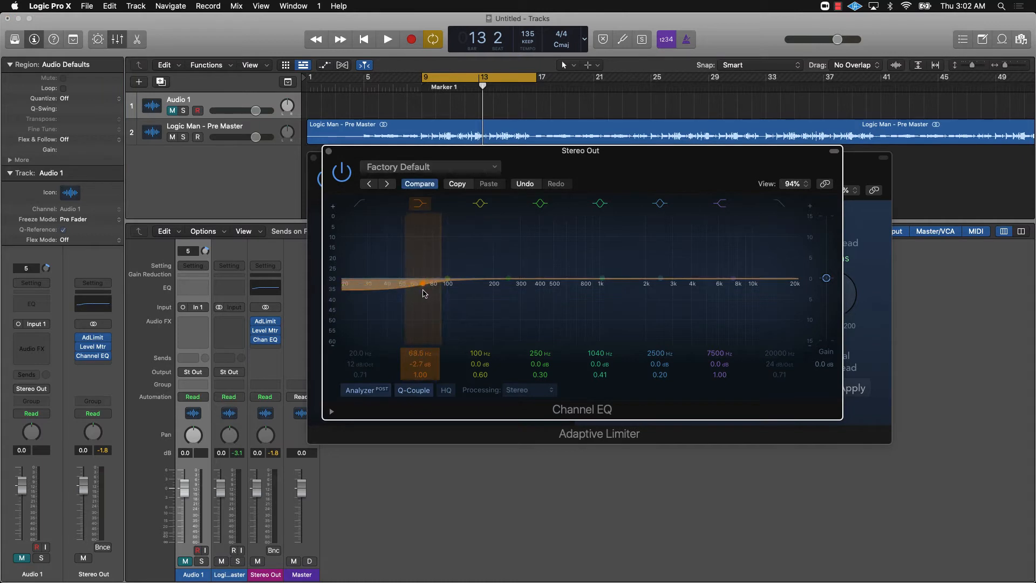
Step: Cut the Channel EQ low shelf to about 65 Hz and move the EQ before the limiter
drag(423, 283, 428, 282)
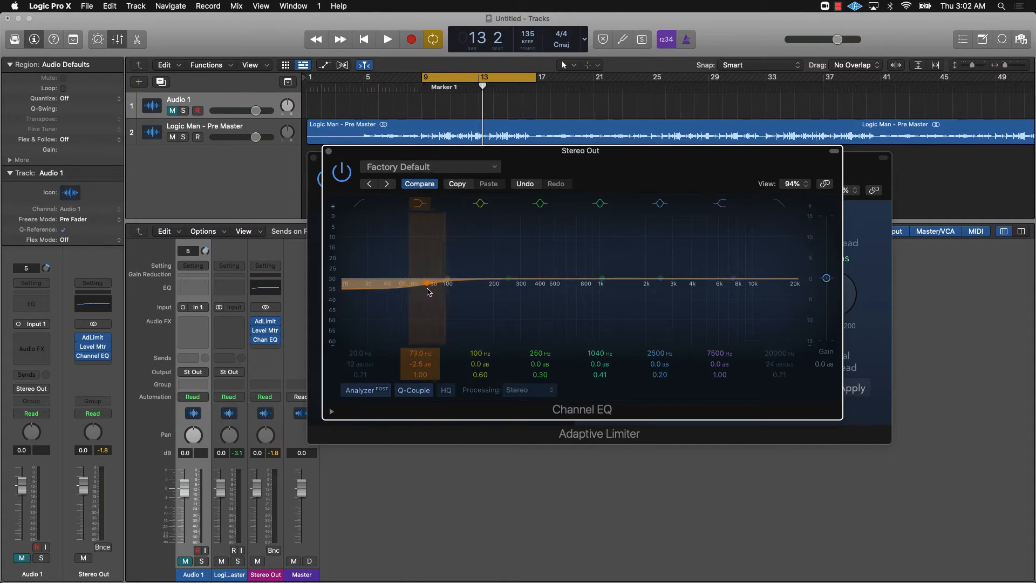
drag(427, 283, 420, 295)
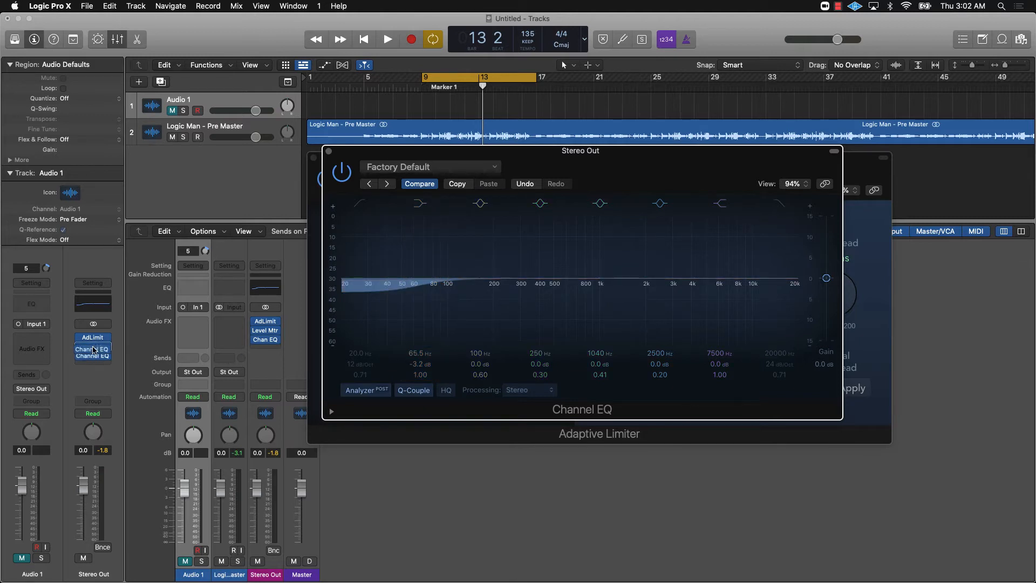
click(92, 356)
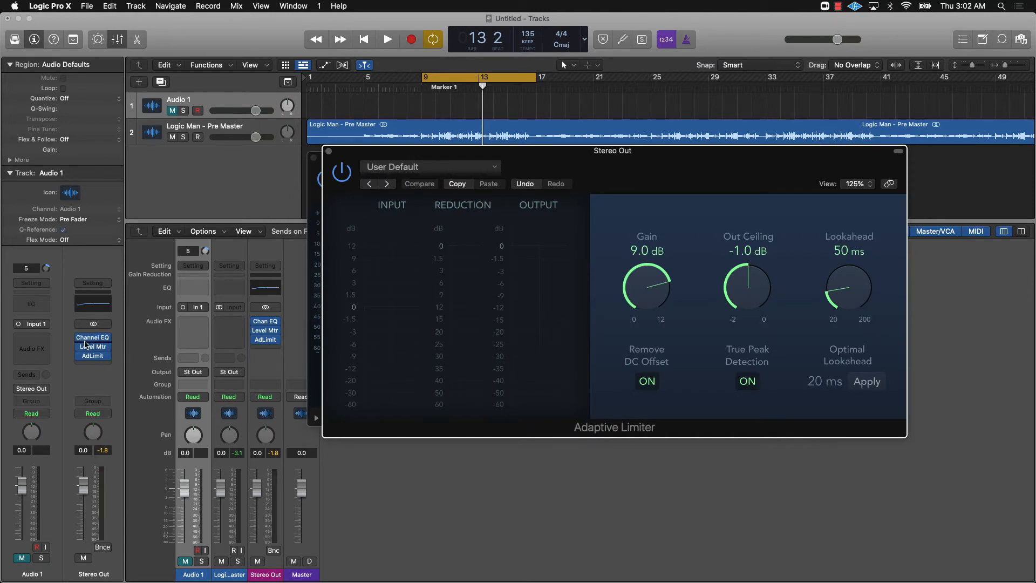
click(93, 355)
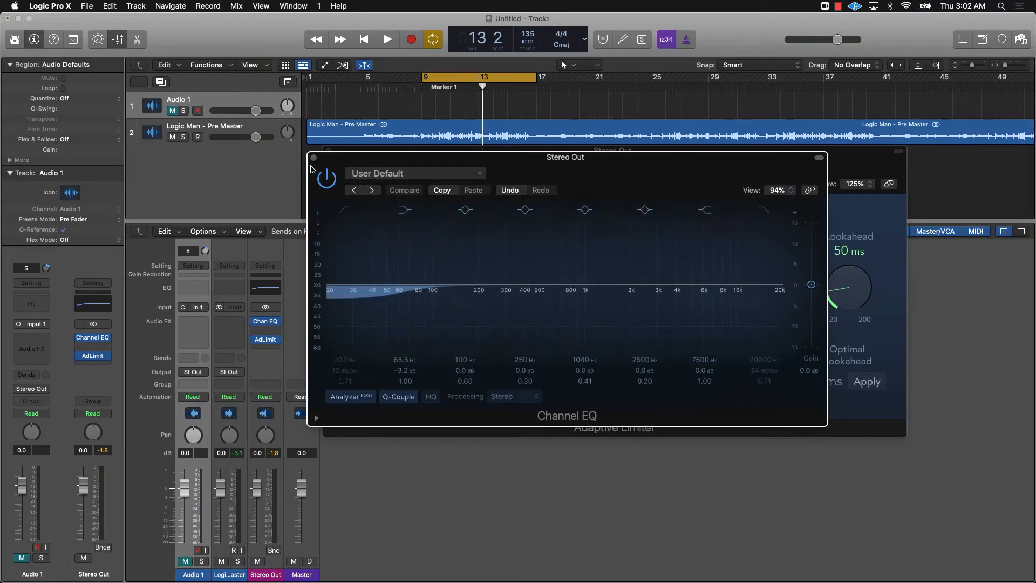
Step: While playing, boost the Channel EQ high shelf at 11.5 kHz and dip around 3.3 kHz
click(387, 39)
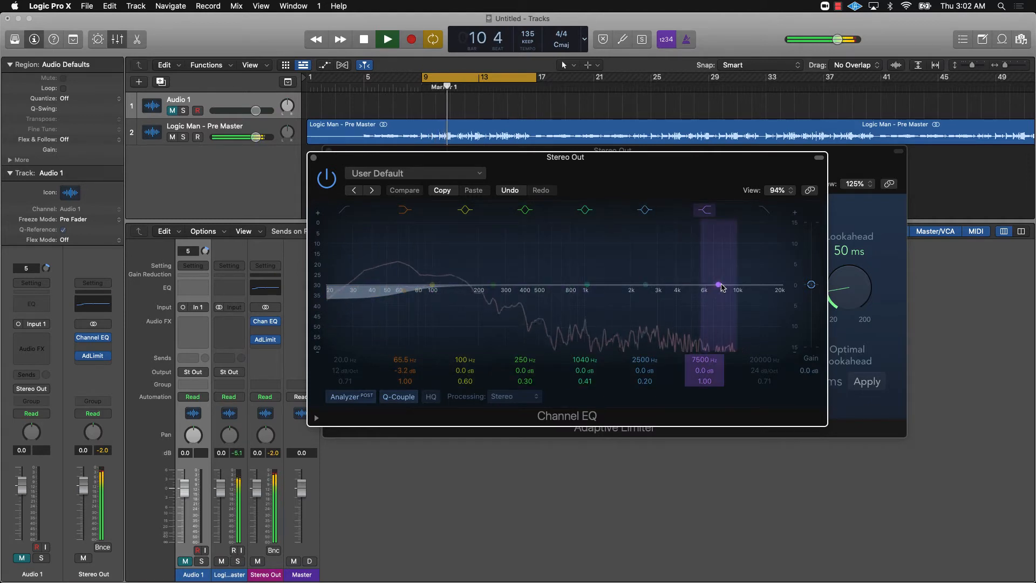
drag(718, 286, 719, 257)
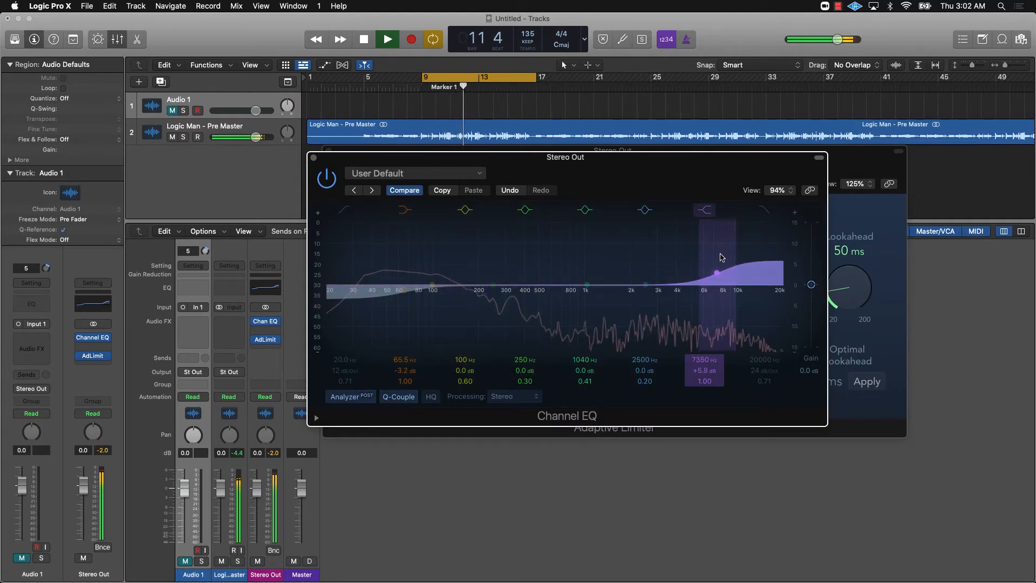
drag(720, 258, 755, 269)
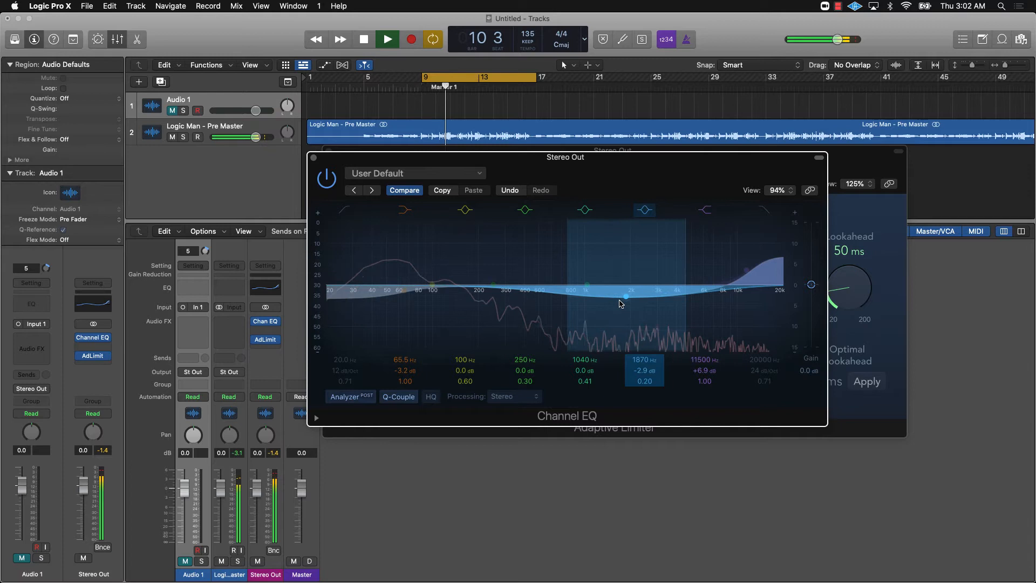
drag(624, 296, 664, 296)
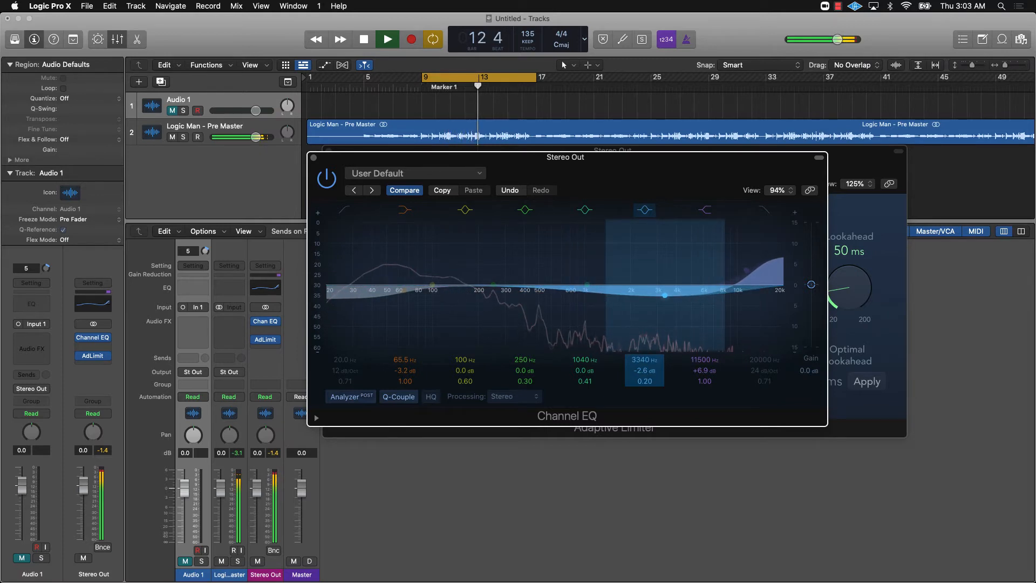
click(406, 209)
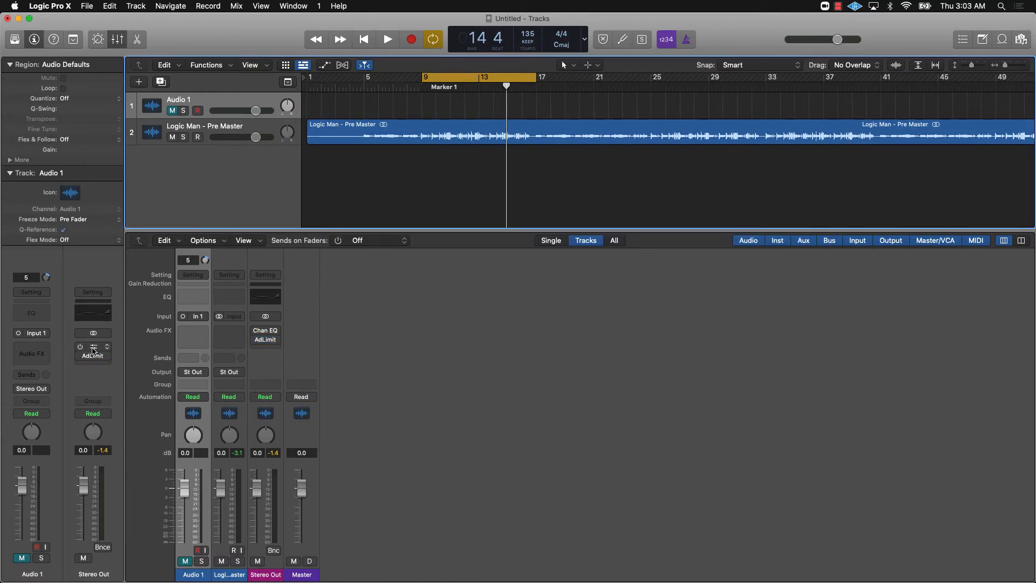
Step: Open the plug-in list for the next empty Audio FX slot on Stereo Out
click(92, 350)
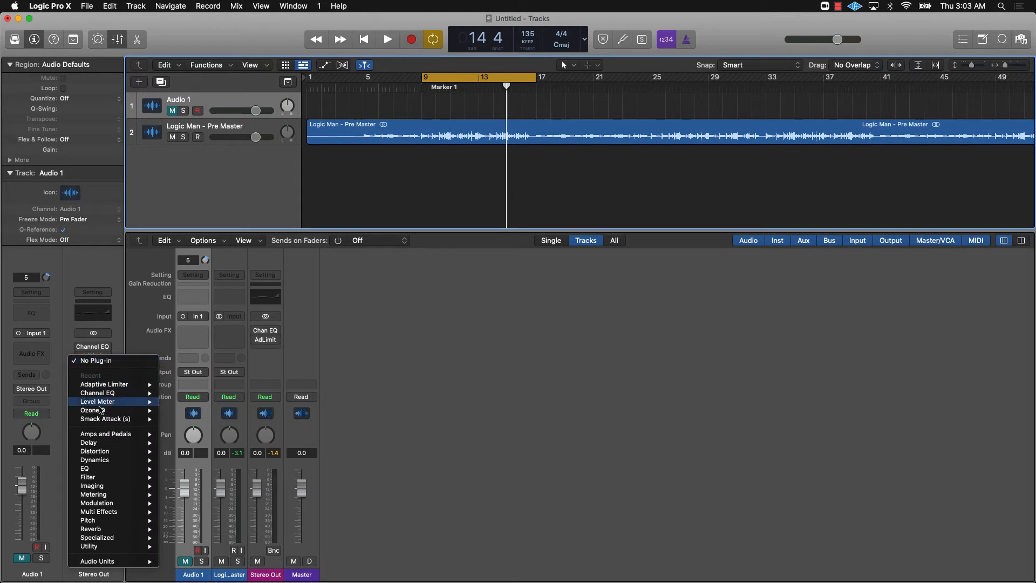
mouse_move(113, 459)
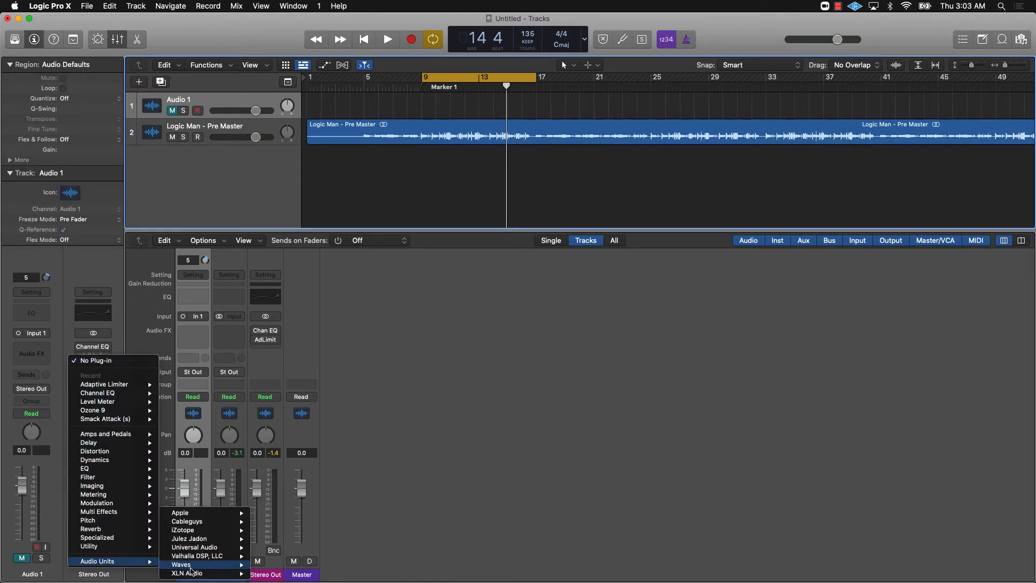
mouse_move(202, 529)
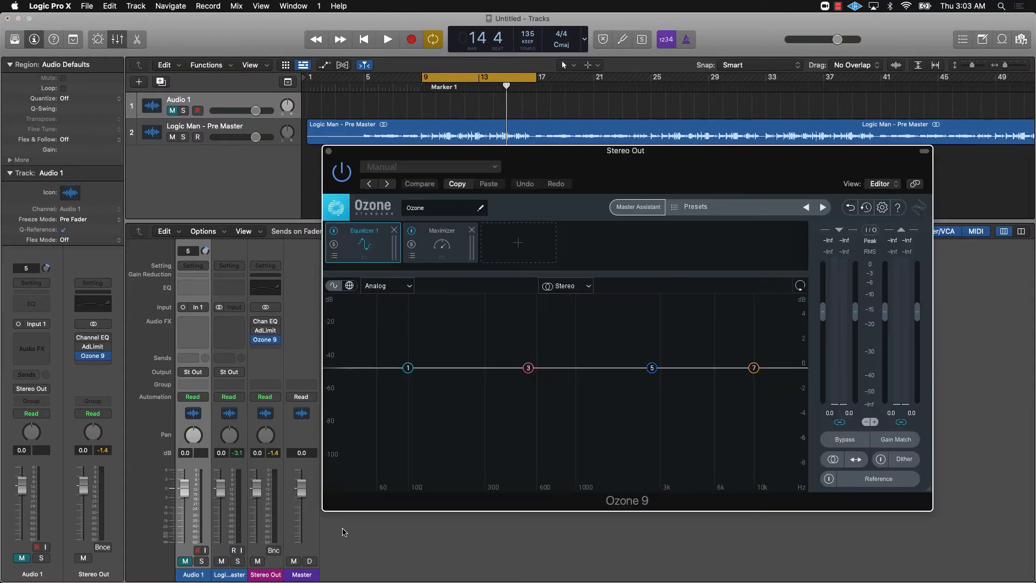
mouse_move(352, 479)
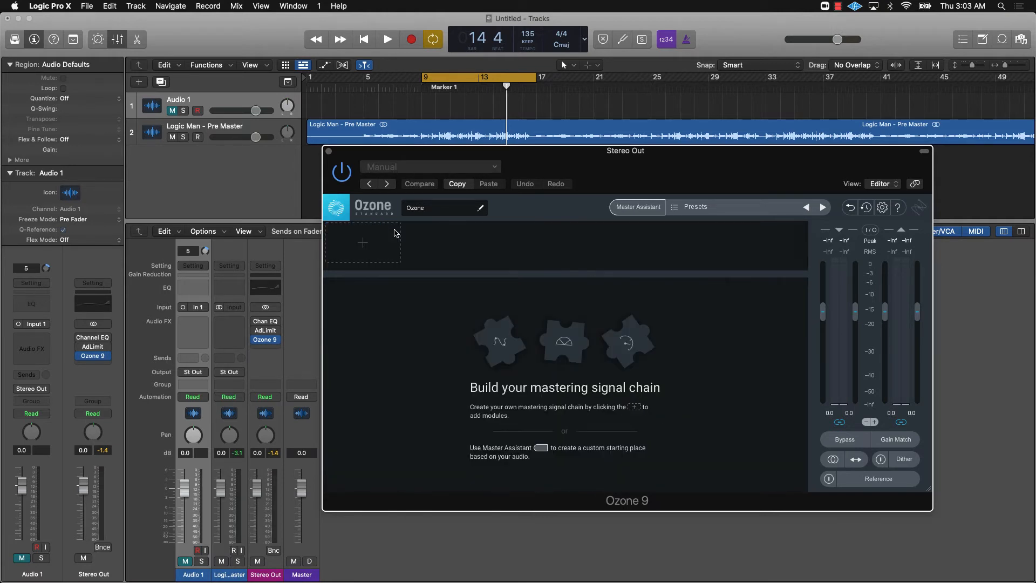
mouse_move(602, 157)
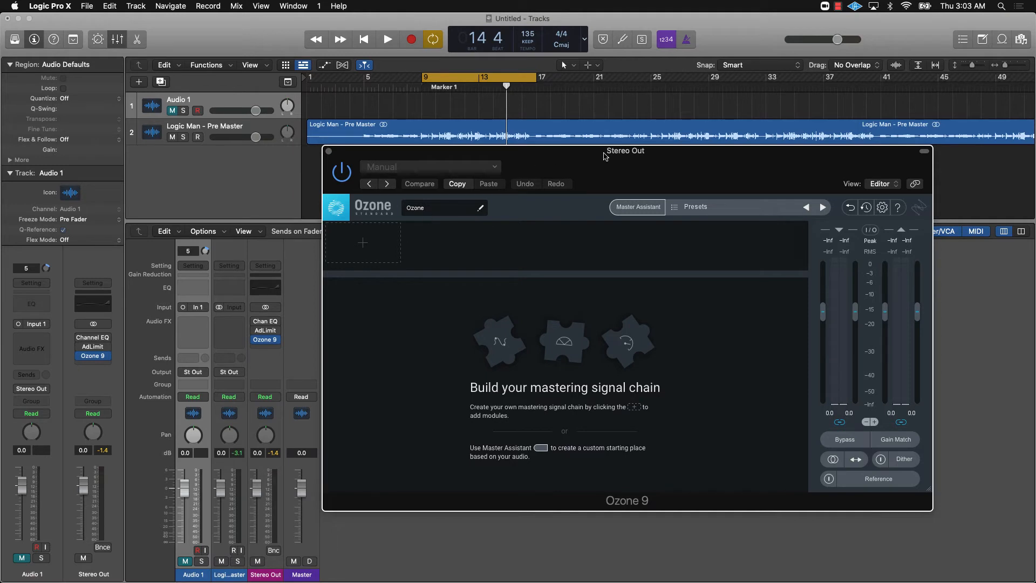
Step: Move the Ozone 9 window lower and browse its genre mastering presets without choosing one
drag(624, 151, 539, 189)
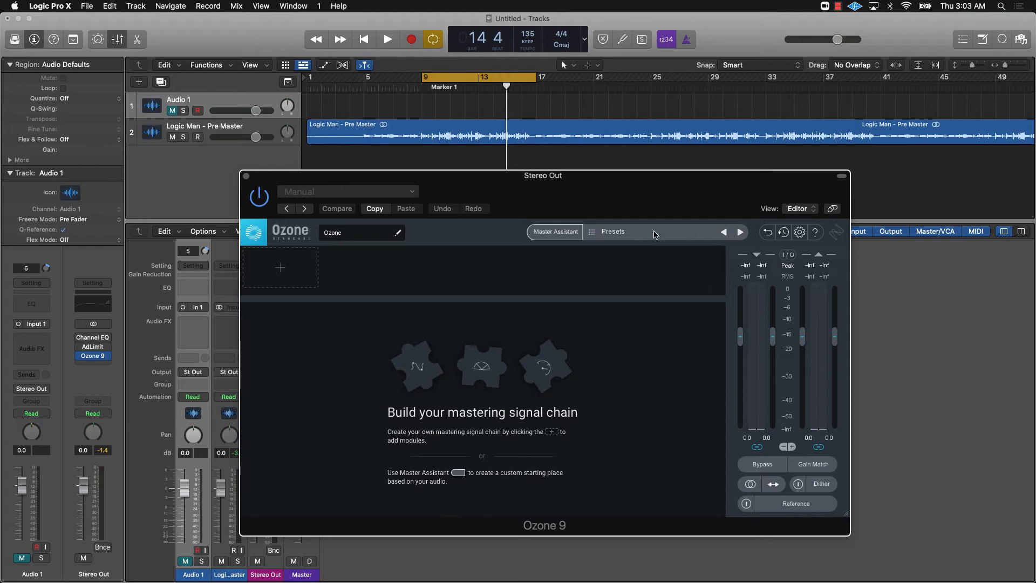
click(612, 232)
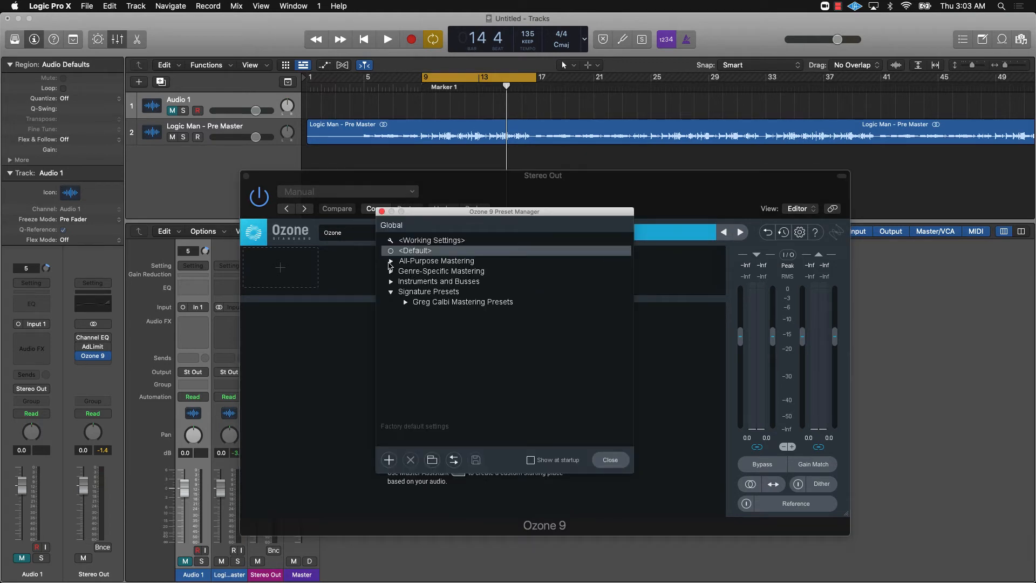
click(390, 271)
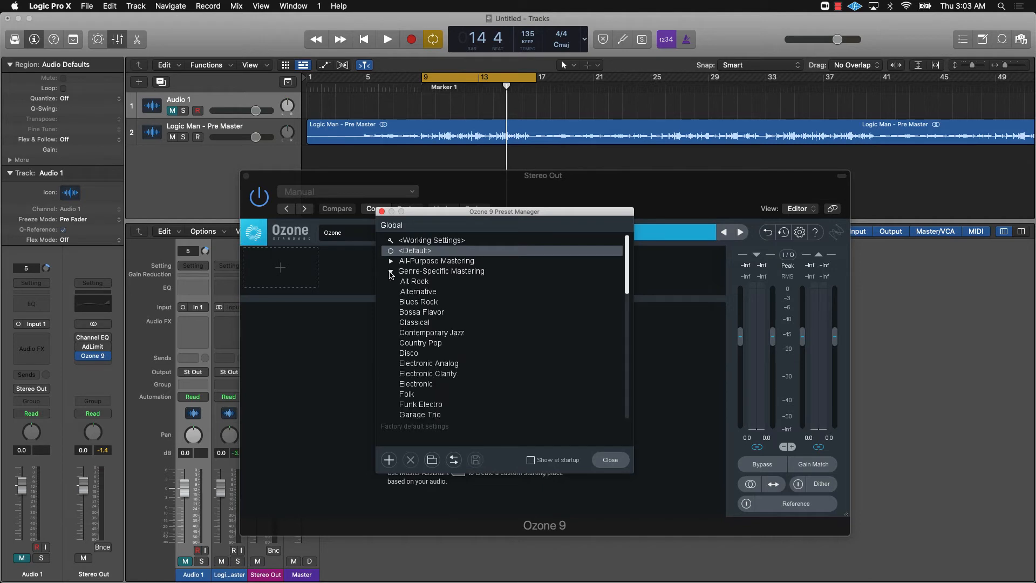
click(608, 459)
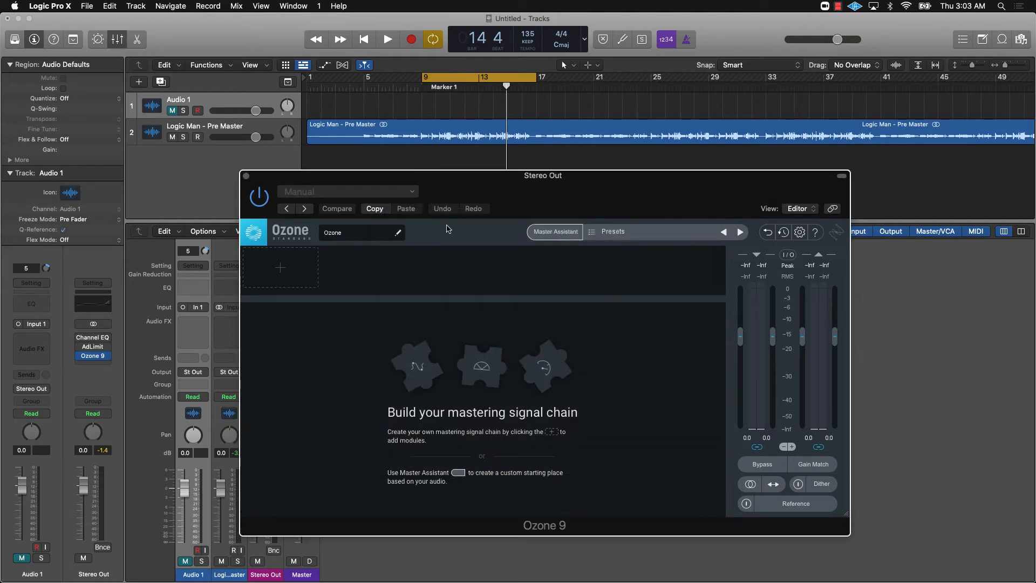
mouse_move(572, 221)
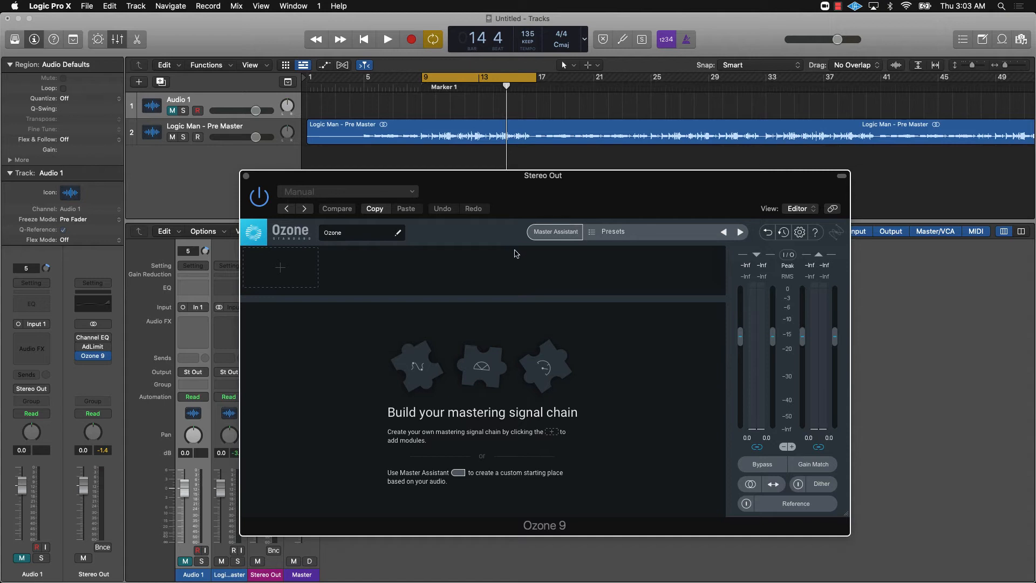
mouse_move(560, 233)
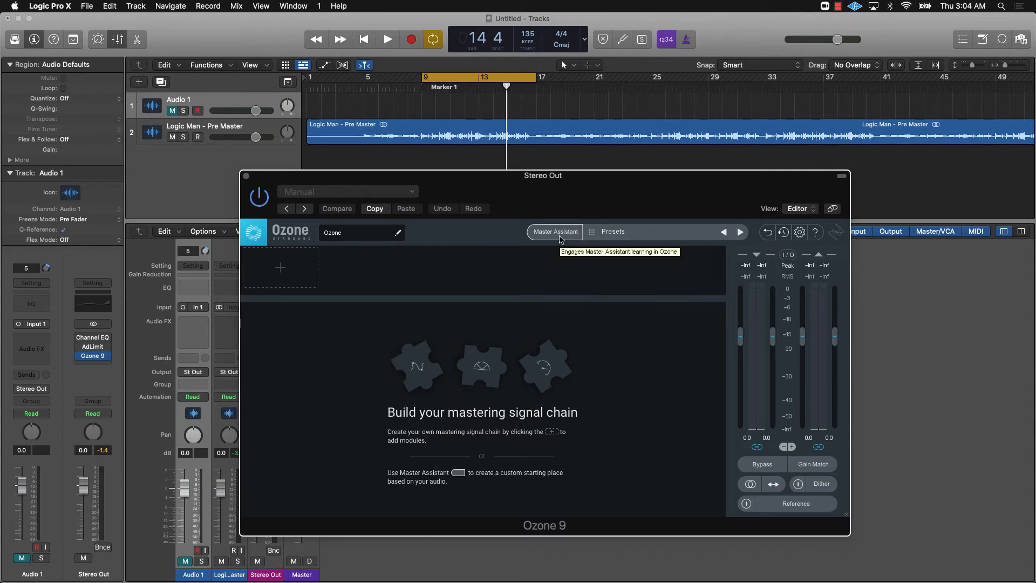
Step: Set up Master Assistant with Streaming as the destination and launch its analysis
click(555, 232)
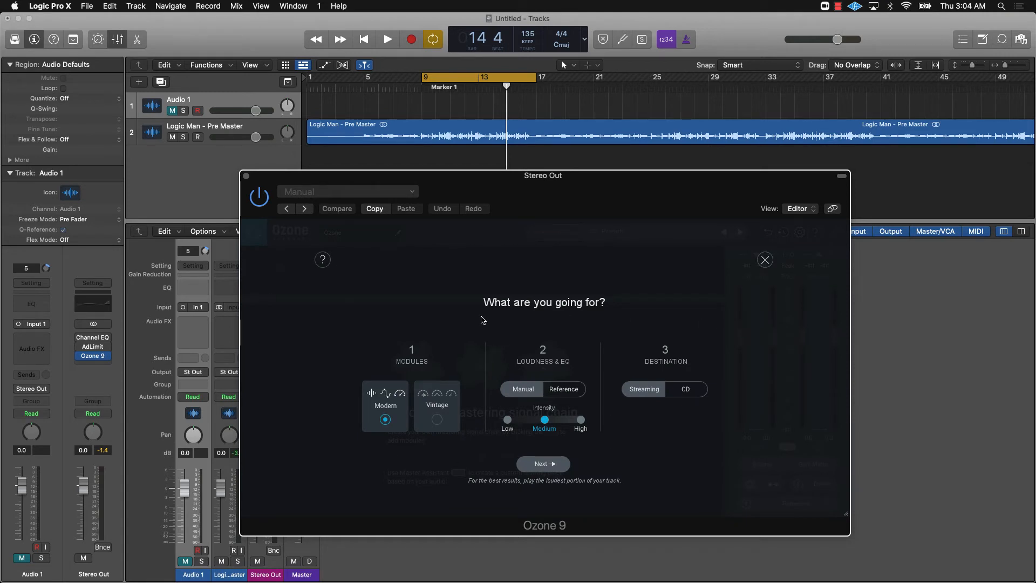
mouse_move(406, 374)
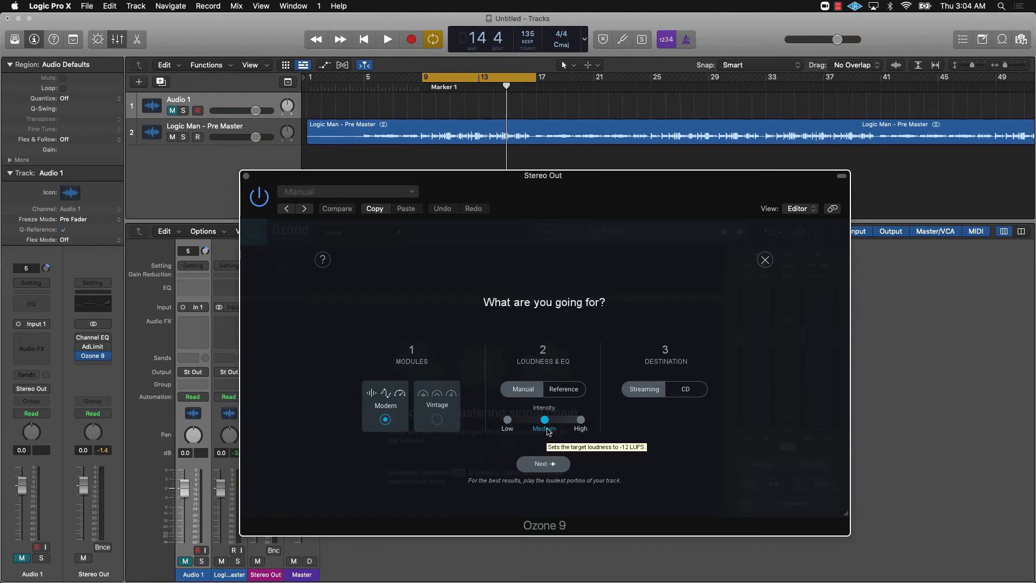
mouse_move(592, 429)
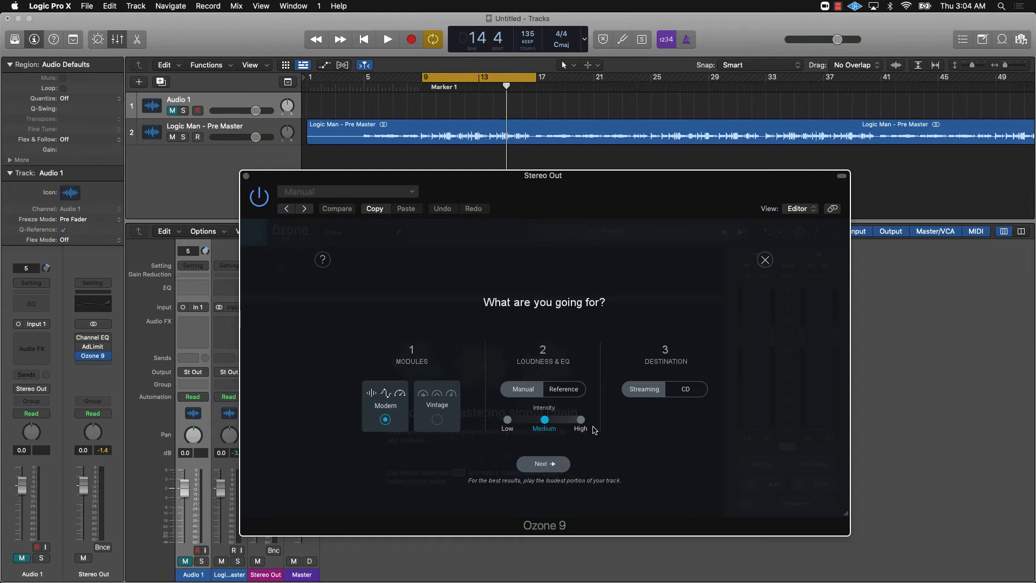
mouse_move(703, 388)
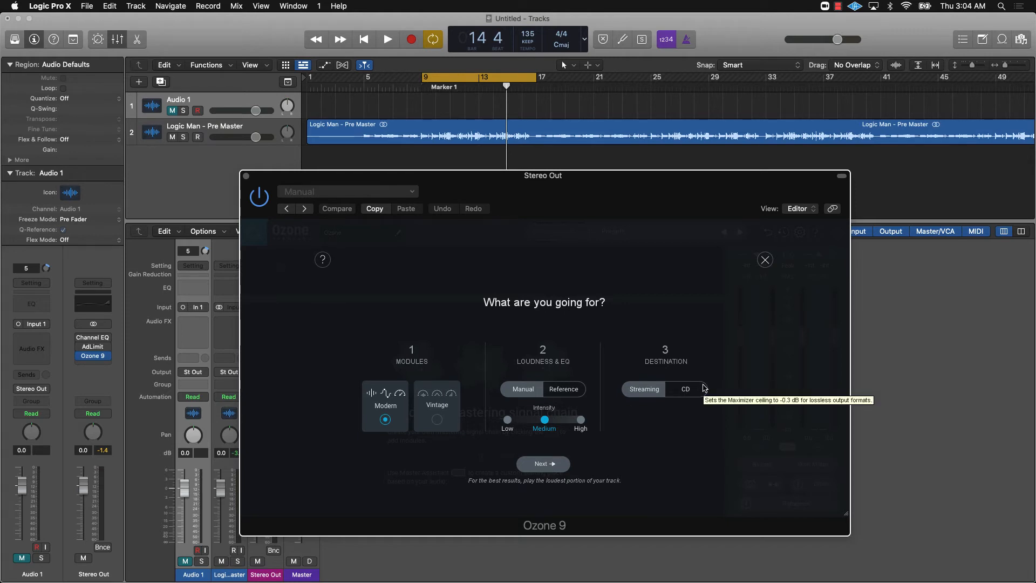
mouse_move(690, 382)
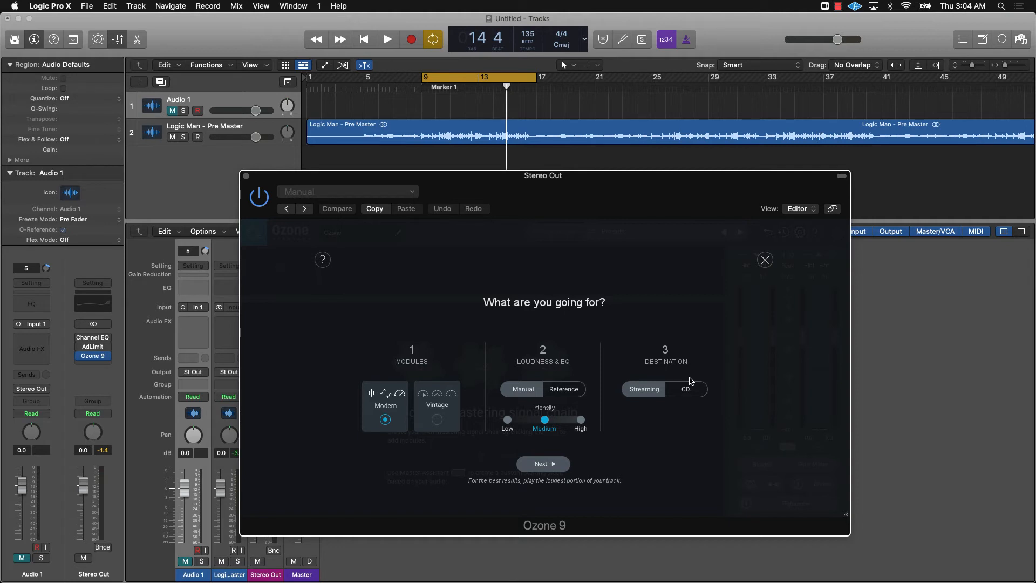
mouse_move(678, 394)
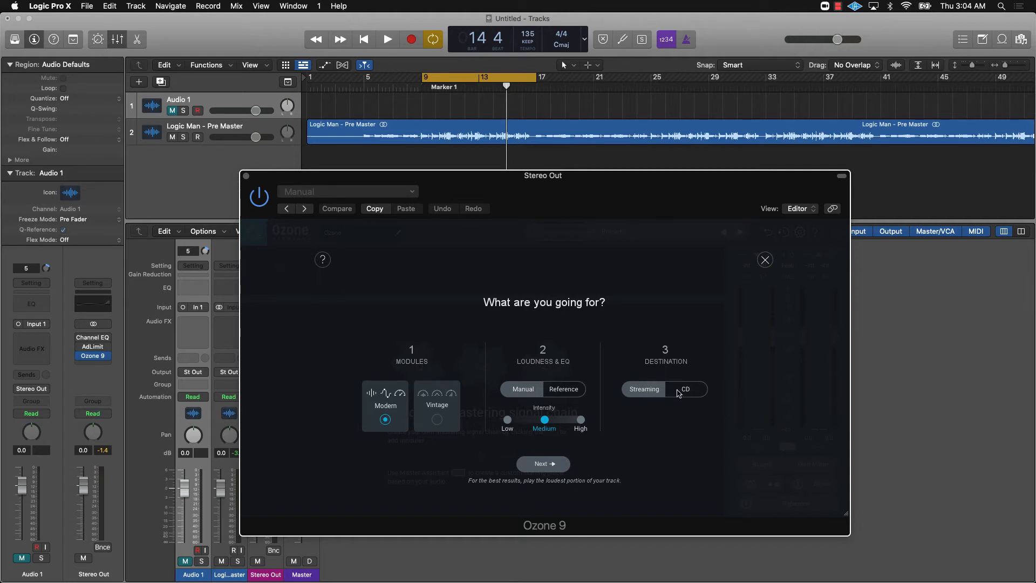
click(642, 388)
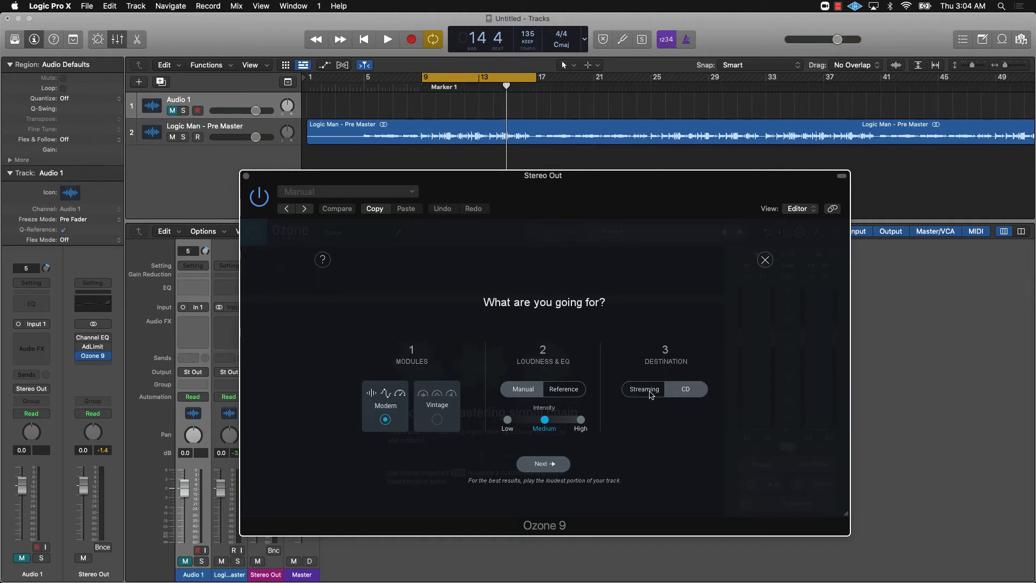
mouse_move(385, 404)
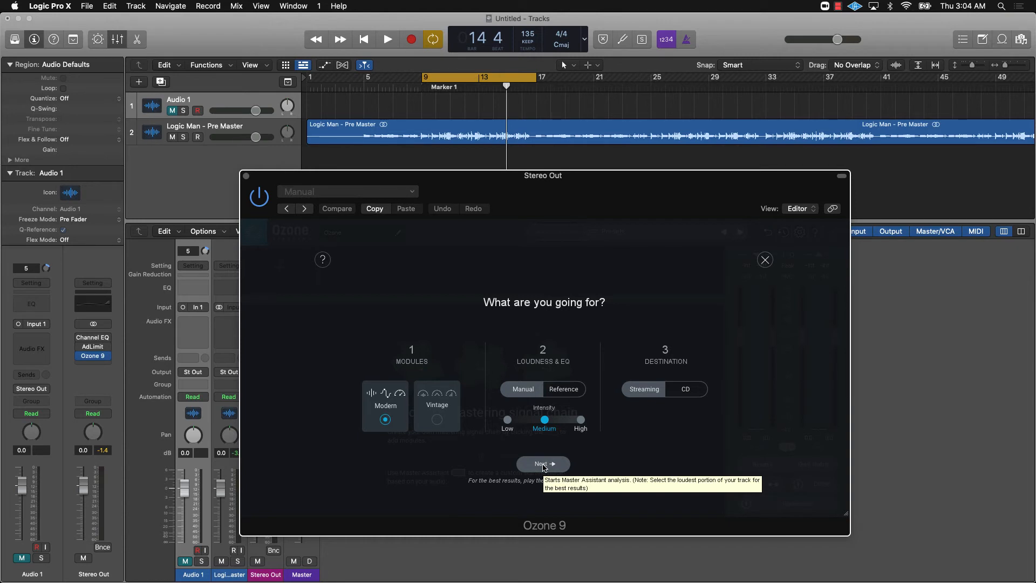
click(542, 463)
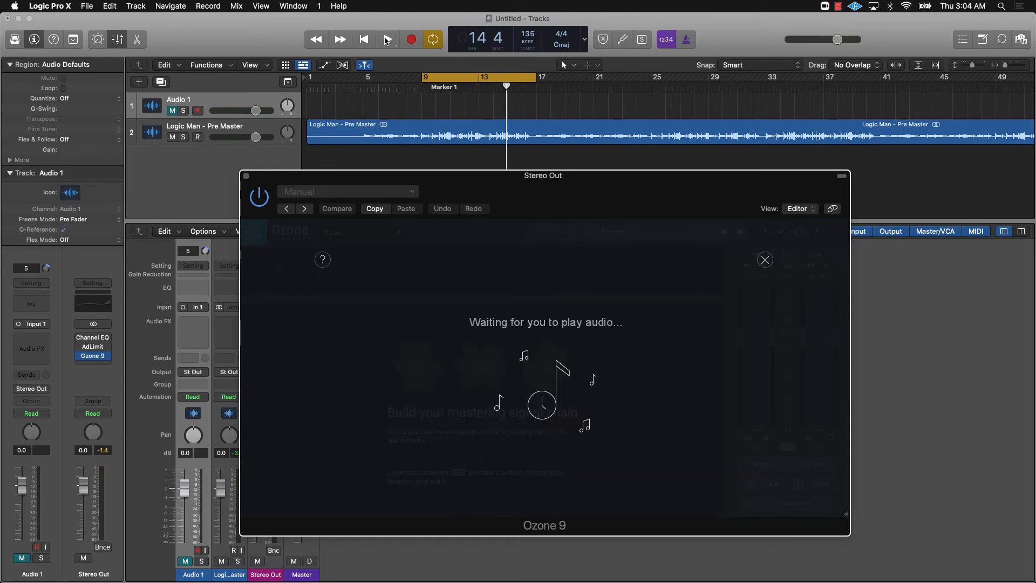
Step: Play the song for analysis, then accept the Equalizer, Dynamics, Dynamic EQ and Maximizer chain
click(387, 38)
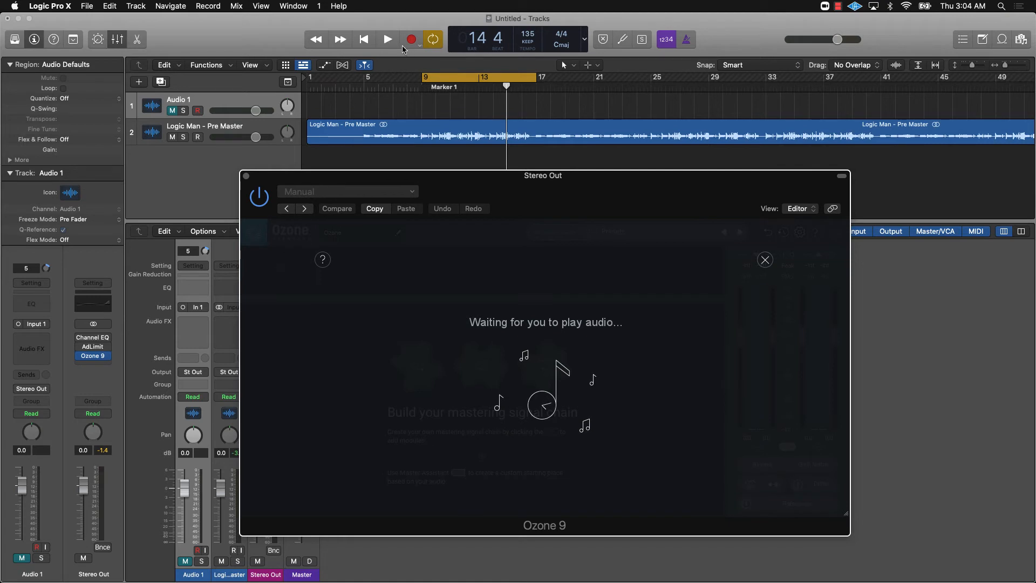
click(388, 39)
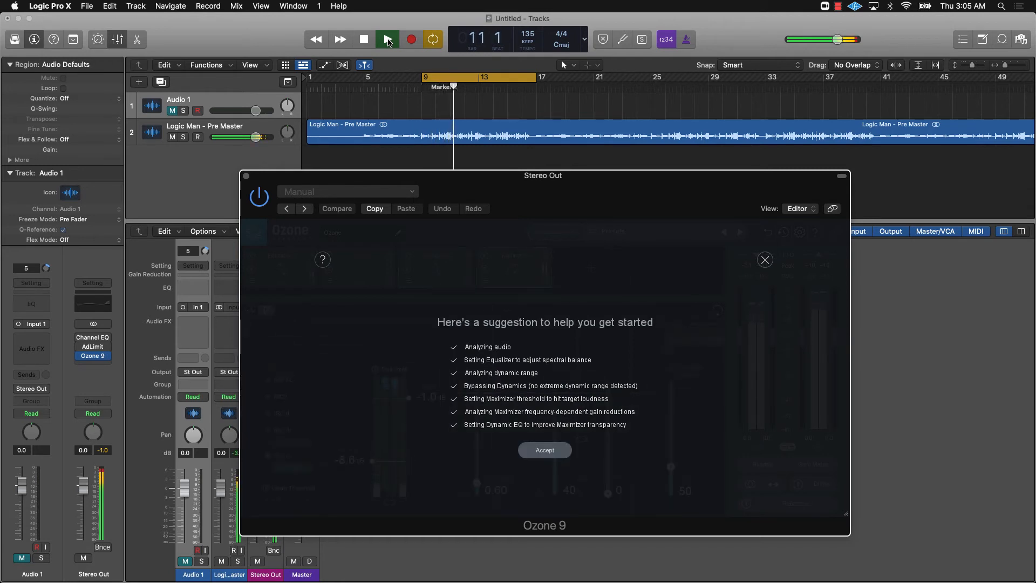
click(388, 39)
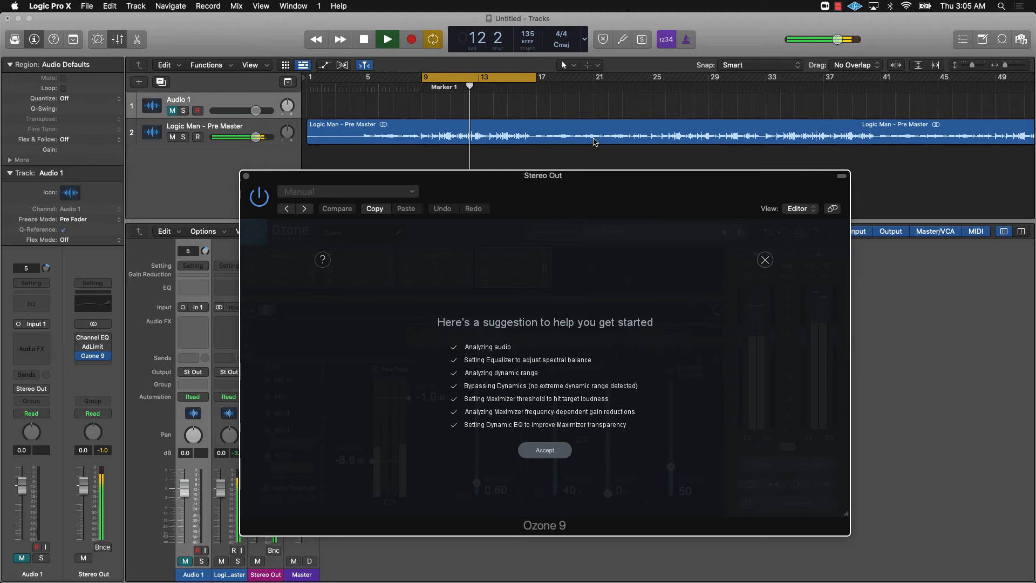
click(544, 449)
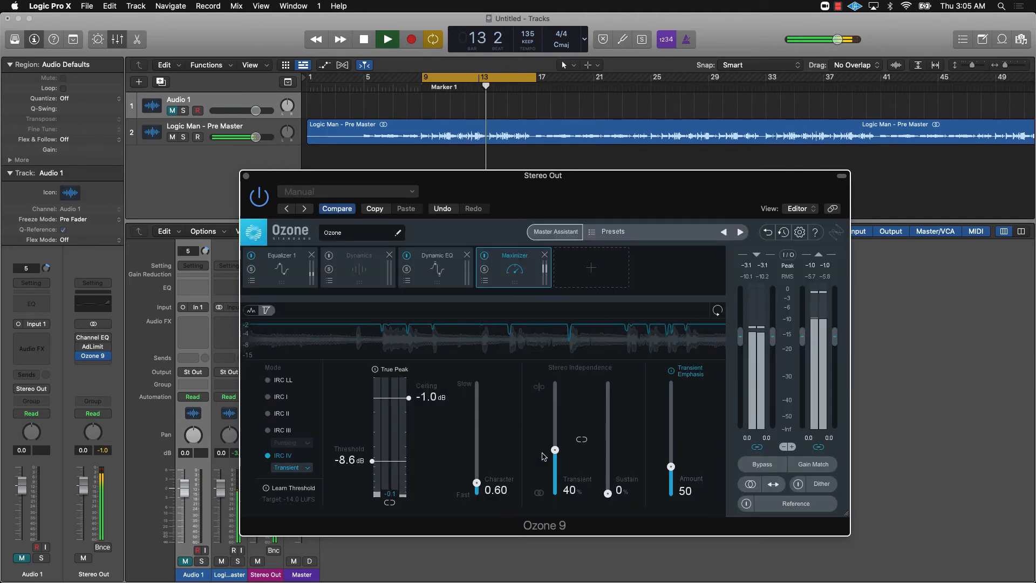
Step: Stop playback, inspect the Dynamic EQ and Equalizer 1 modules, and close Ozone
click(386, 39)
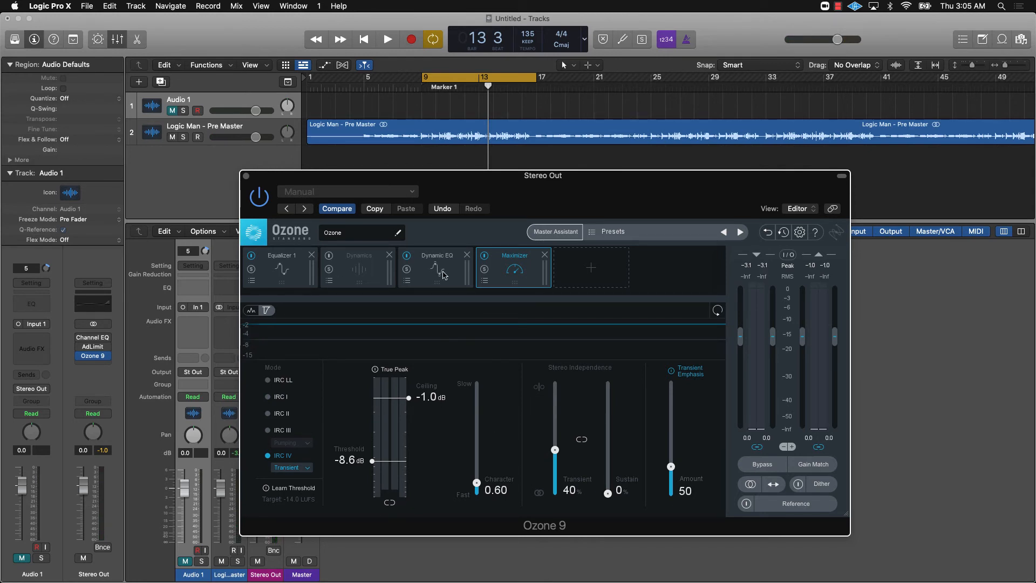
mouse_move(547, 291)
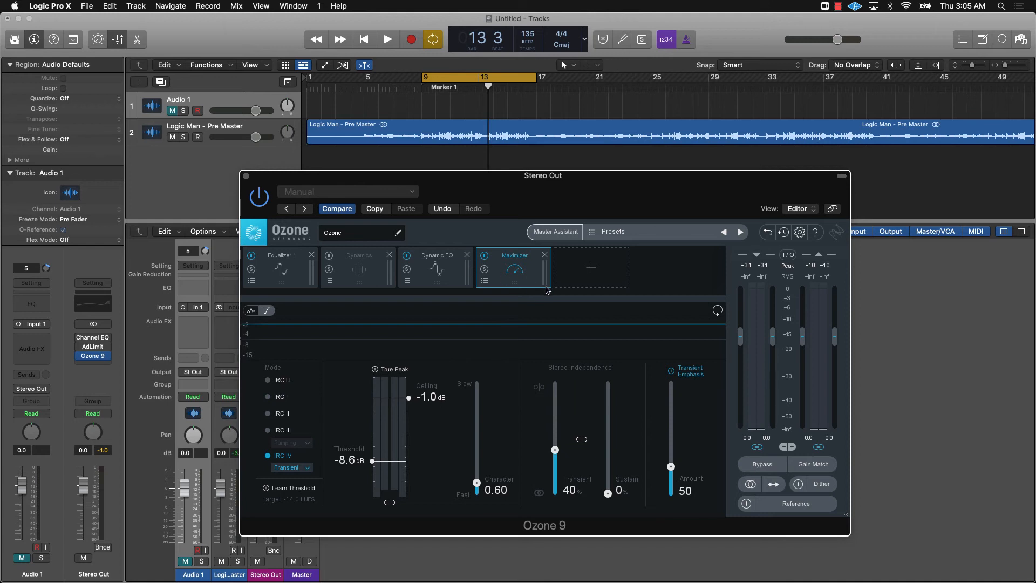
mouse_move(444, 306)
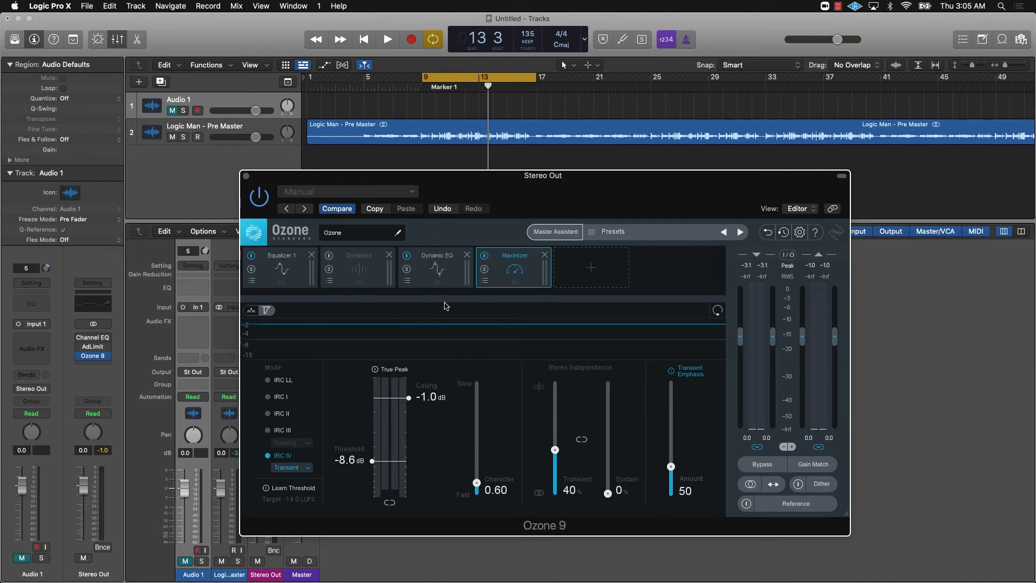
mouse_move(530, 282)
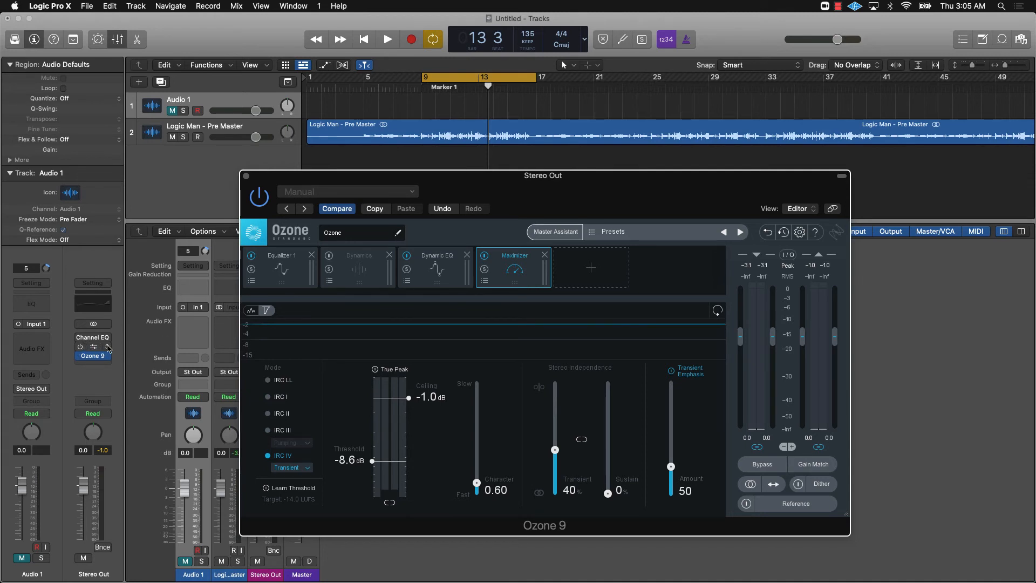
click(436, 267)
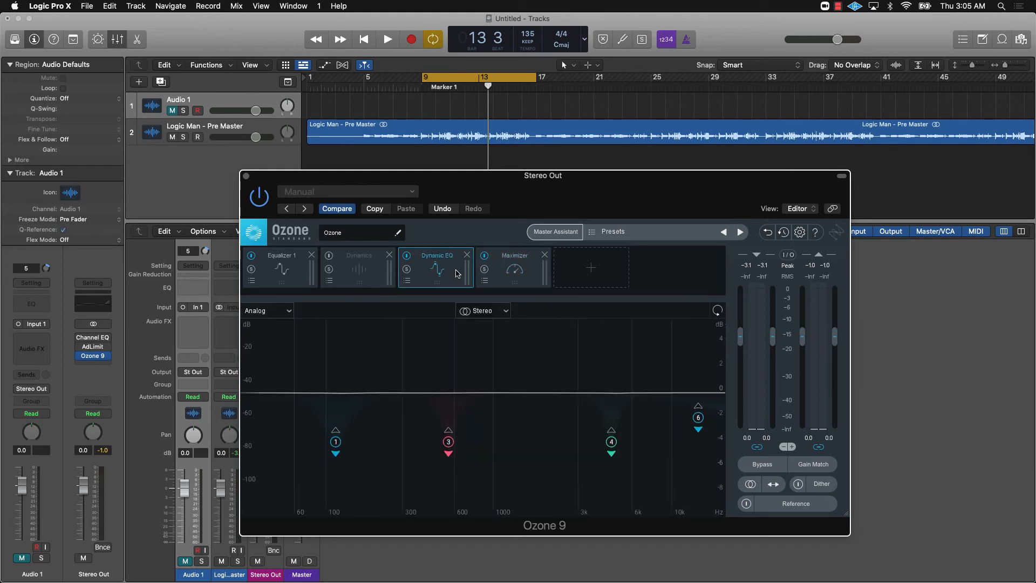
mouse_move(491, 438)
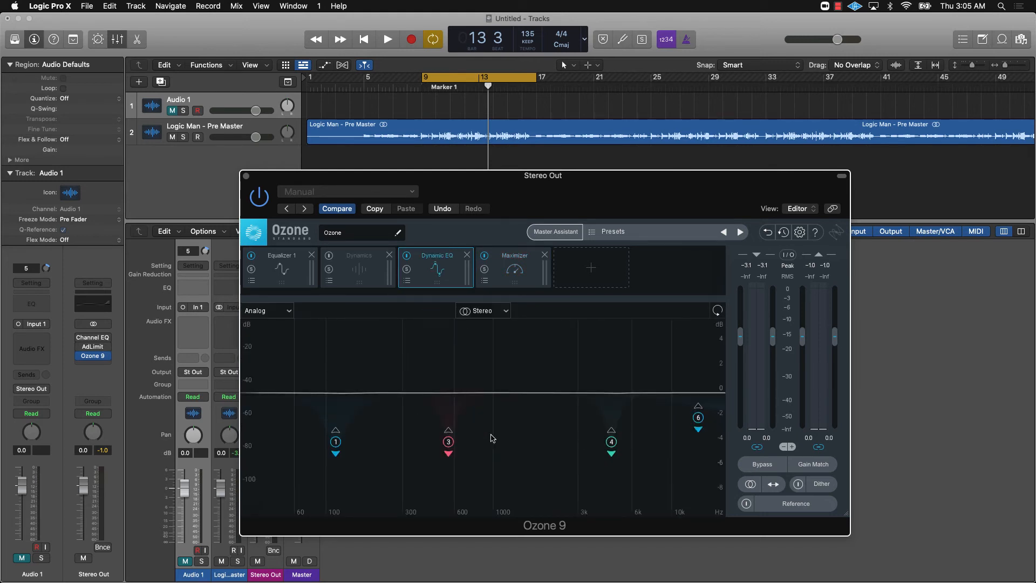
mouse_move(350, 323)
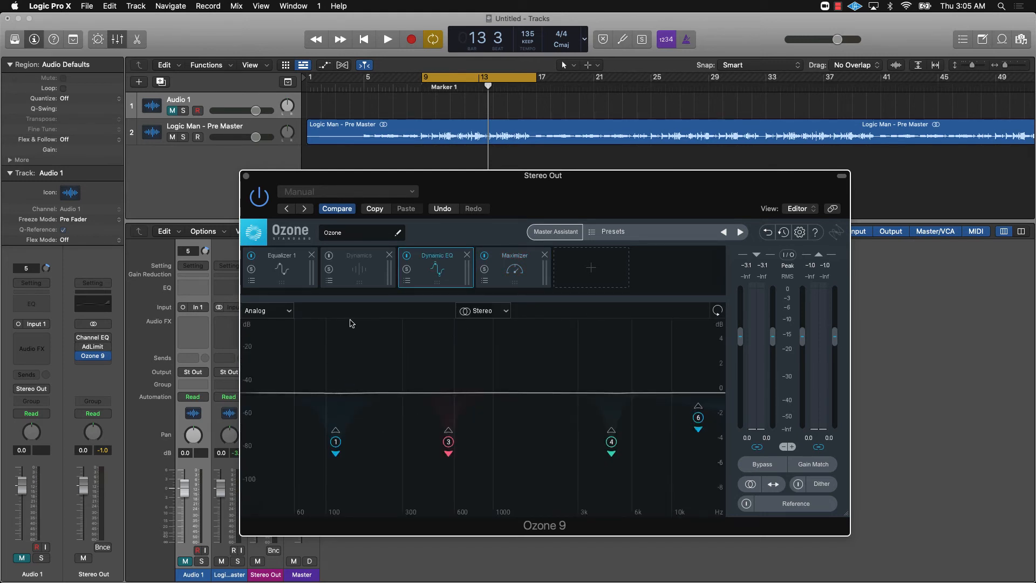
mouse_move(573, 432)
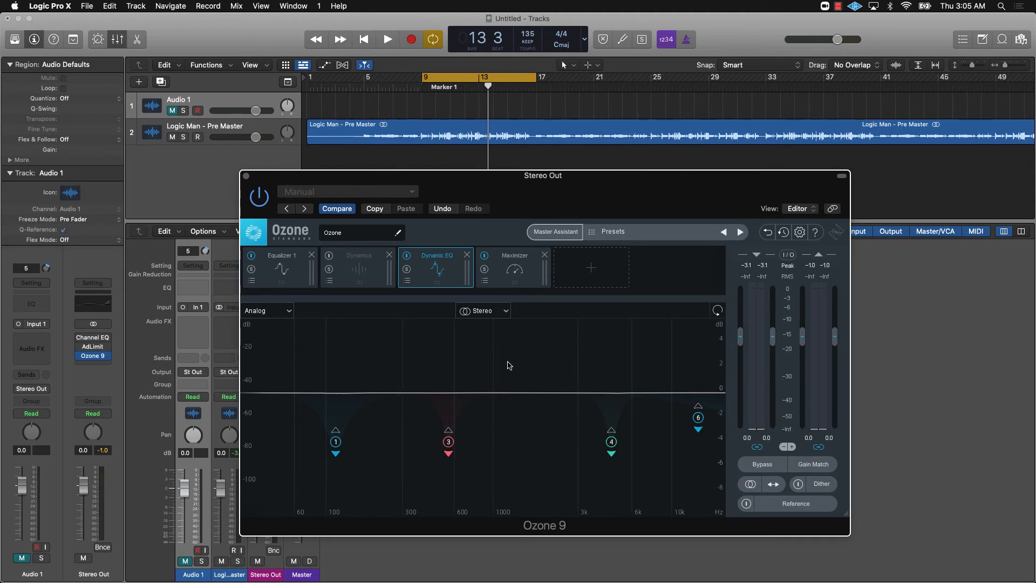
click(282, 268)
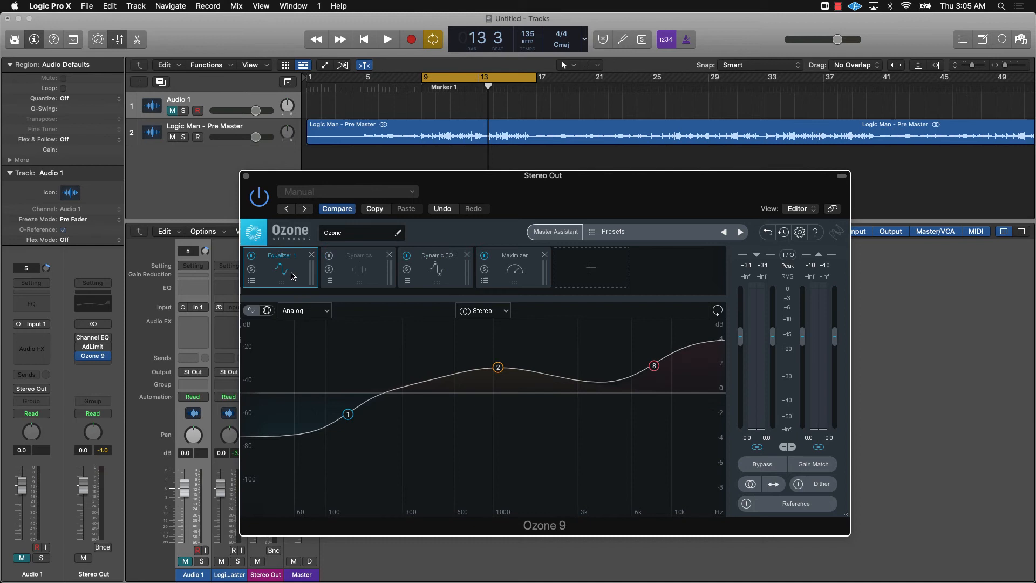
mouse_move(303, 409)
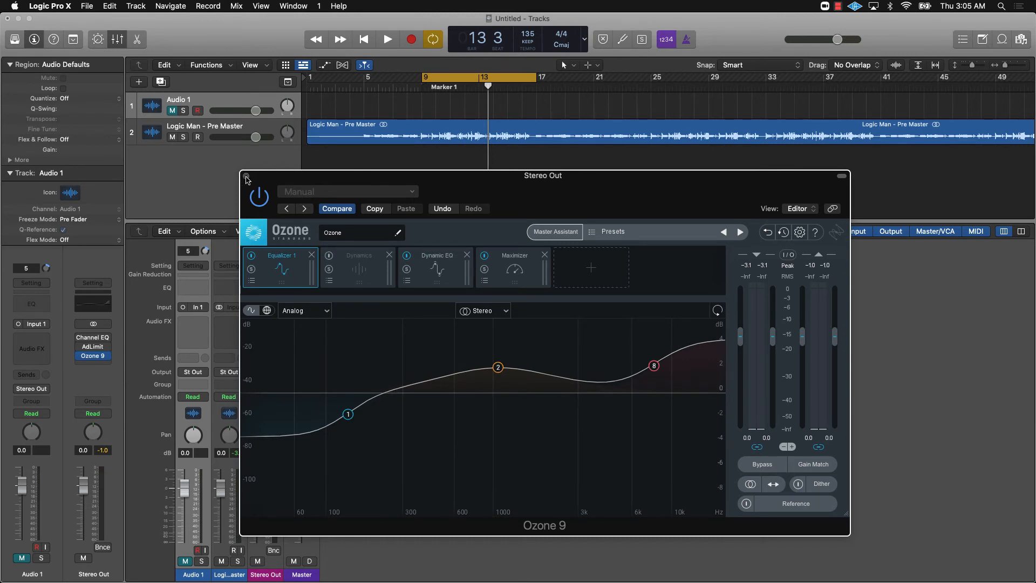
click(246, 176)
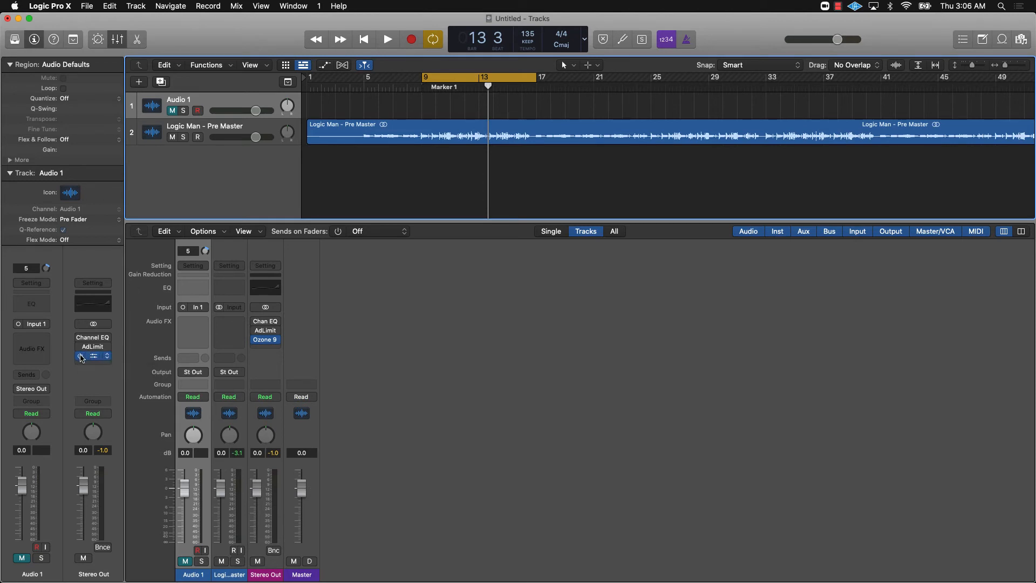
Step: During playback, toggle Ozone 9 off and on to compare the mixes, then stop
click(387, 39)
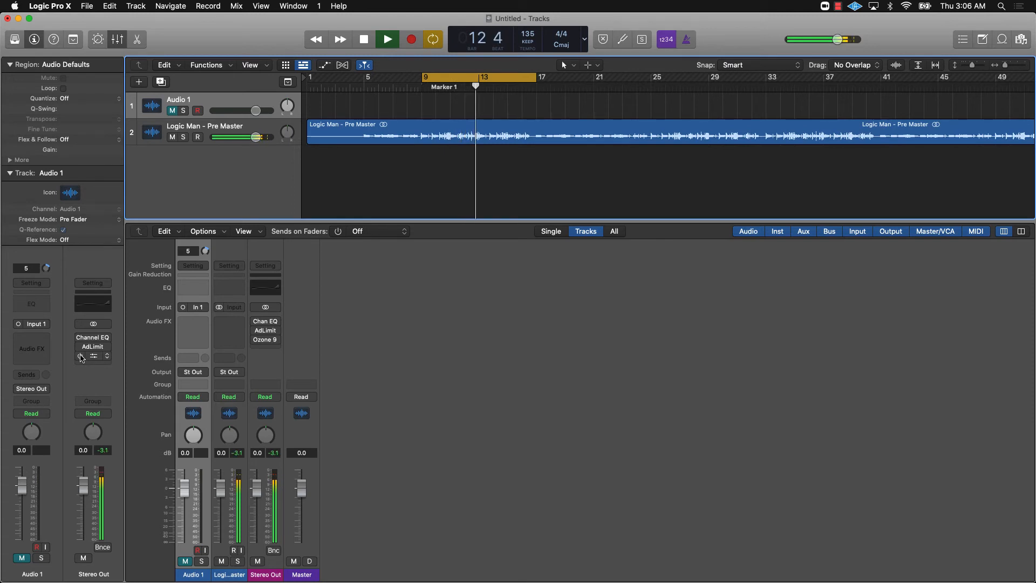
click(386, 39)
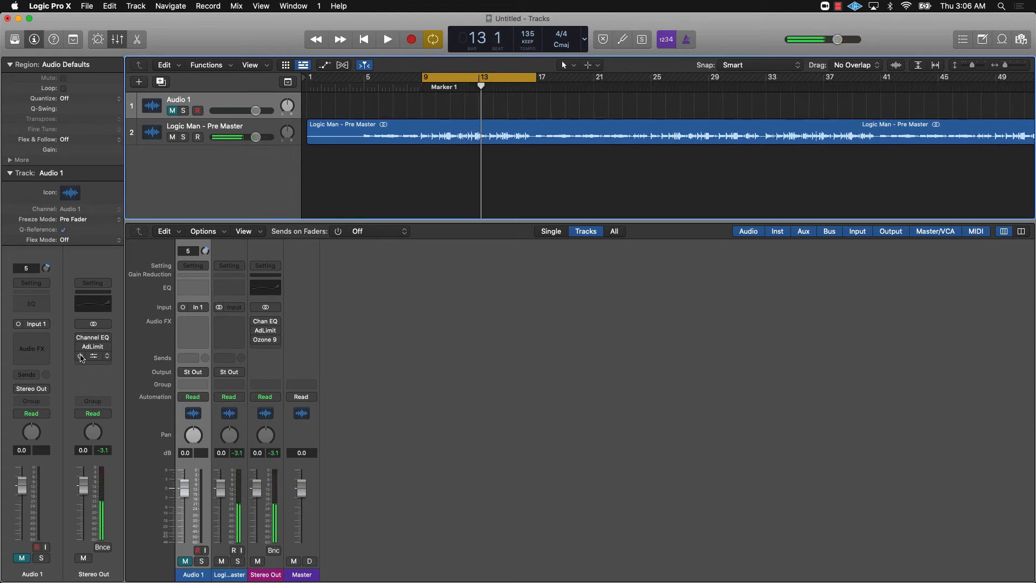
click(386, 38)
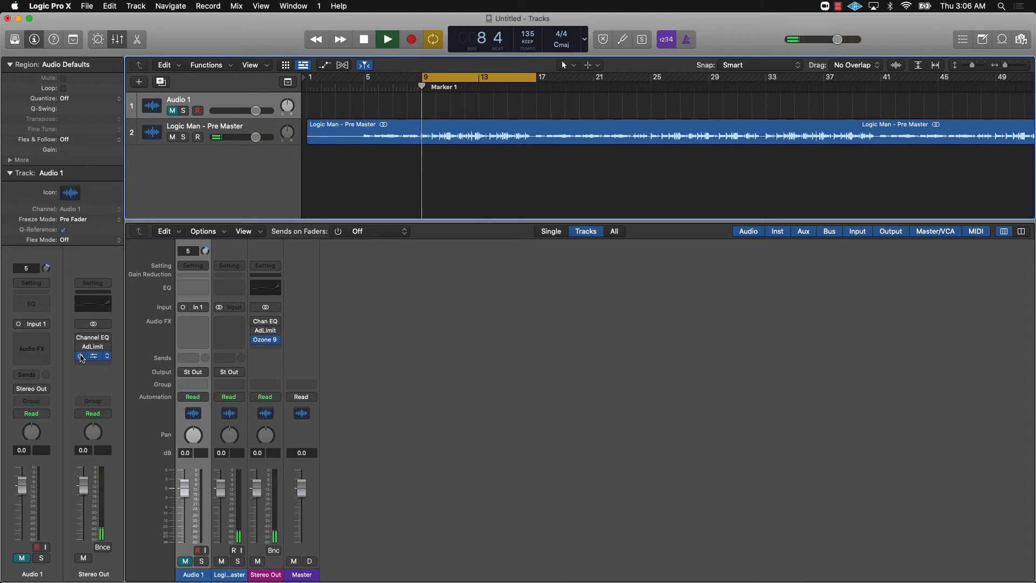
click(388, 39)
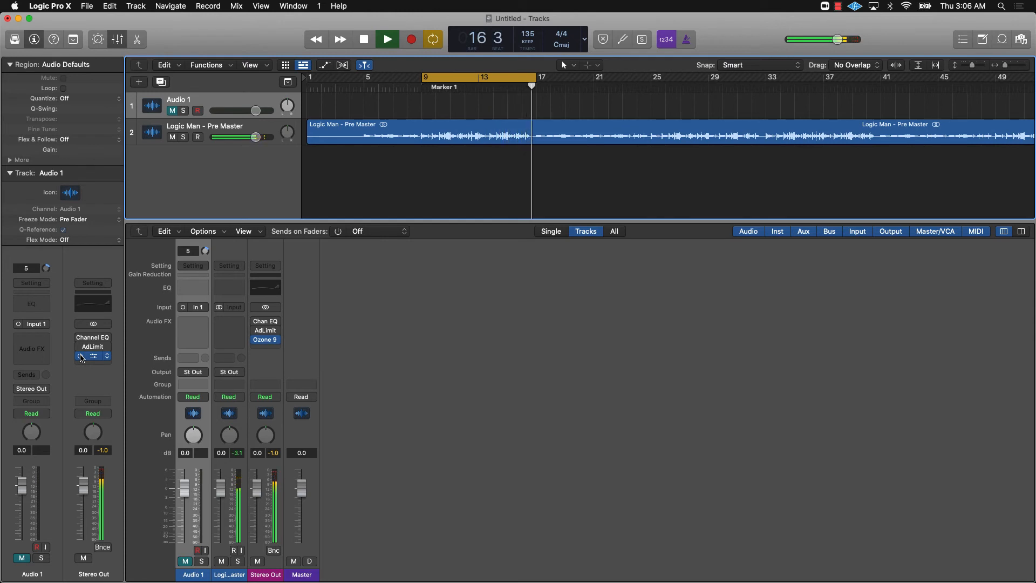
click(364, 39)
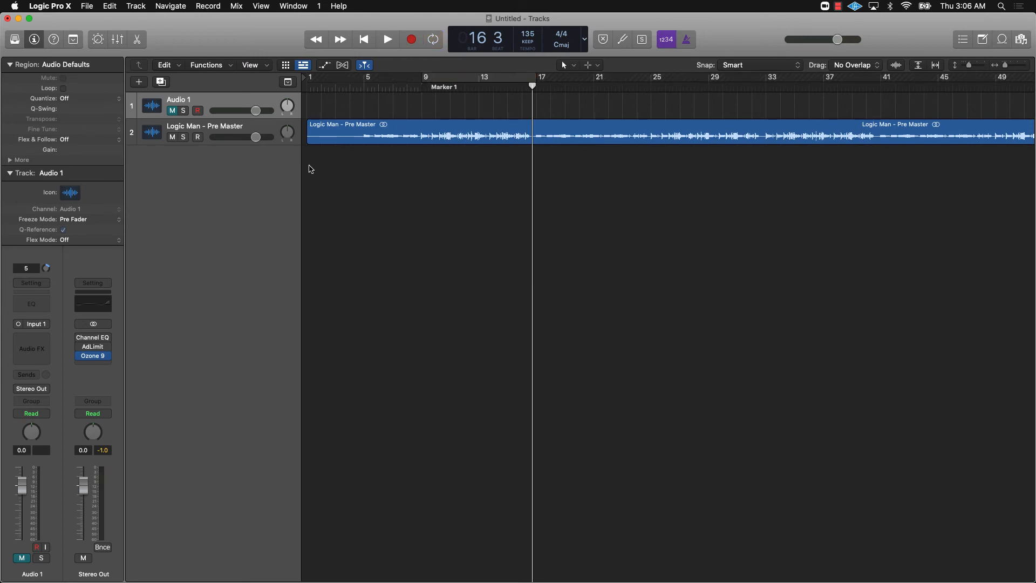
mouse_move(667, 159)
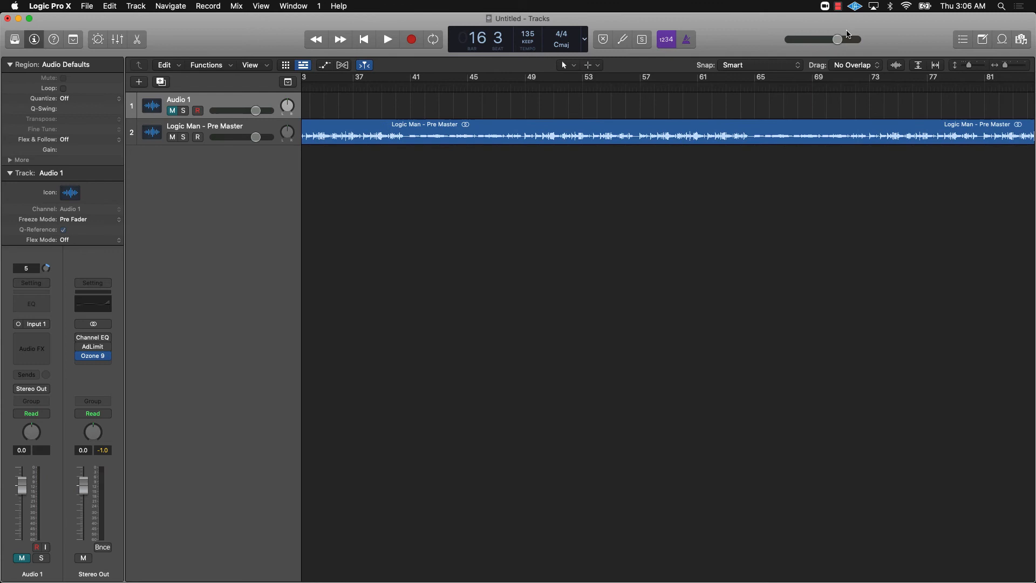
Step: Return to bar 1 and open the Bounce dialog for Output 1-2
scroll(right, 3)
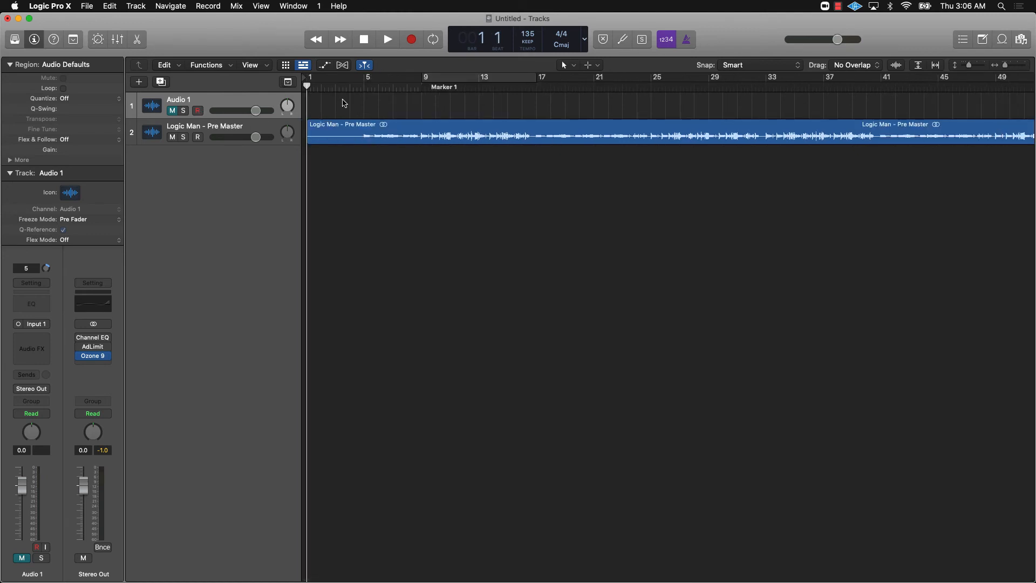
click(103, 546)
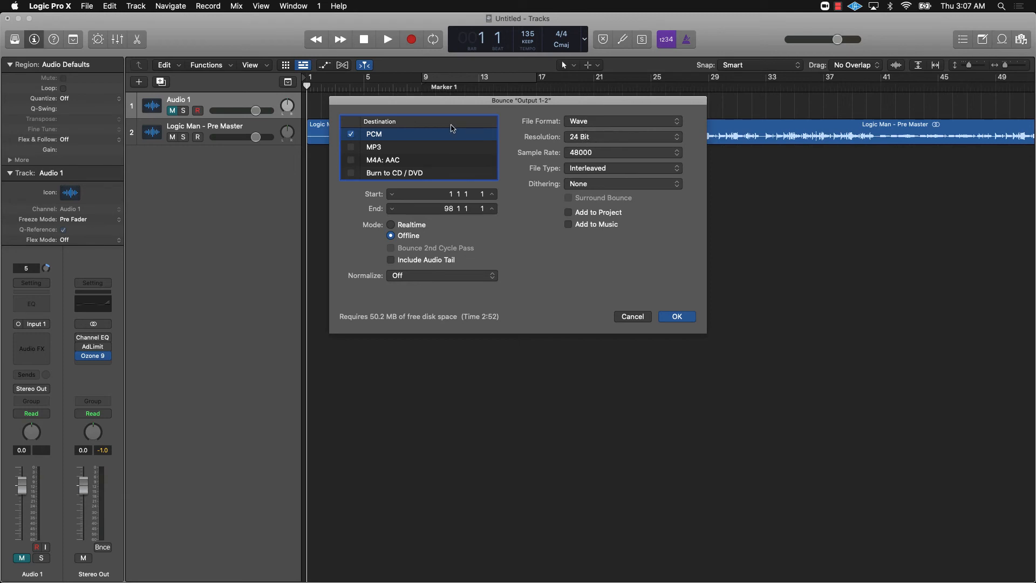
Step: Switch the bounce format from PCM to MP3 at 192 kbps
click(350, 134)
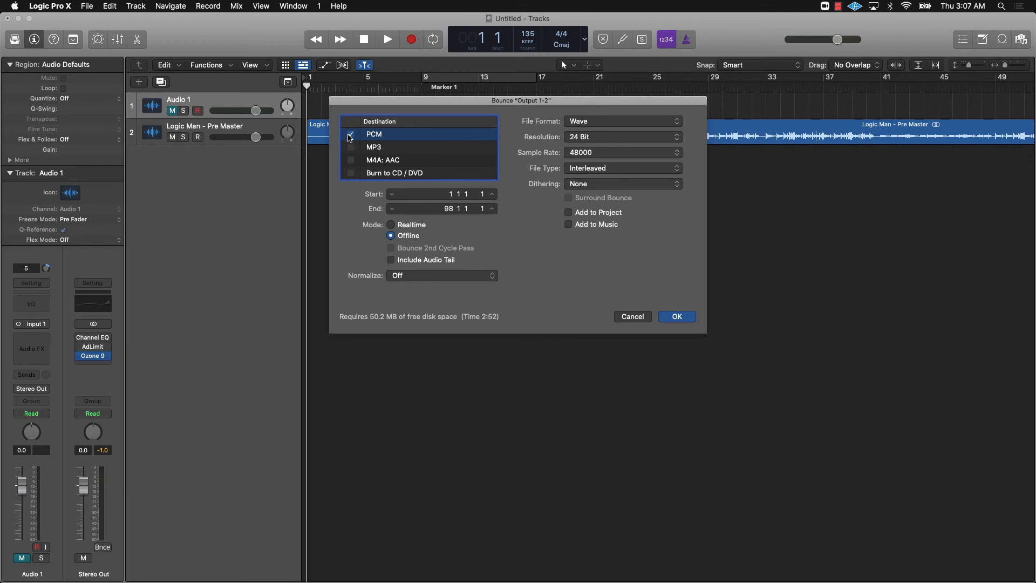
click(350, 147)
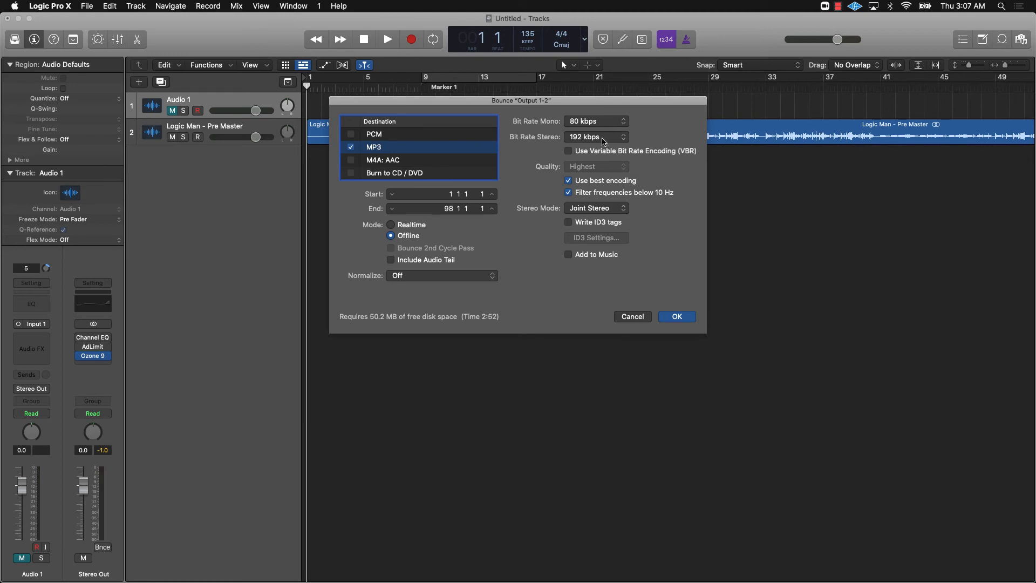
click(593, 137)
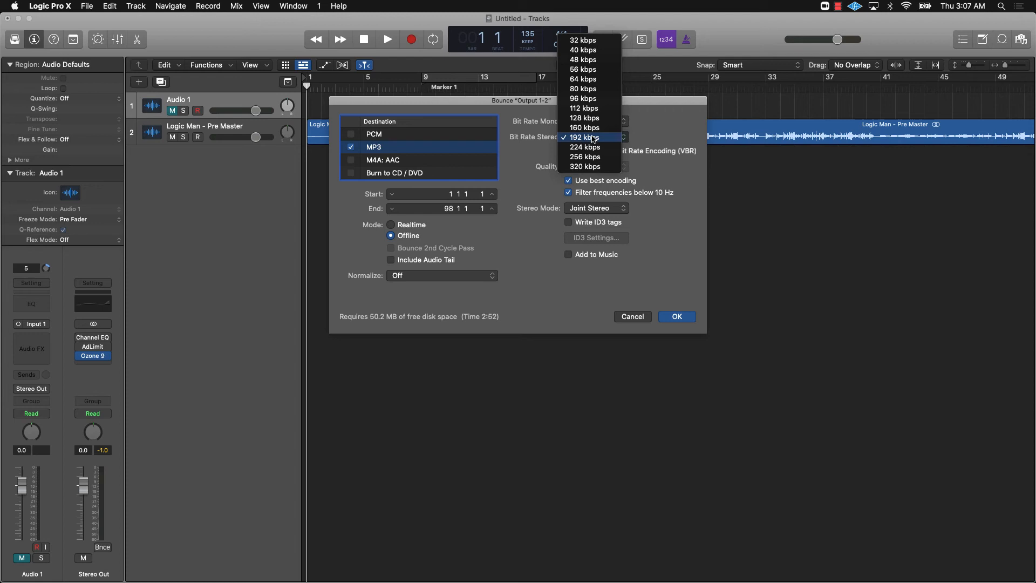
mouse_move(580, 177)
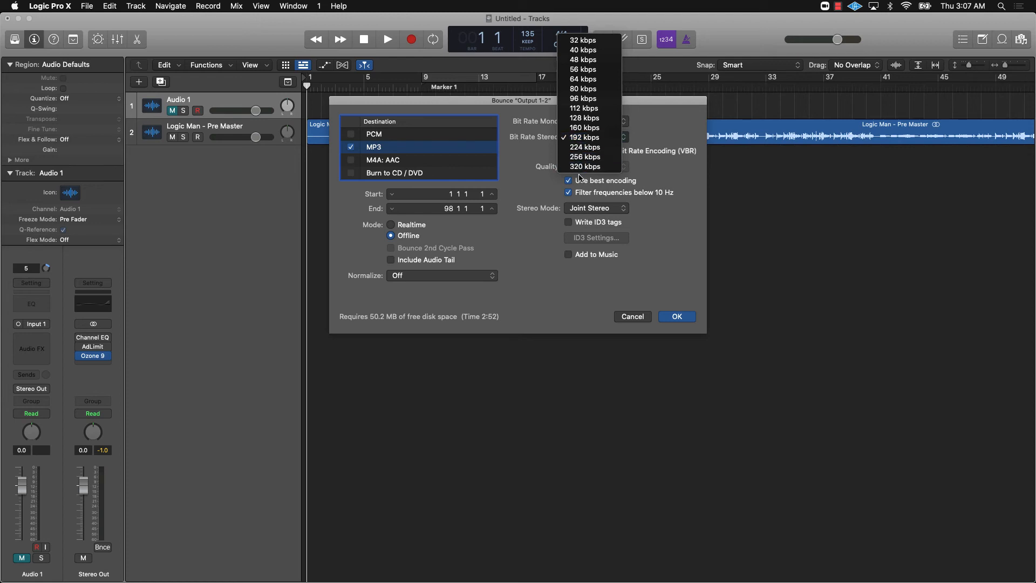
mouse_move(583, 167)
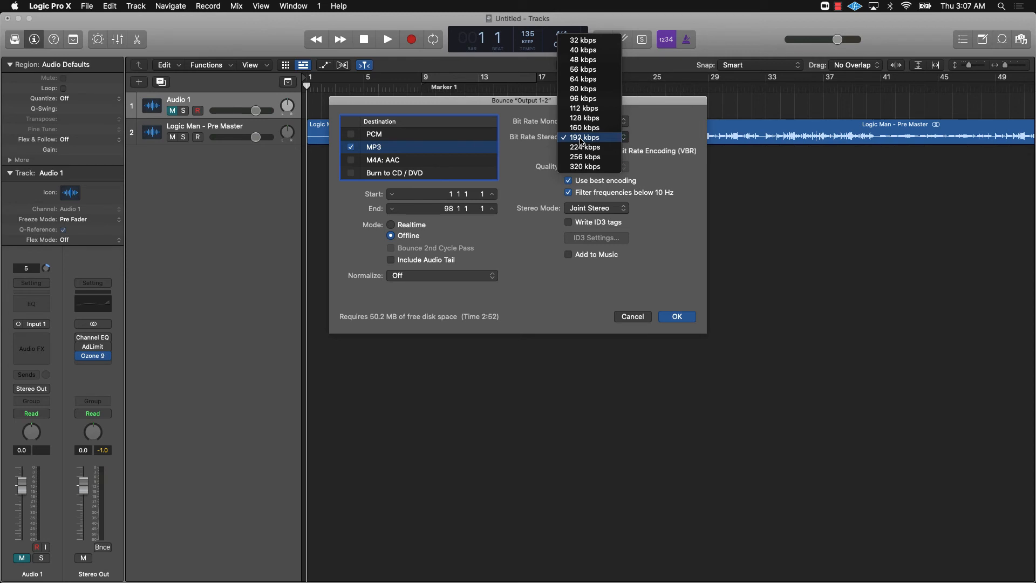
click(583, 137)
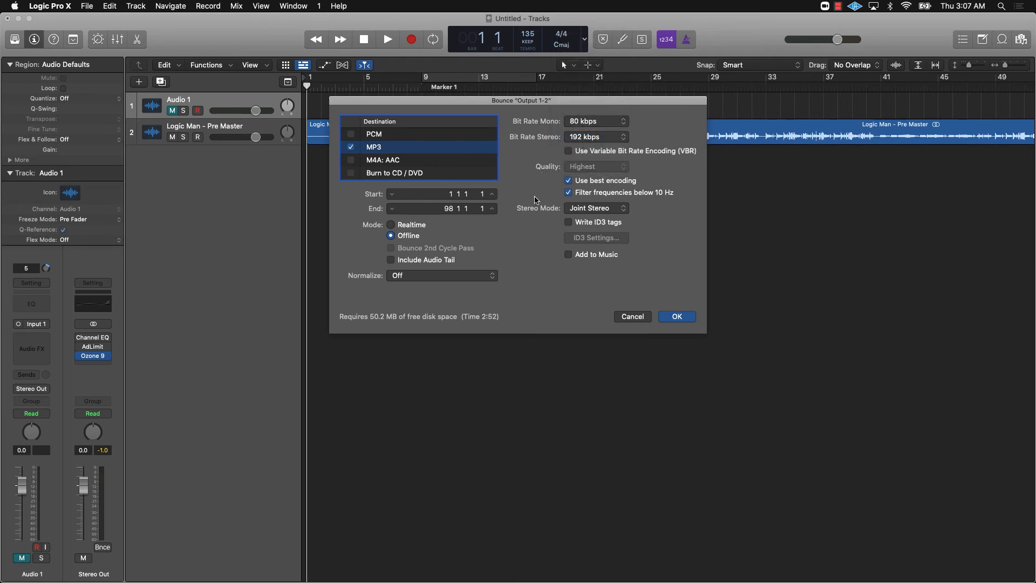
Step: Keep Joint Stereo mode, enable Write ID3 tags, and open ID3 Settings
click(594, 207)
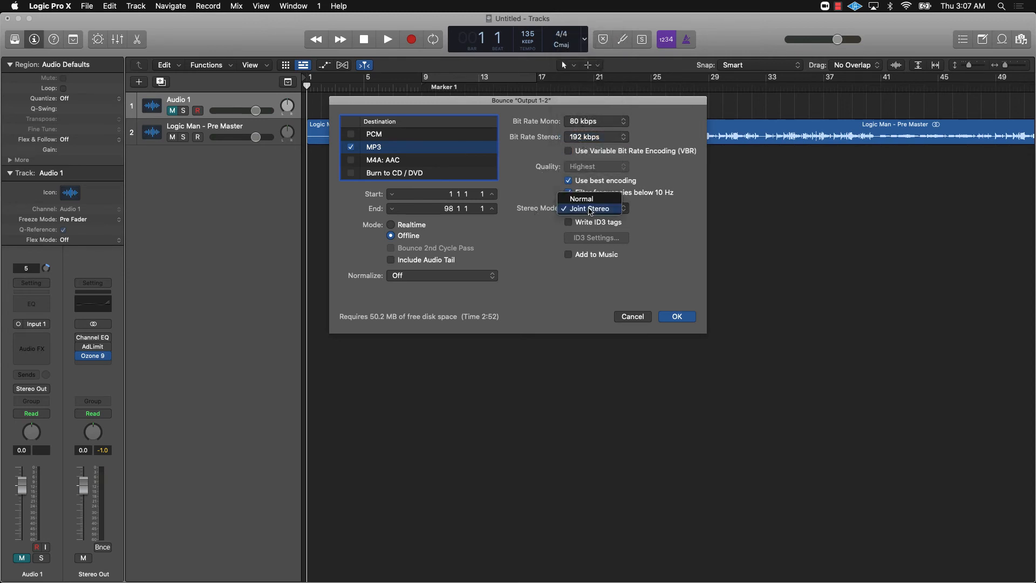
click(589, 209)
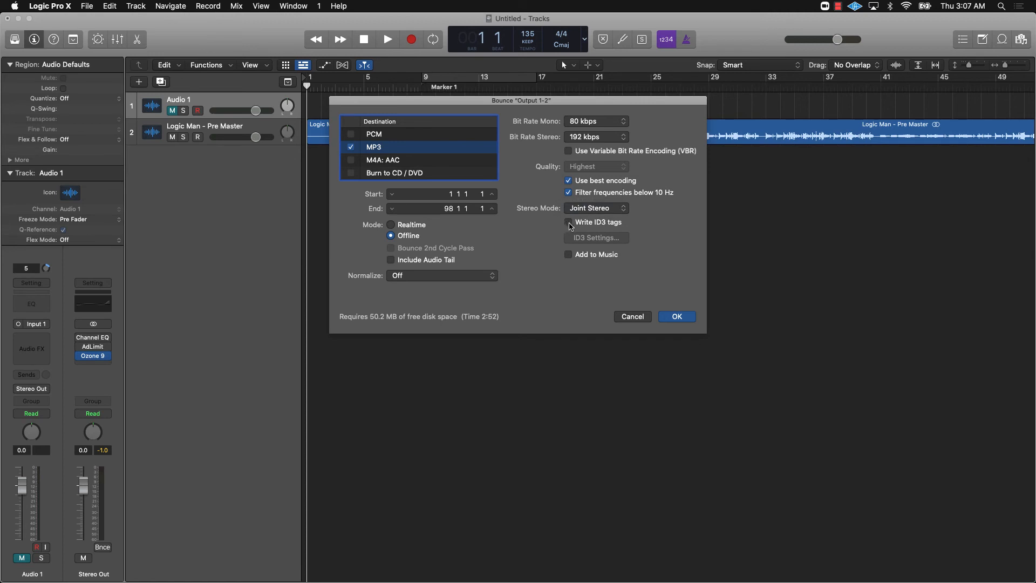
click(567, 222)
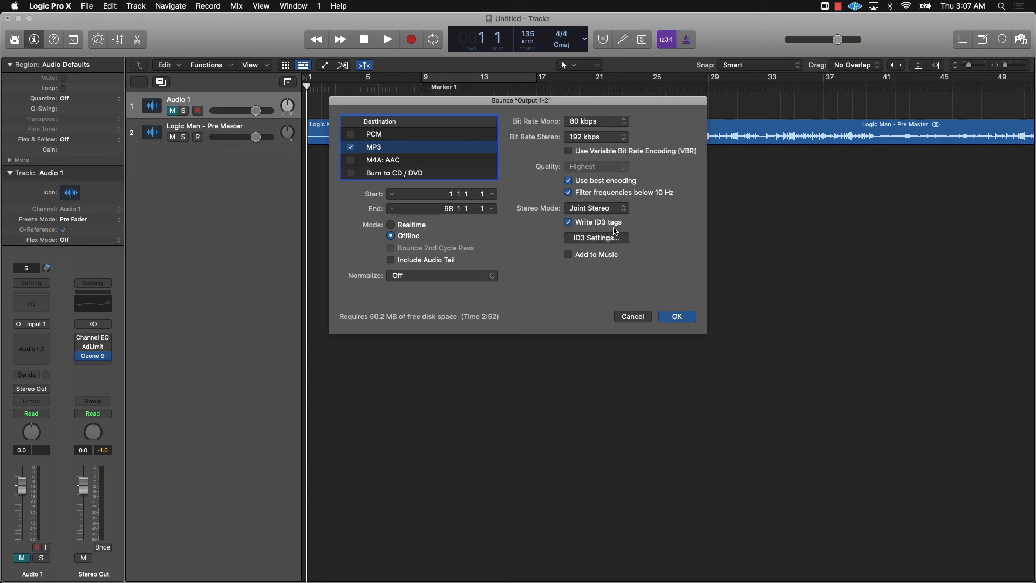
click(593, 238)
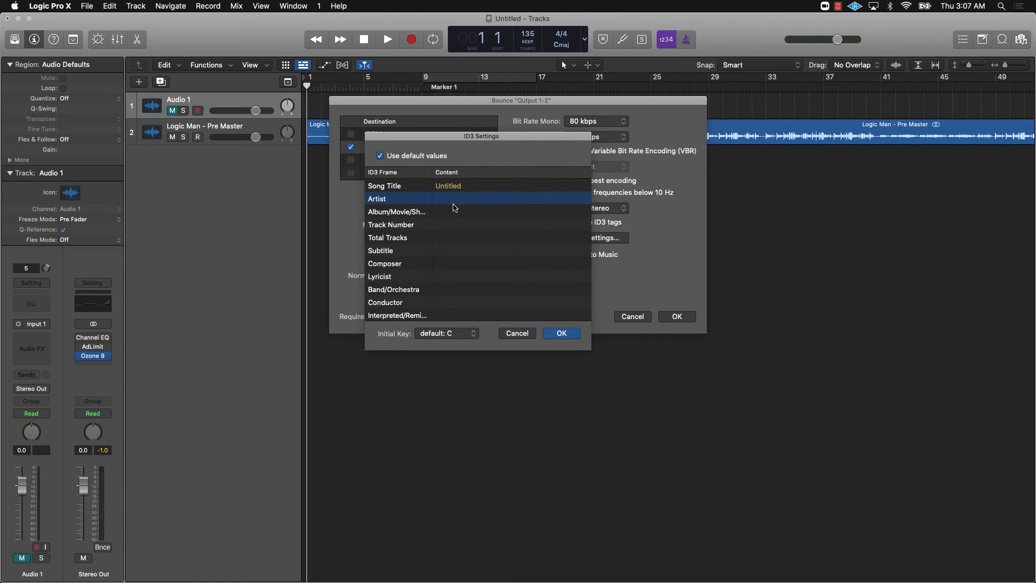
Step: Set the ID3 song title to 'Logic Man' and artist to 'EVAJ', then confirm
double_click(447, 185)
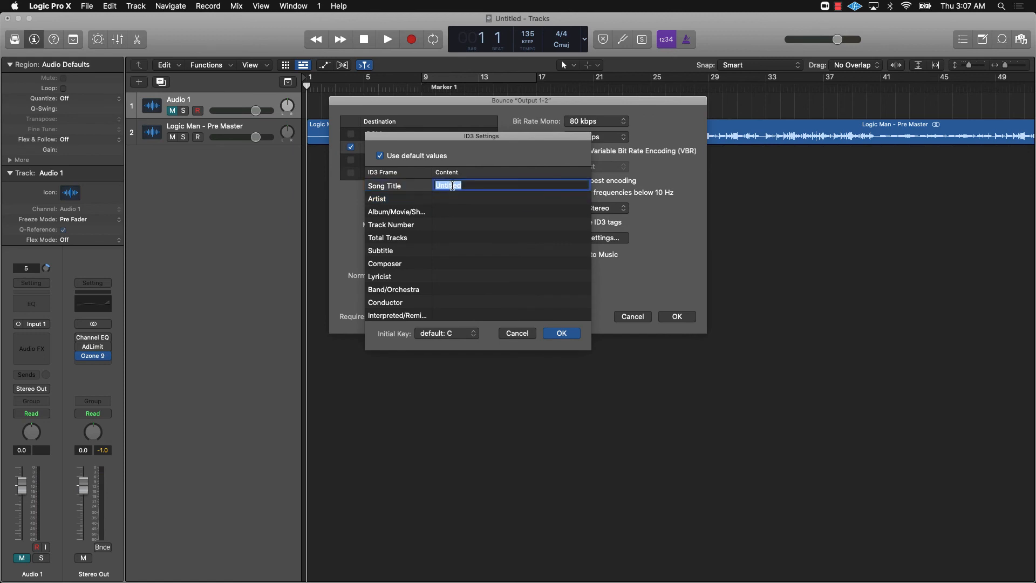
text(Lo)
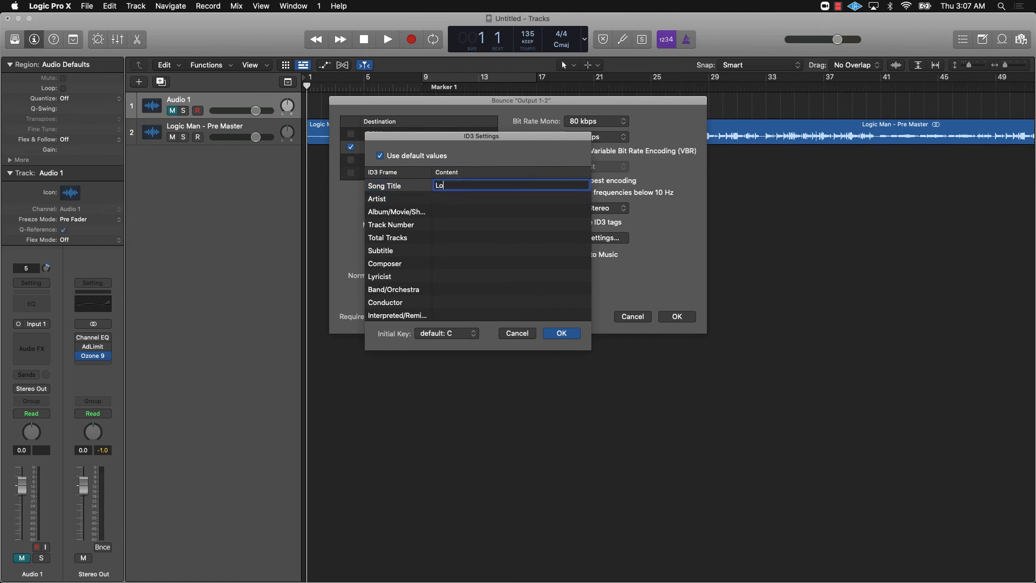
text(Logic M)
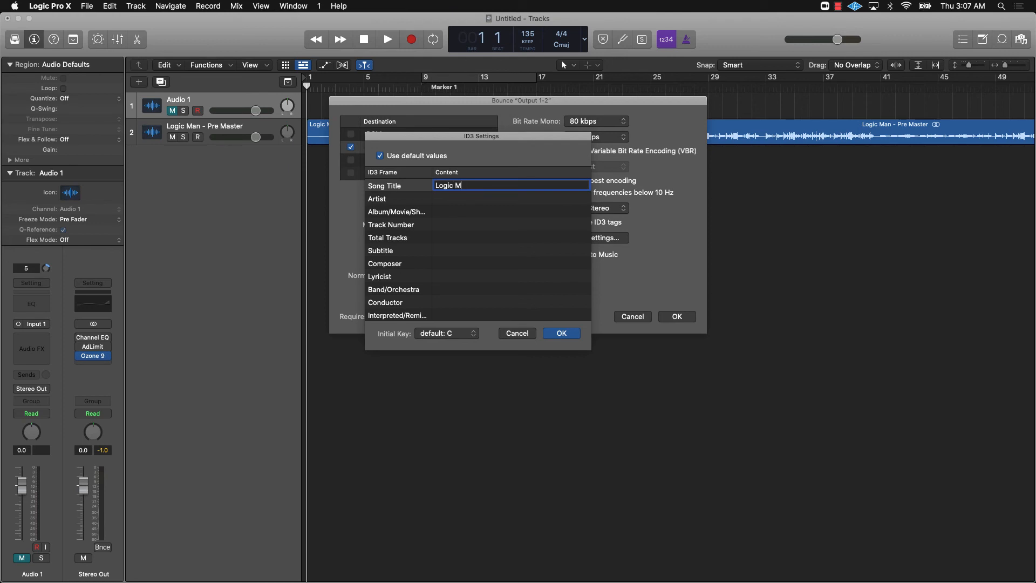
text(EVAJ)
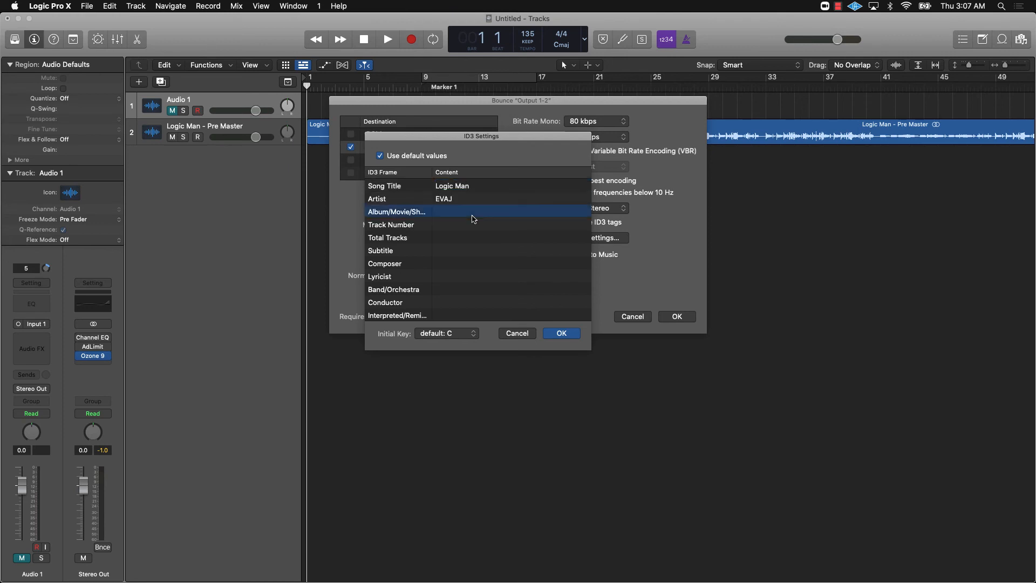
click(560, 333)
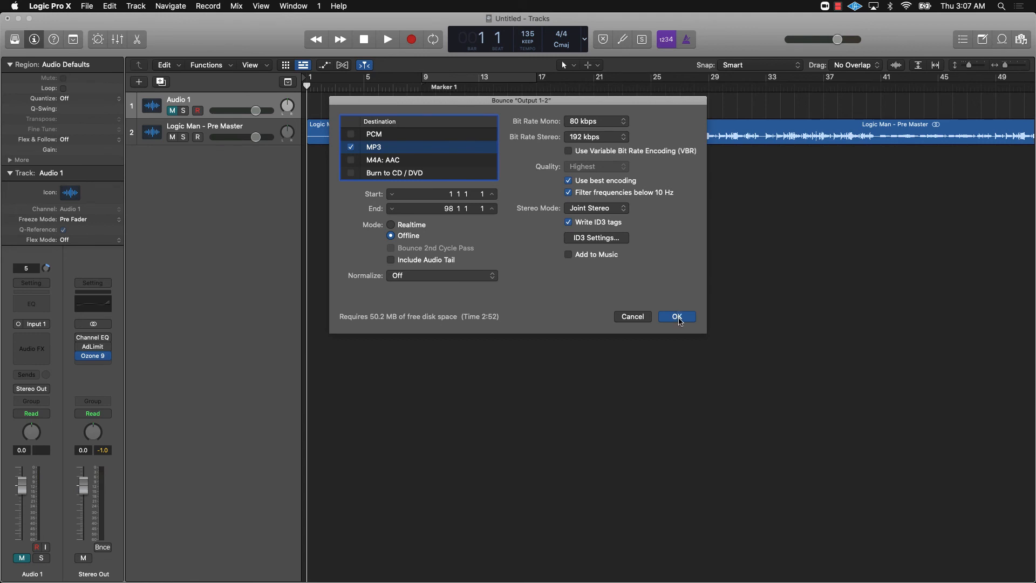
Step: Bounce the MP3 to the Desktop named 'Logic Man - Master'
click(676, 317)
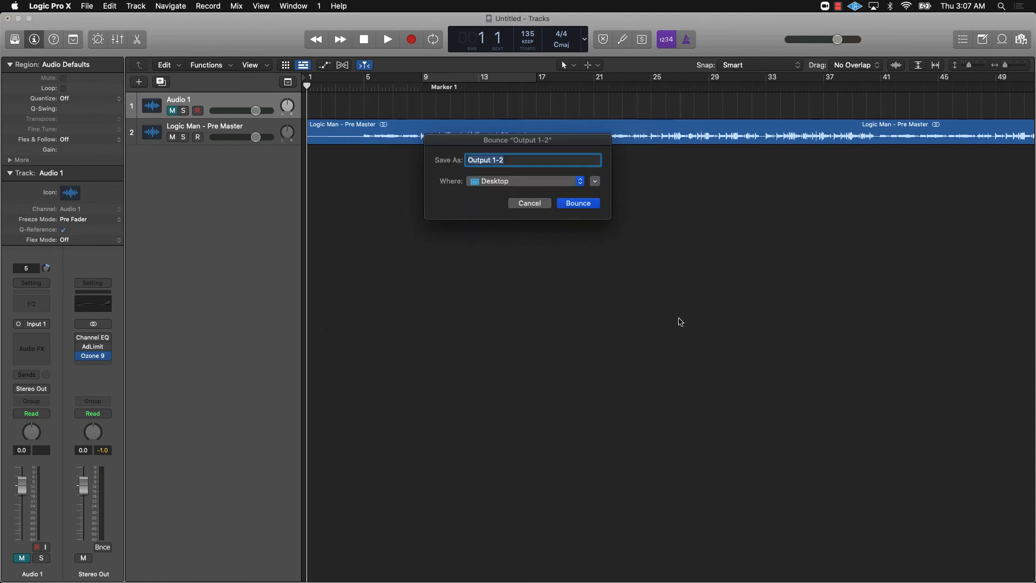
mouse_move(481, 169)
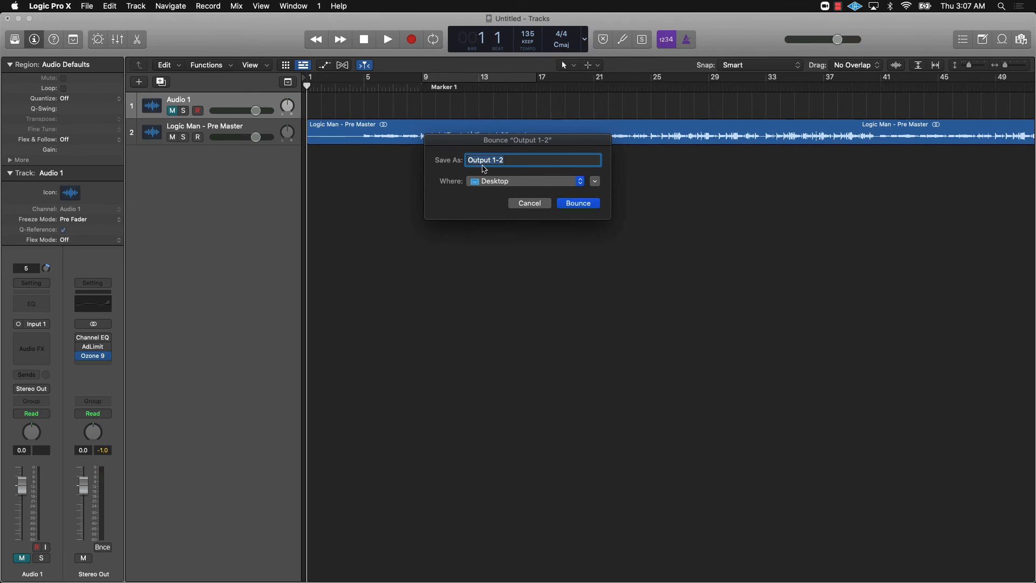
text(Logic Man -)
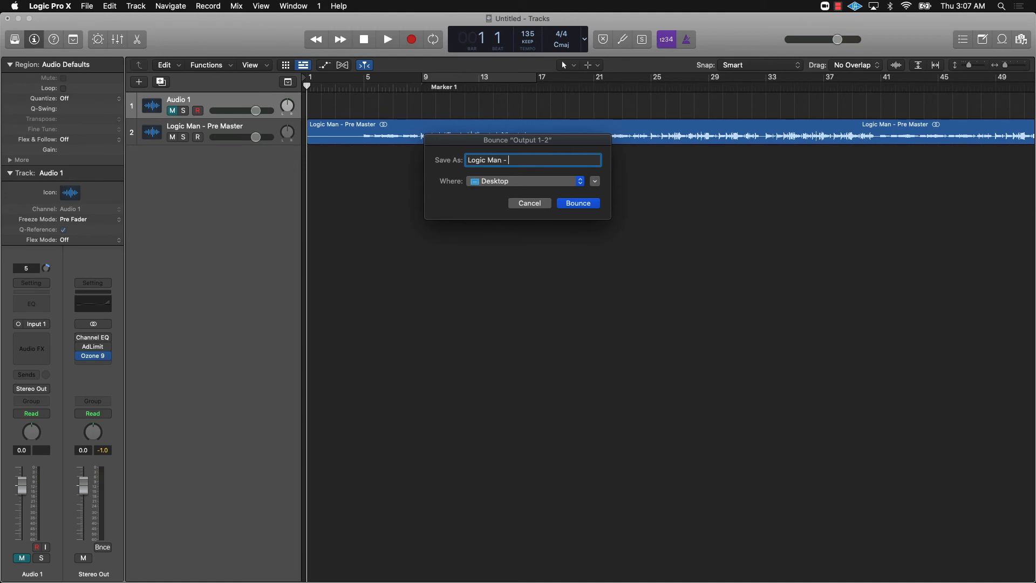
text(Master)
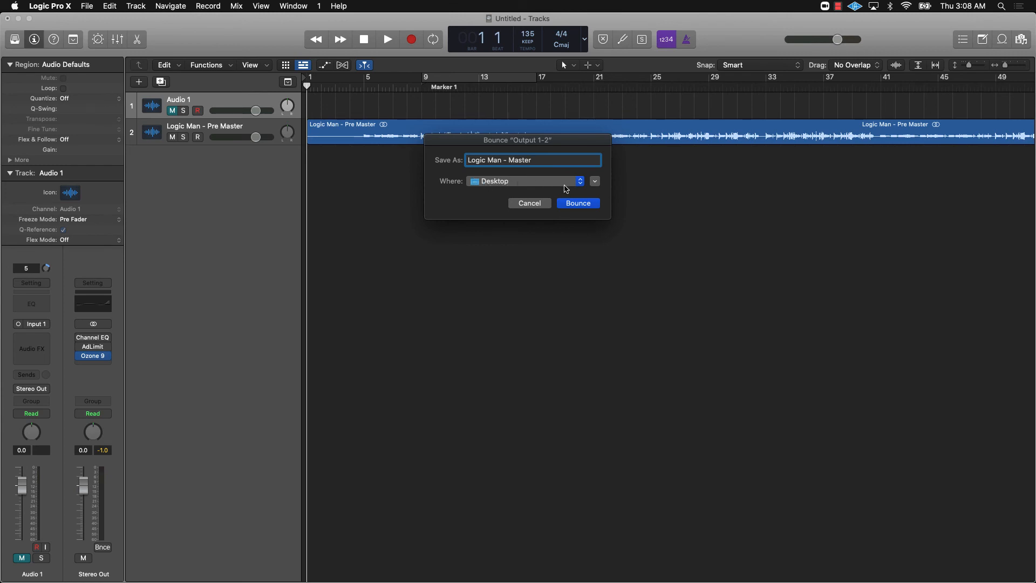
click(576, 202)
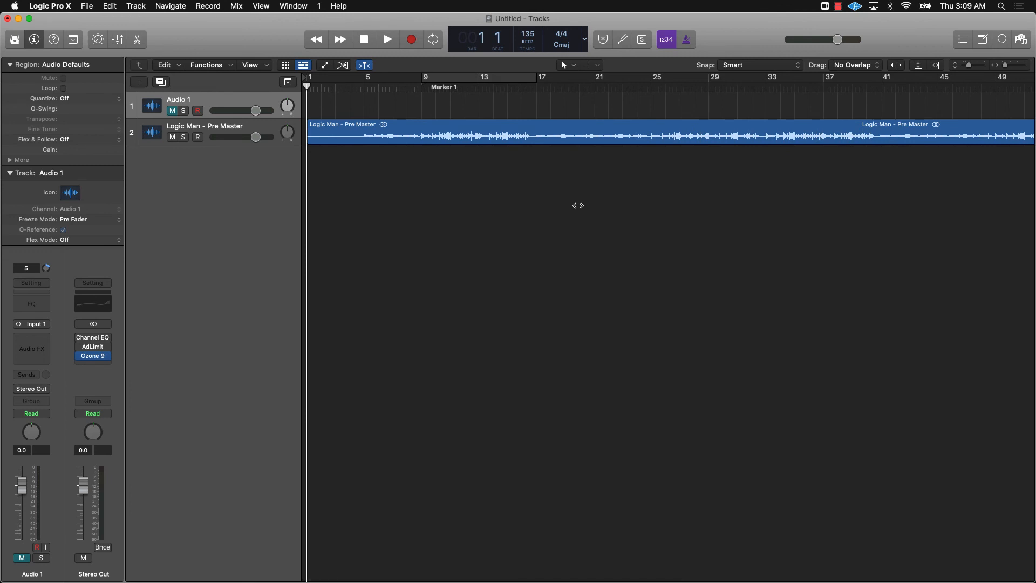
mouse_move(207, 559)
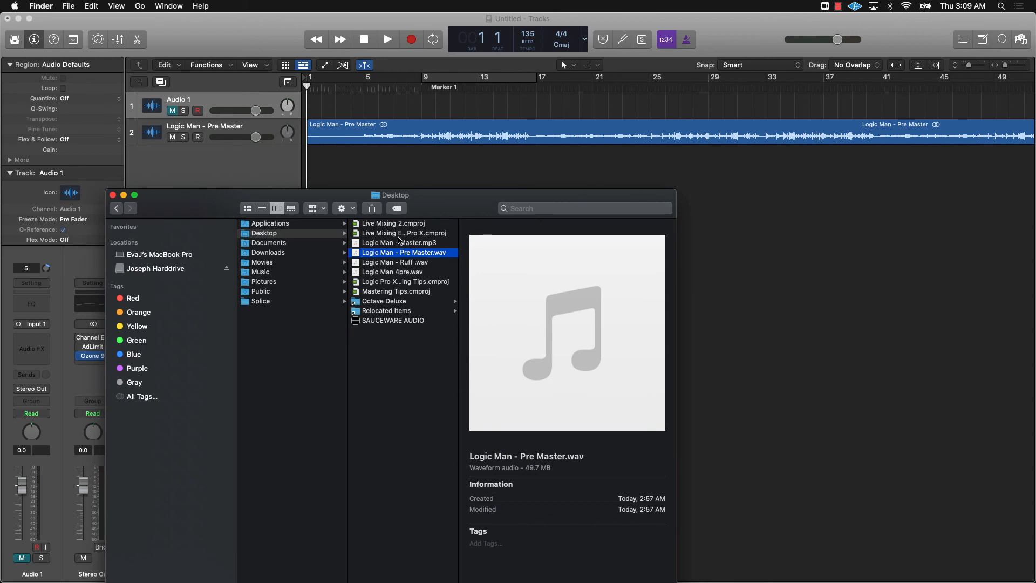
Step: Select Logic Man - Master.mp3 on the Desktop and play its preview
click(400, 242)
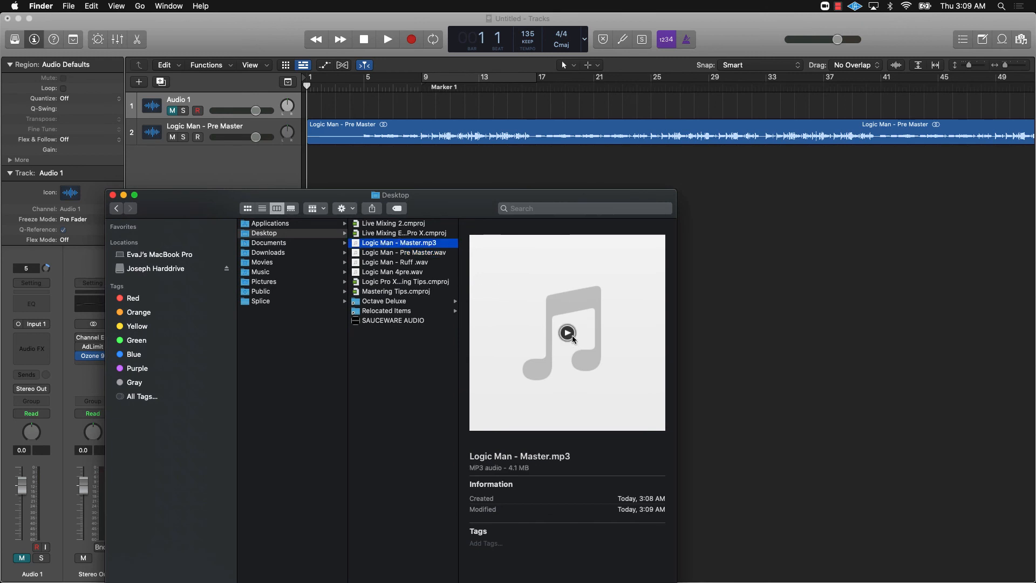
click(567, 332)
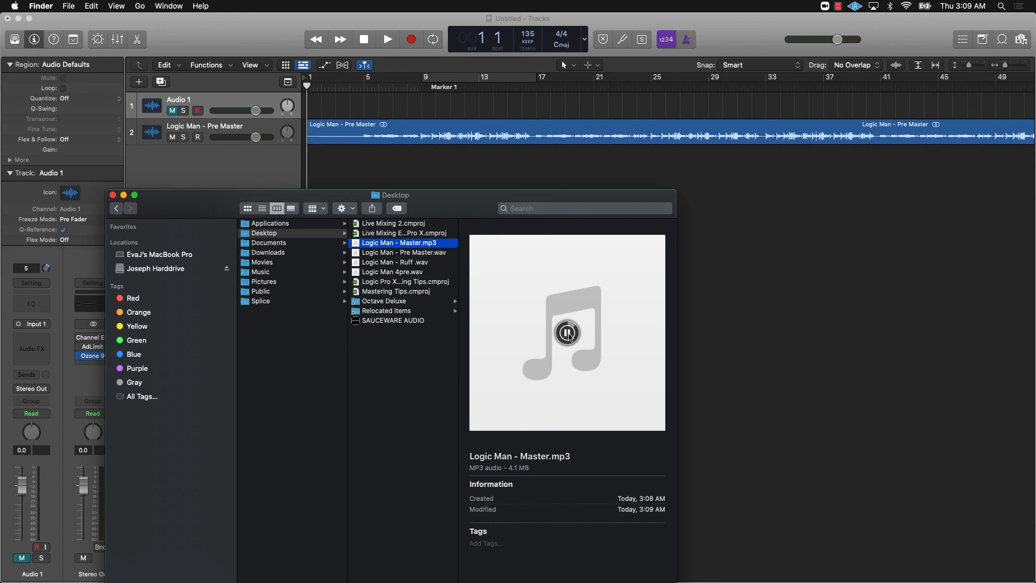
mouse_move(569, 325)
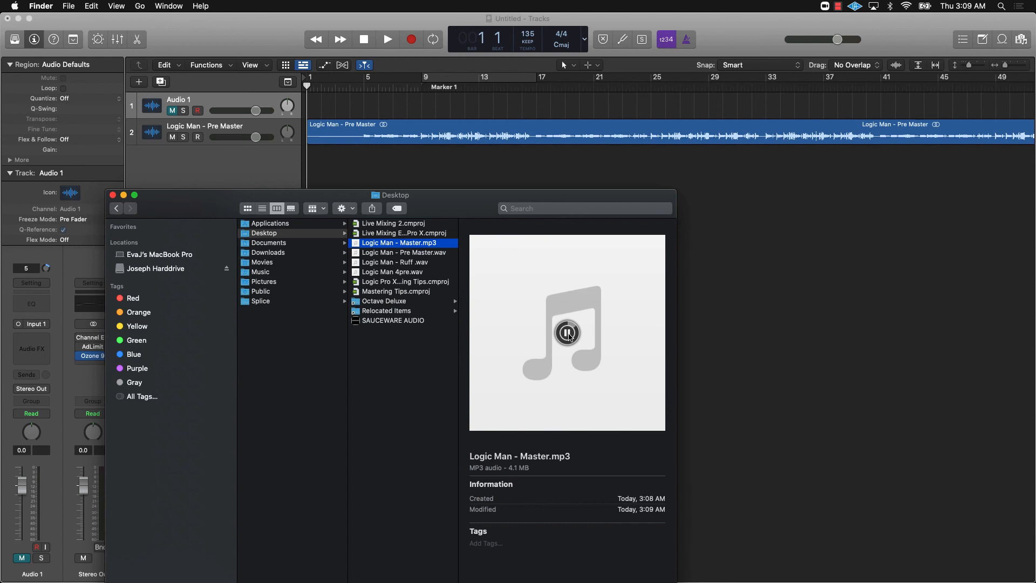